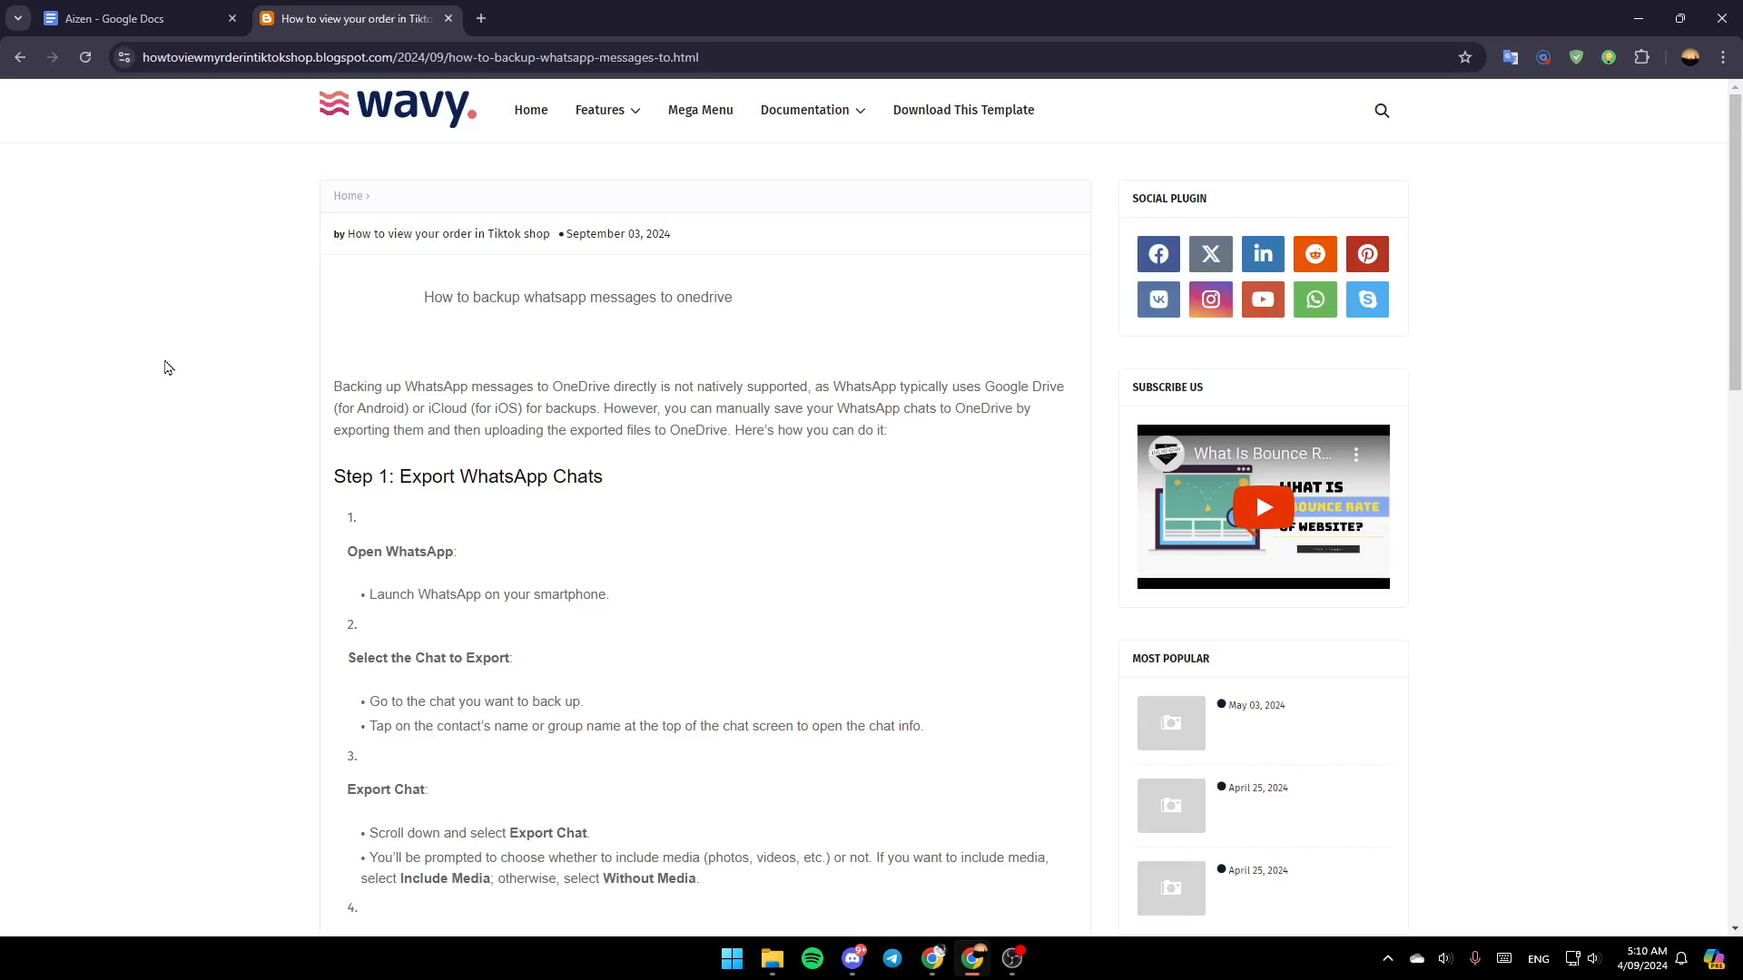
mouse_move(438, 403)
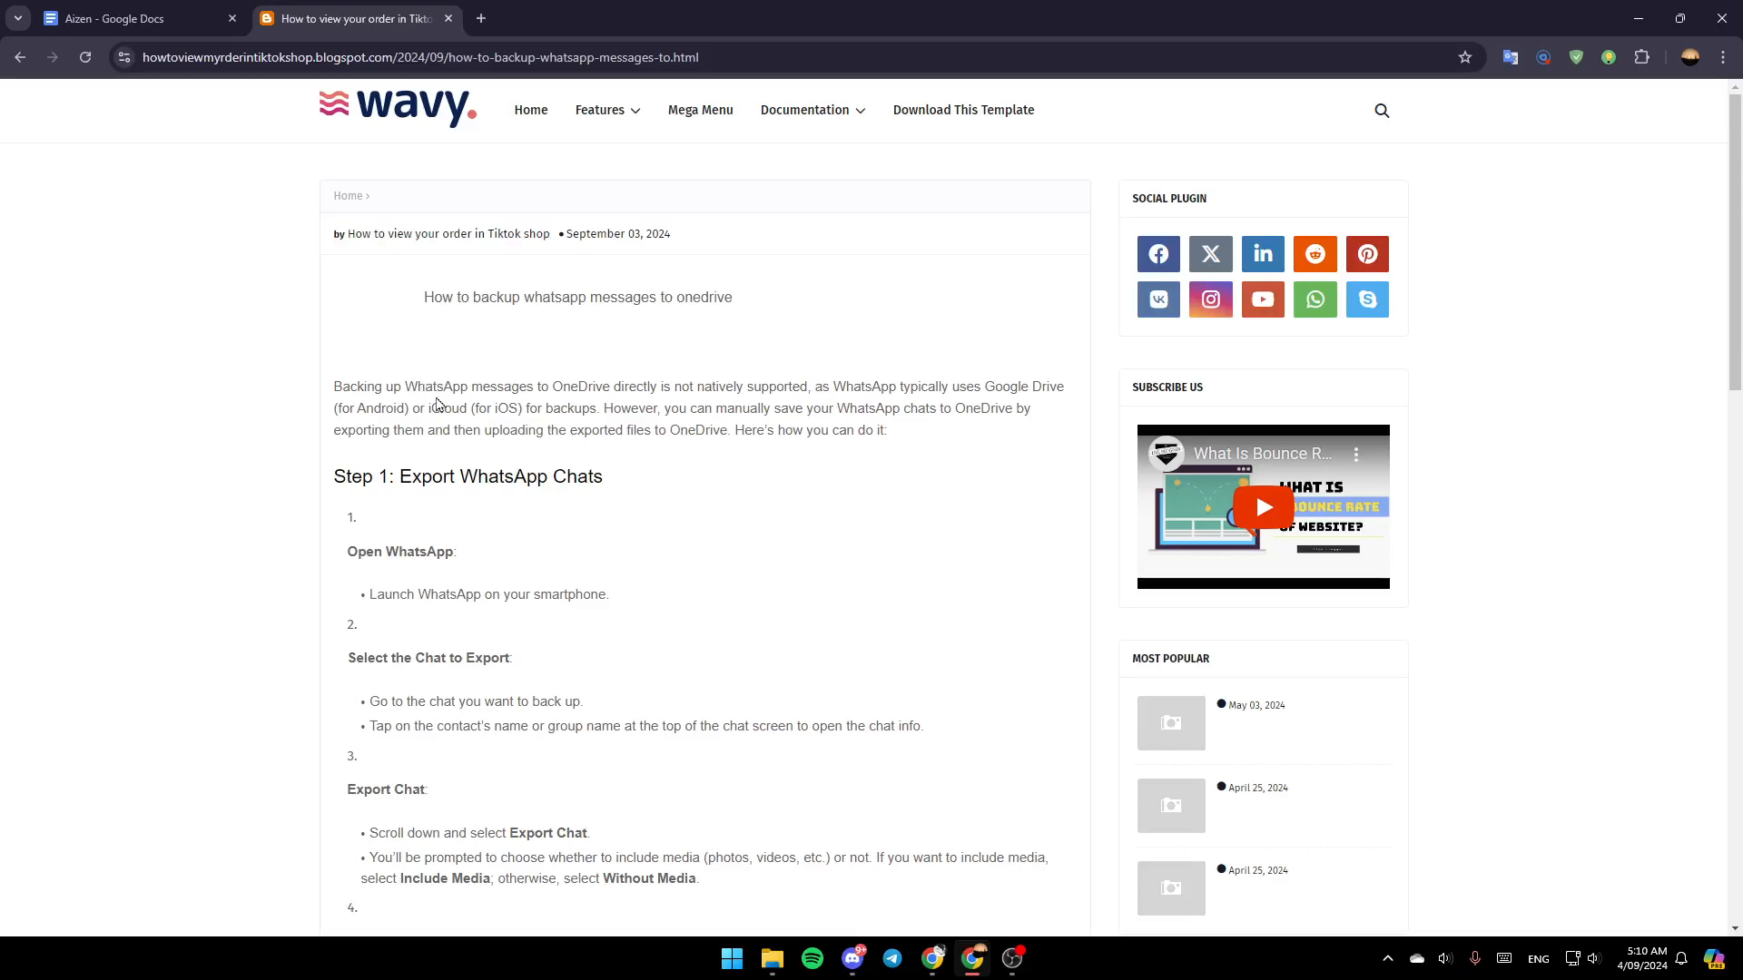
mouse_move(659, 389)
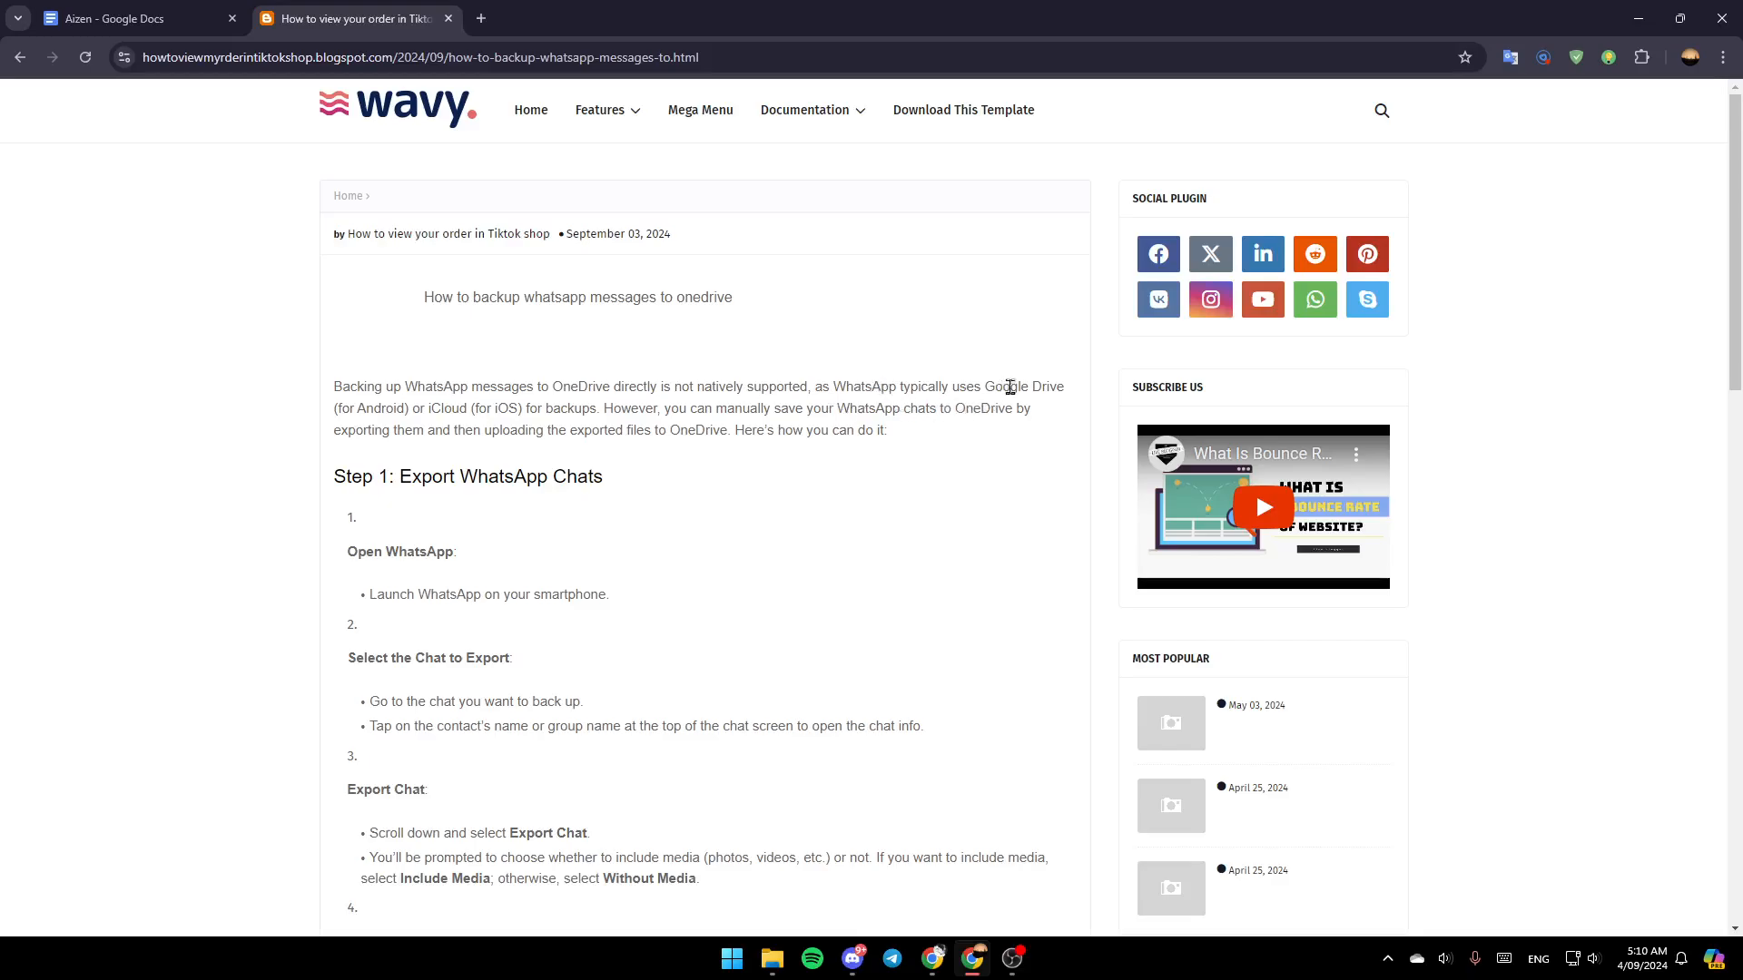
mouse_move(415, 423)
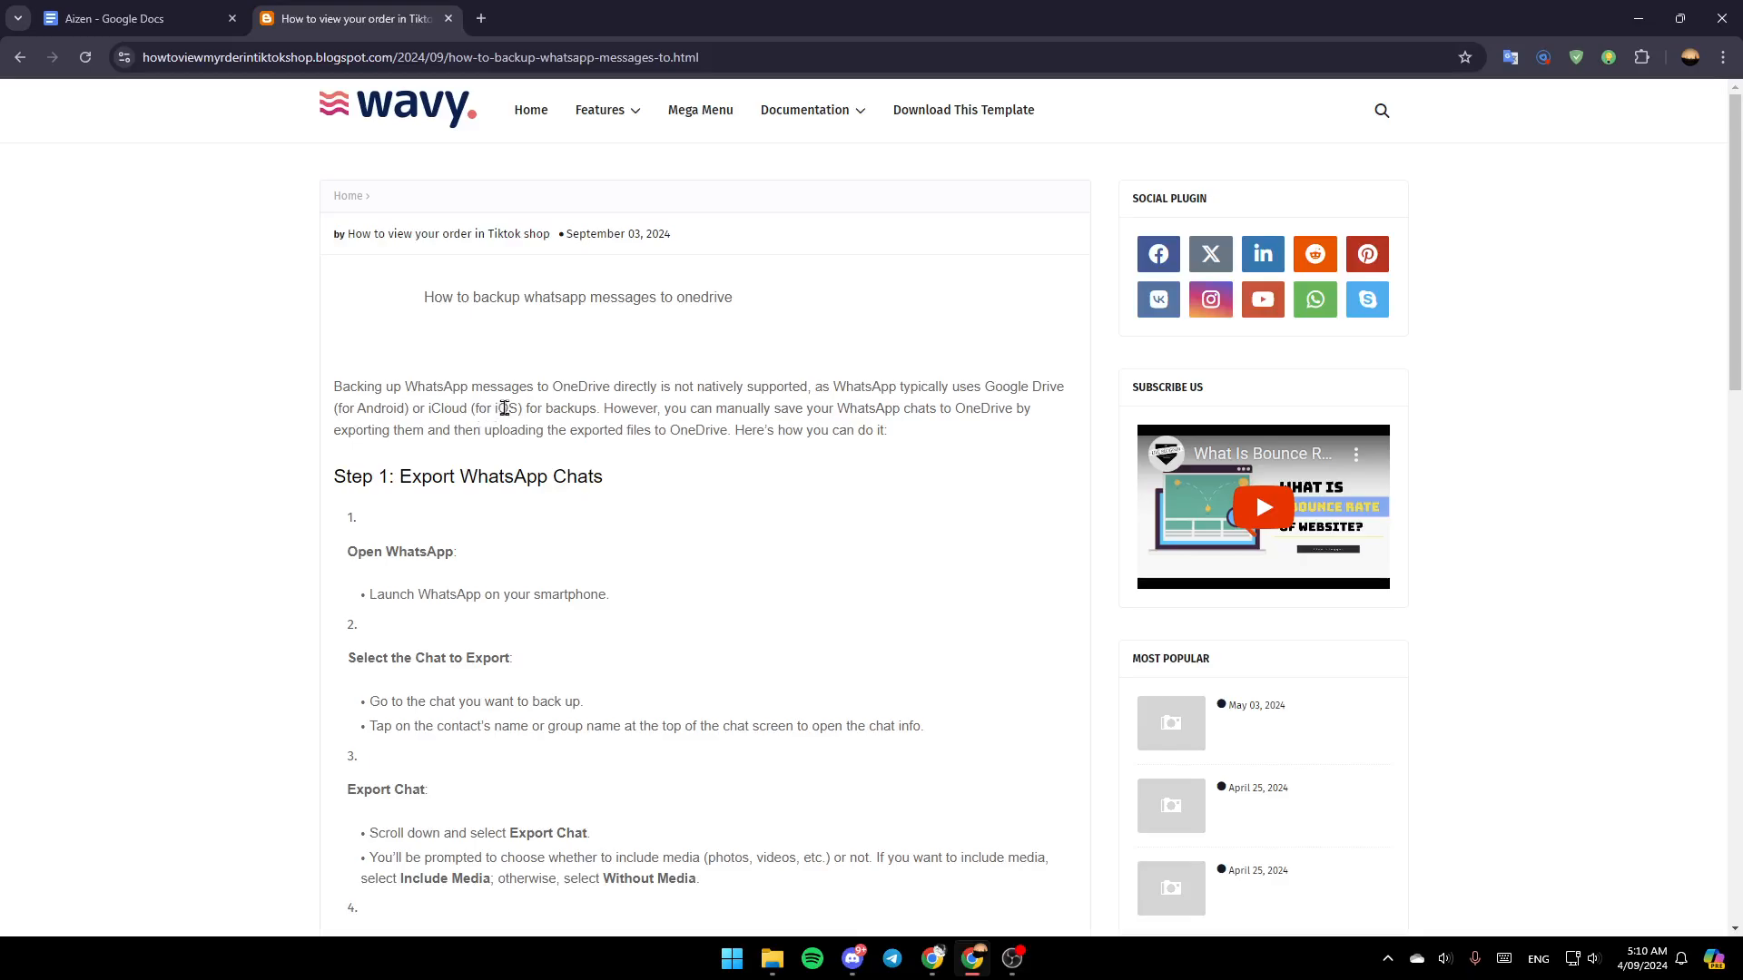
mouse_move(675, 430)
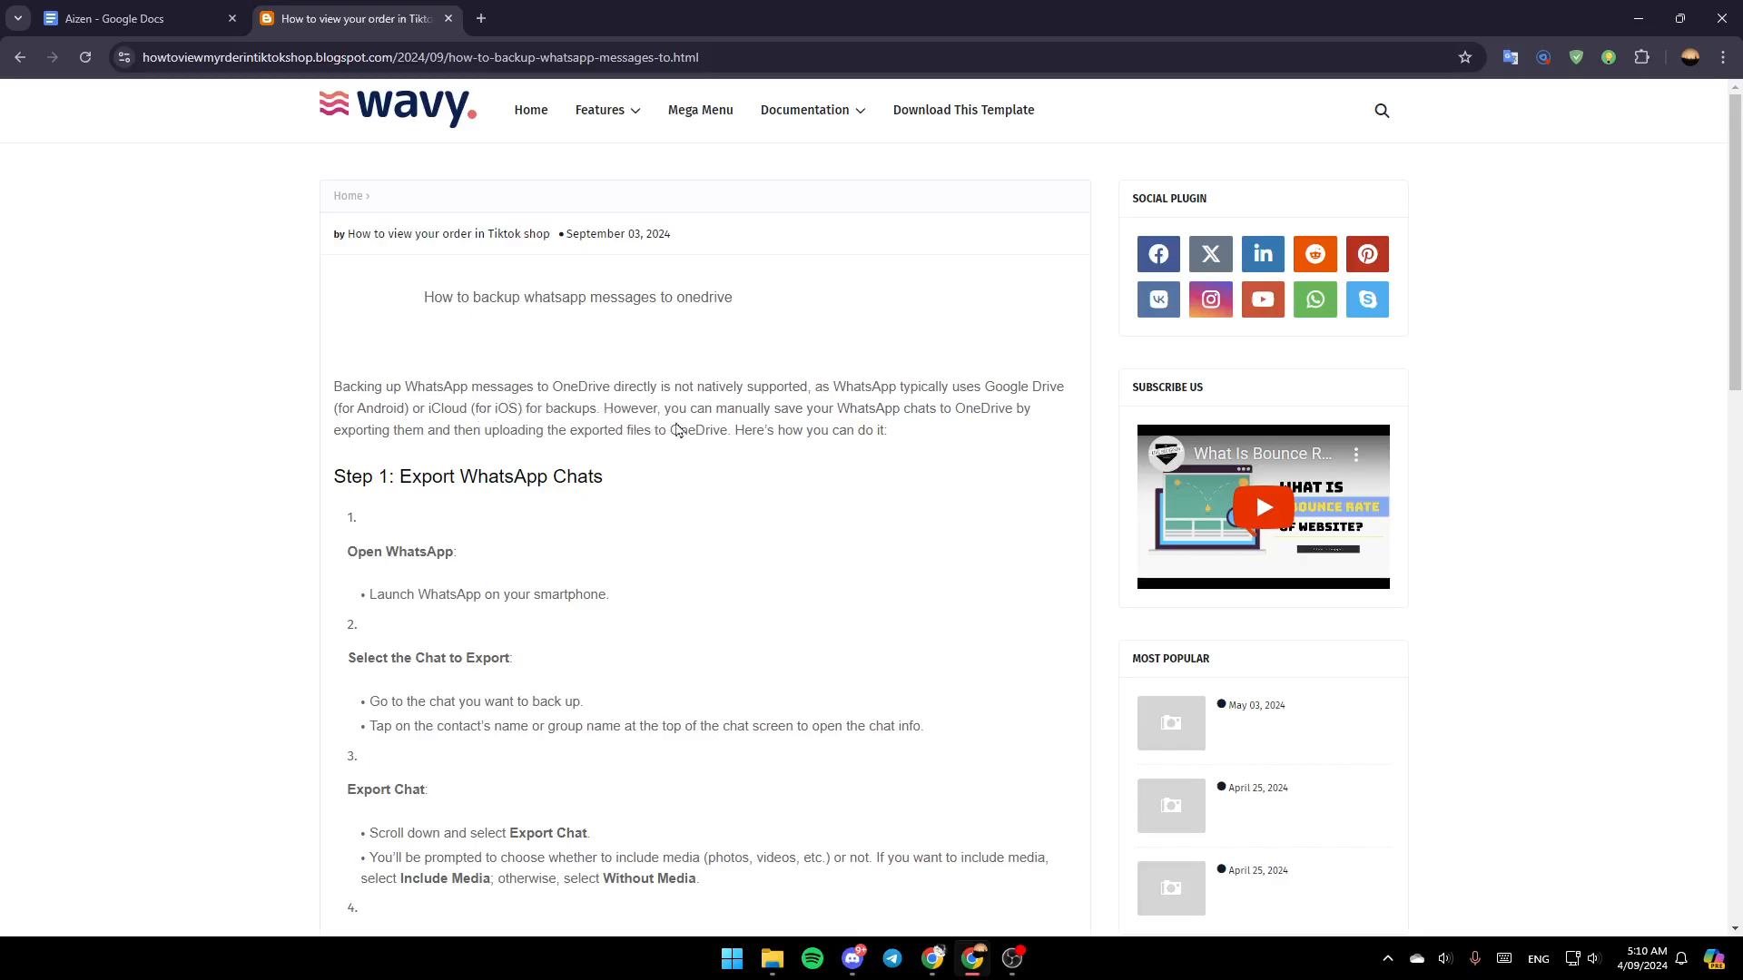
mouse_move(974, 403)
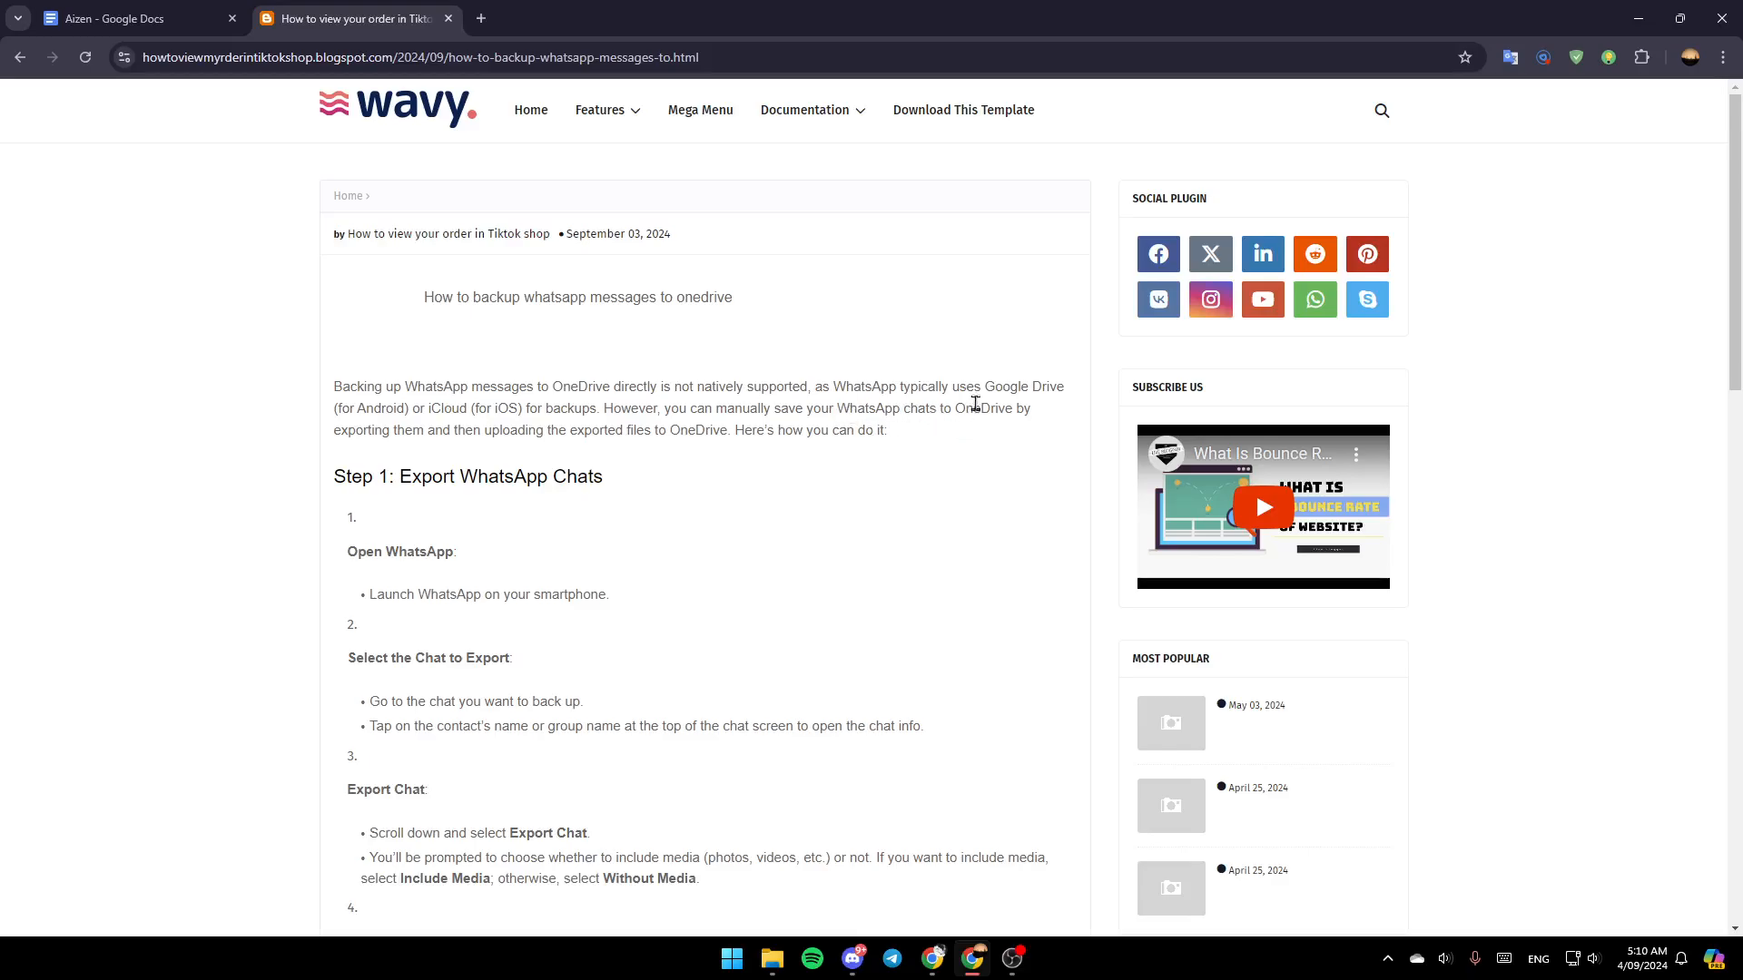
mouse_move(447, 430)
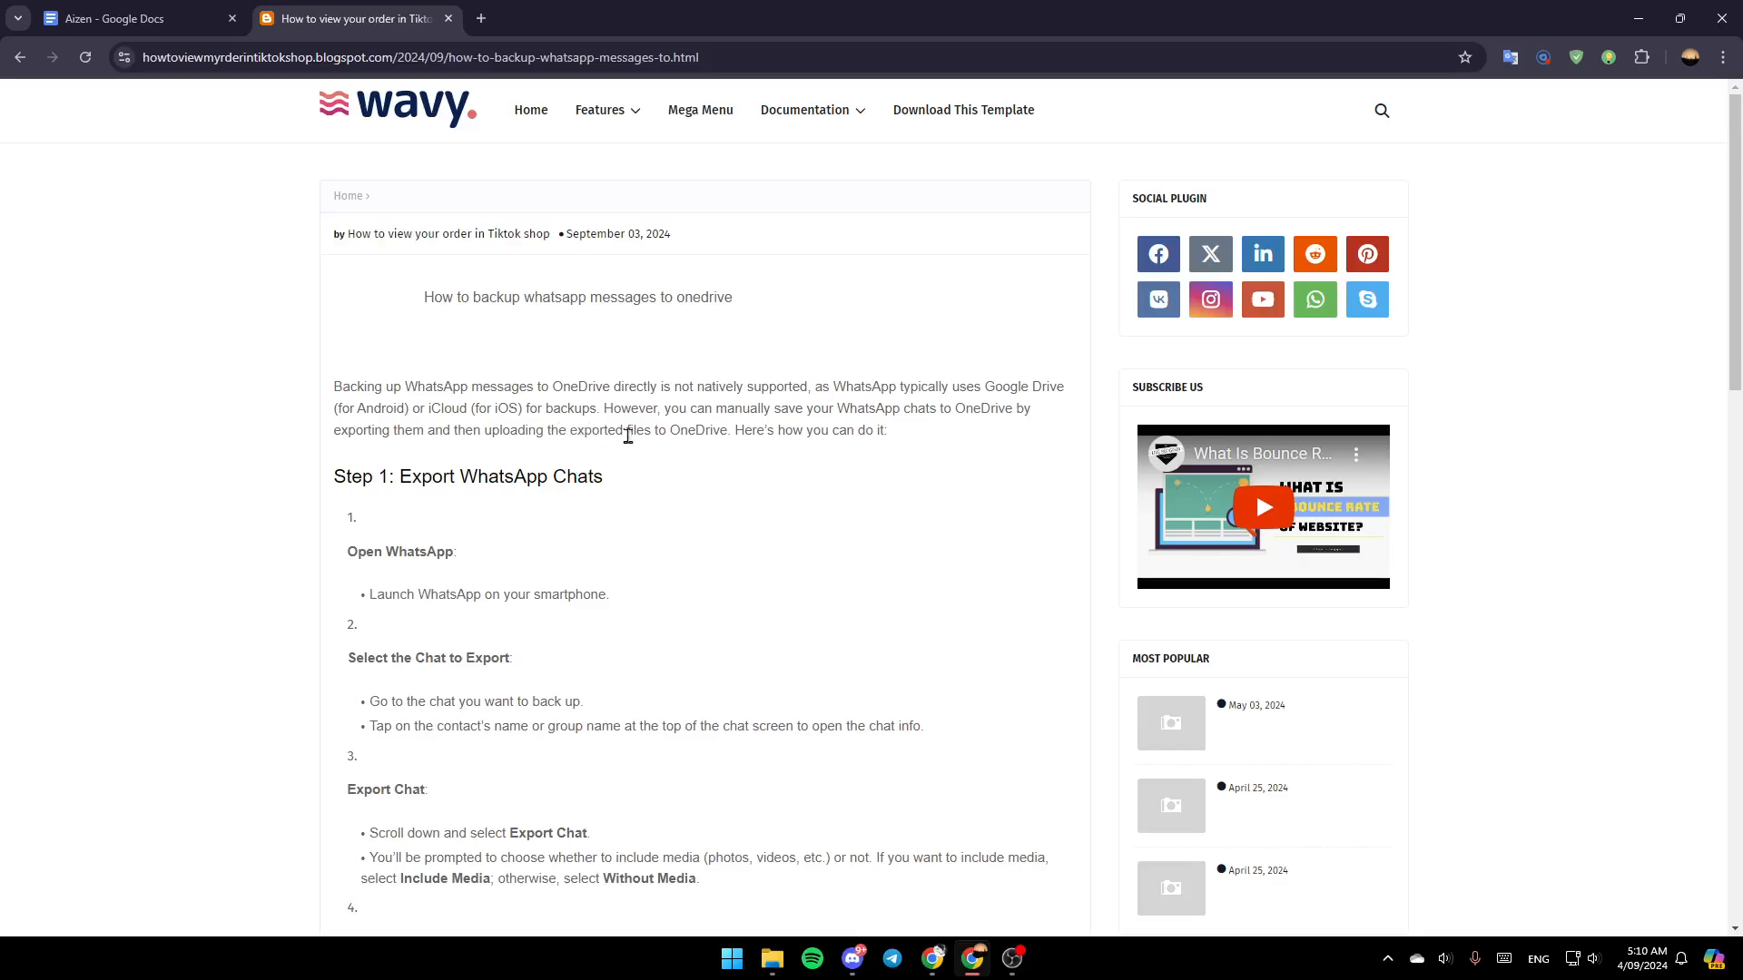
mouse_move(755, 432)
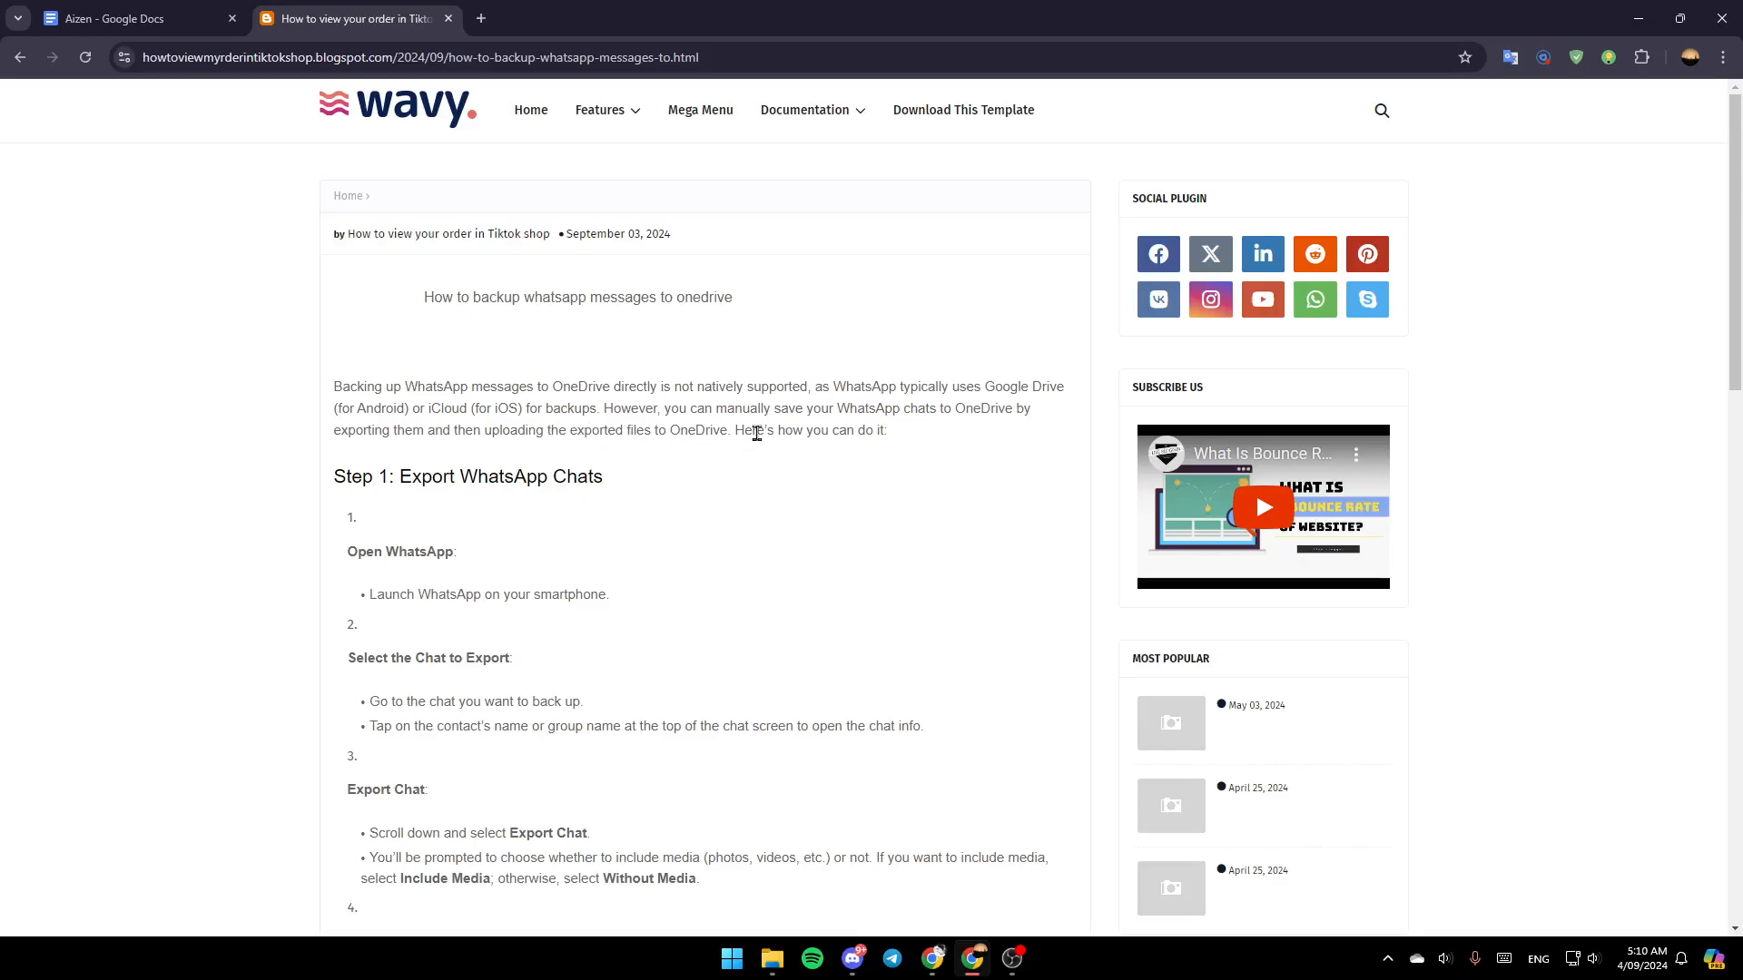
Step: Read through the blog's 'Upload to OneDrive' steps, then switch to the OneDrive home page tab
scroll("down", 3)
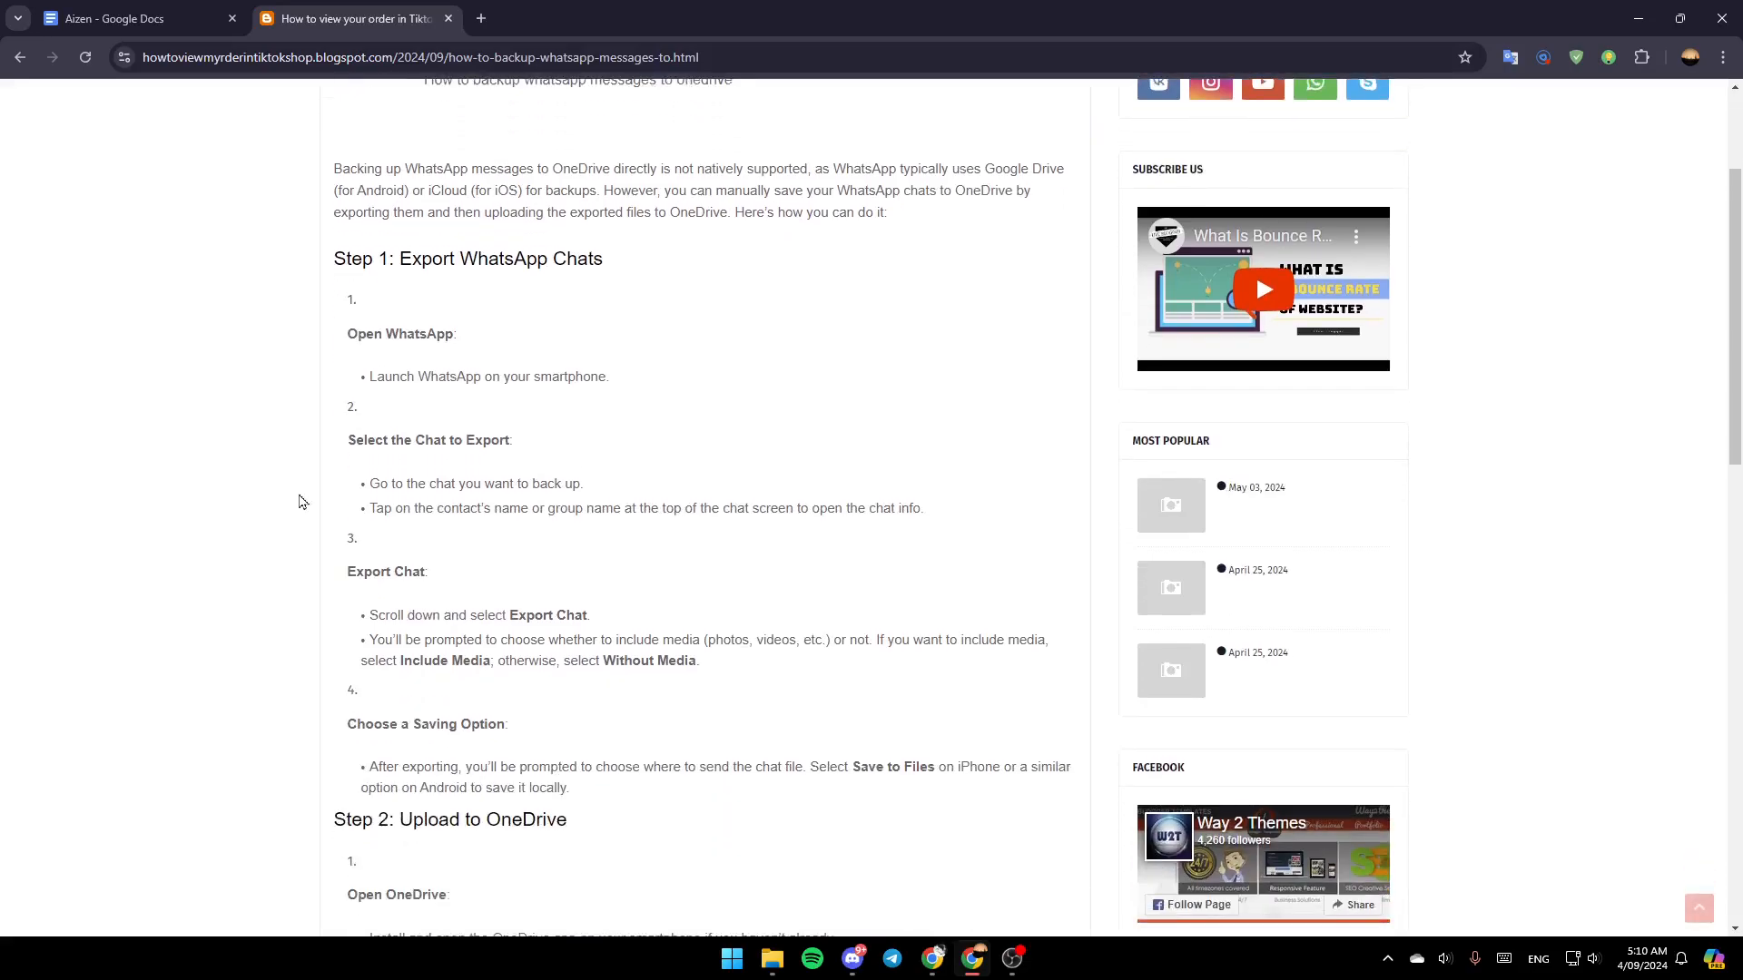
mouse_move(494, 282)
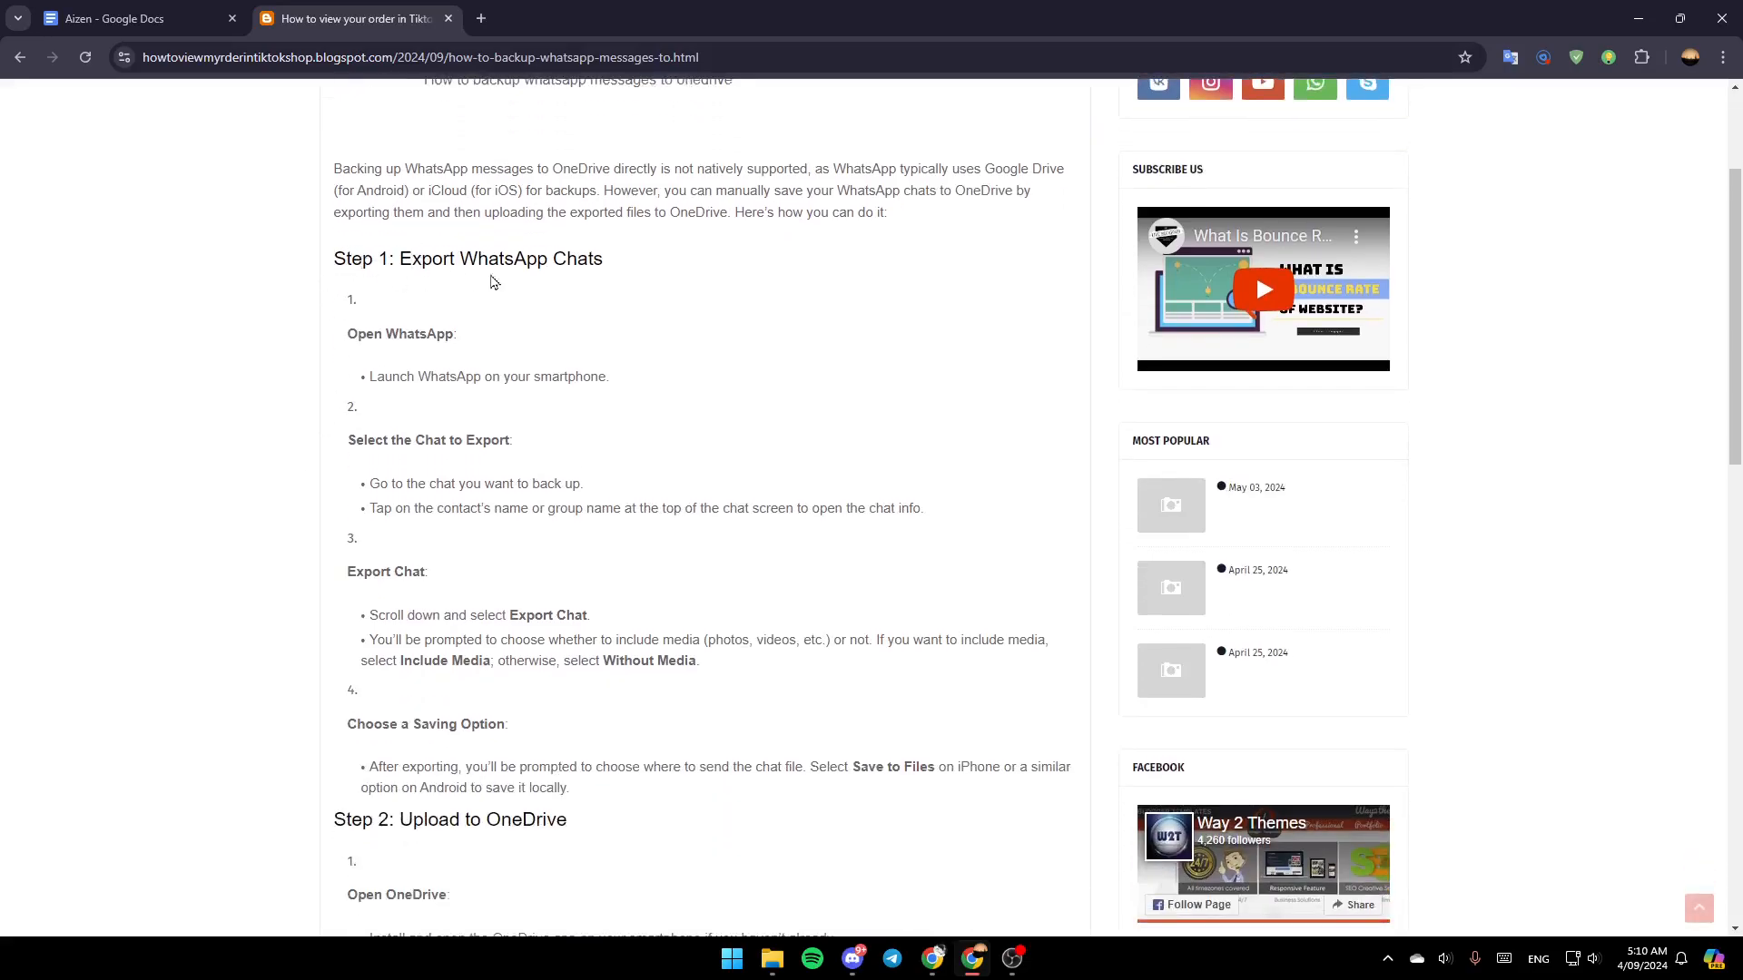
mouse_move(365, 340)
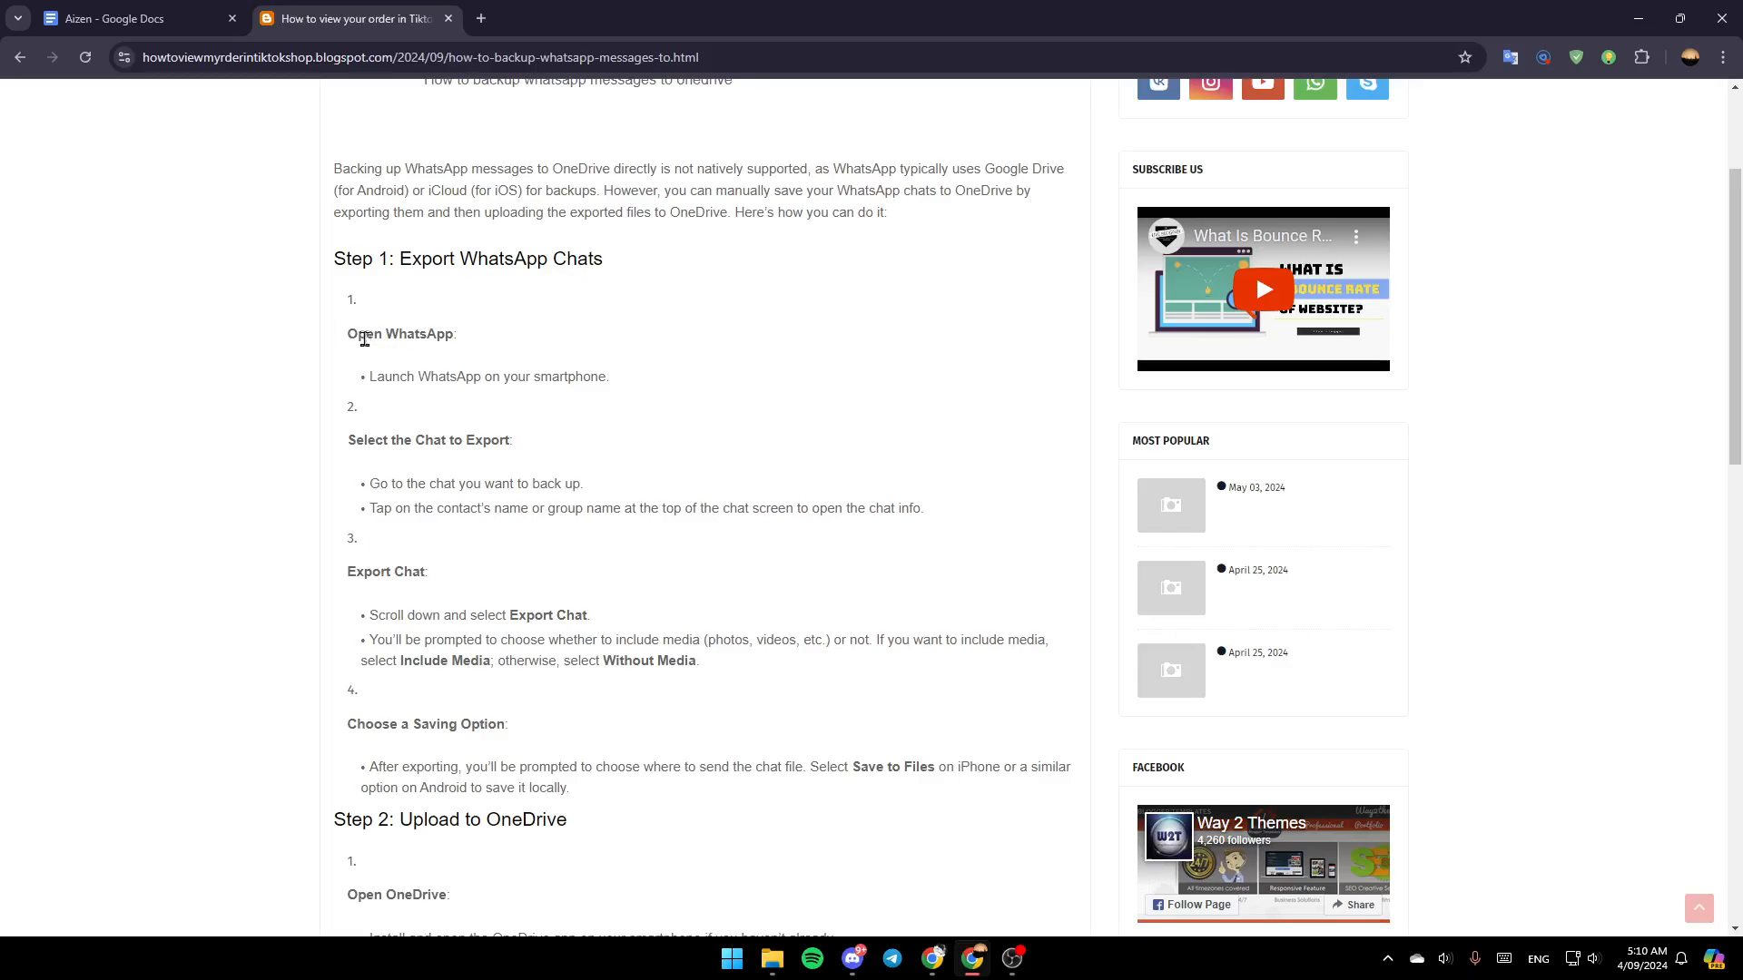
mouse_move(477, 396)
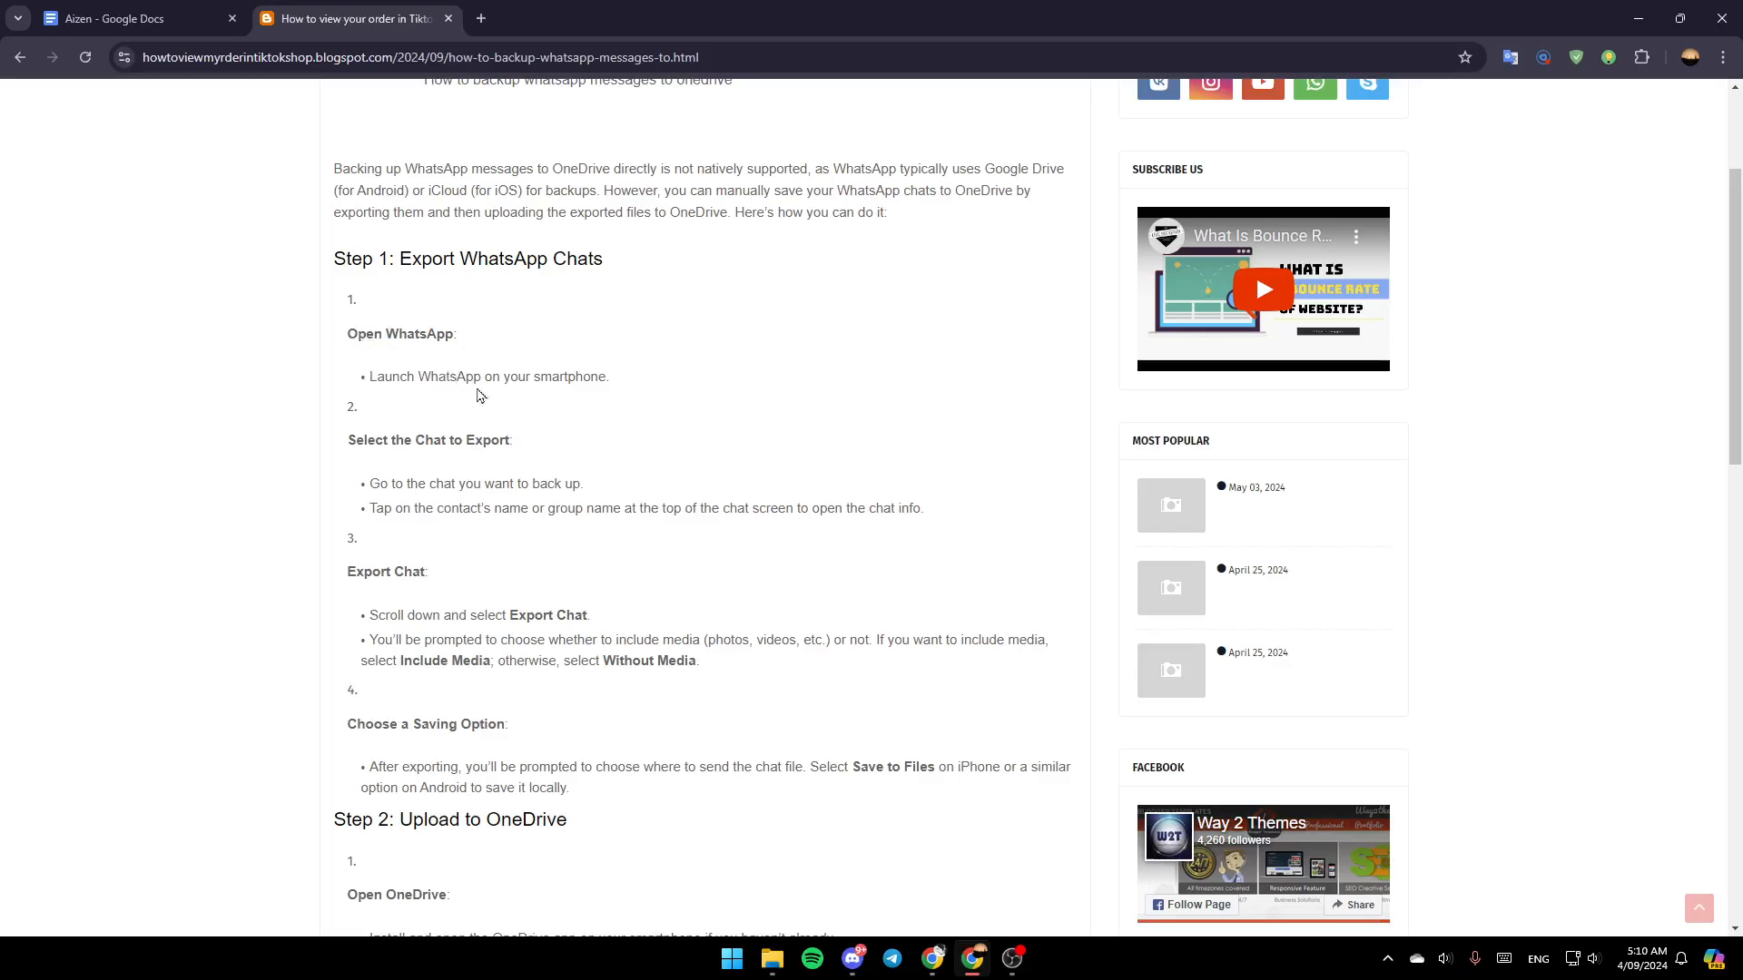
scroll("down", 3)
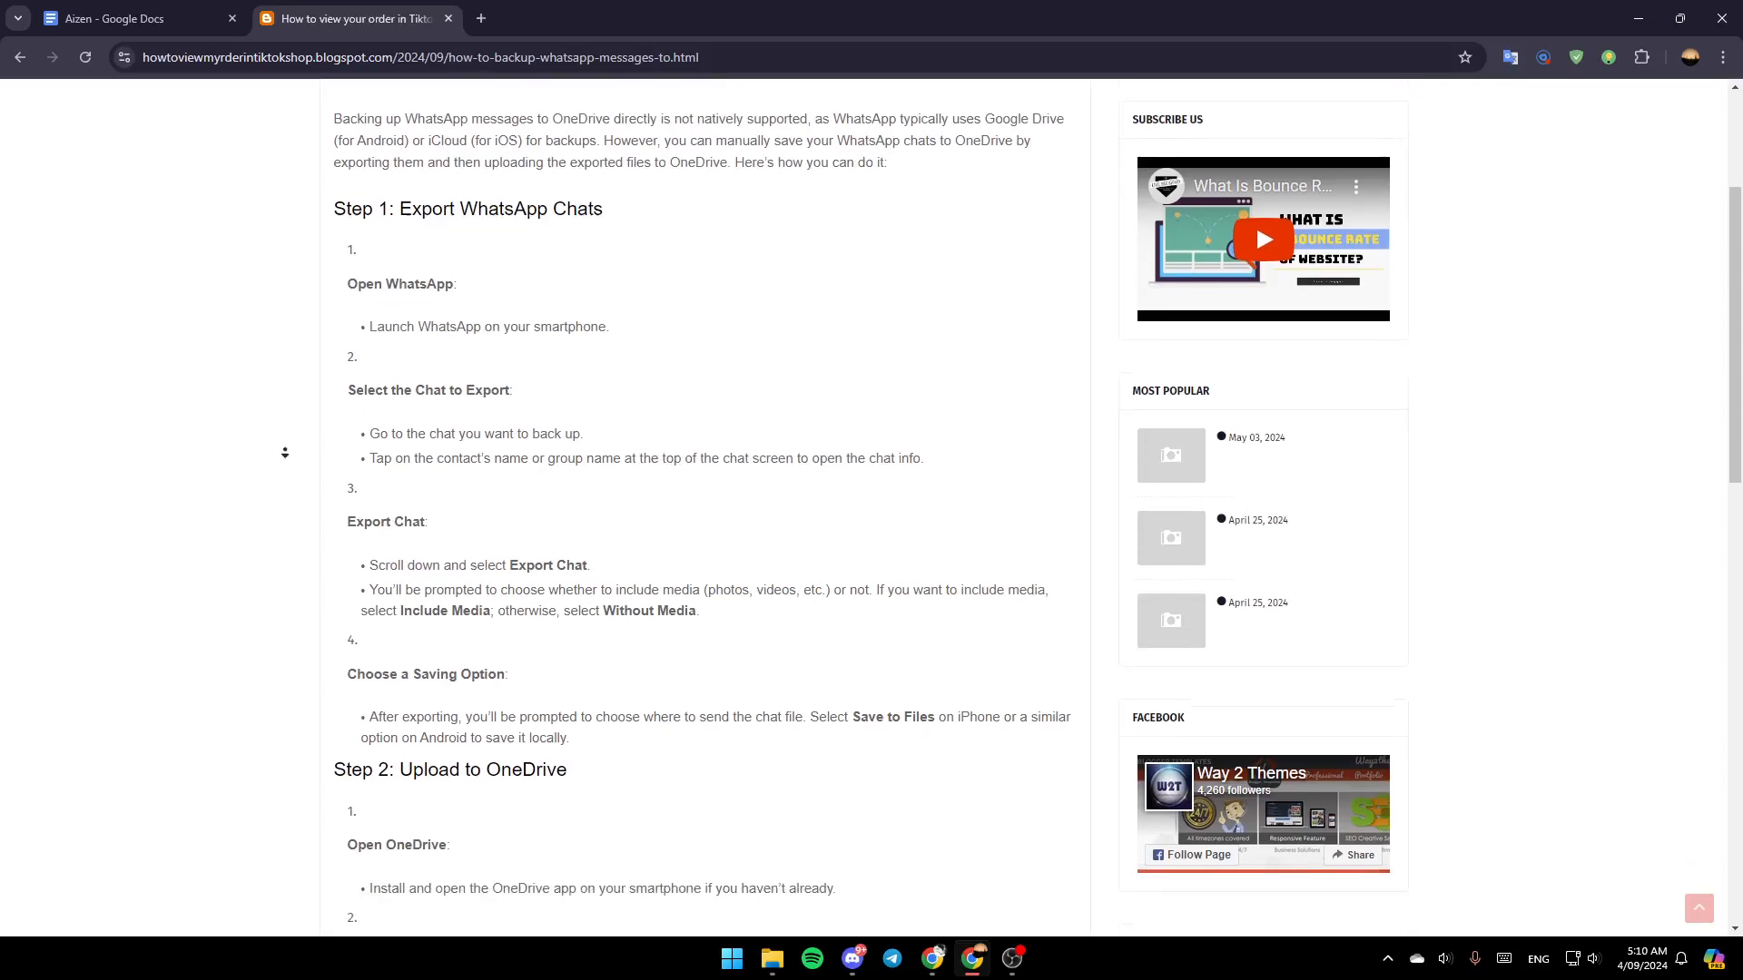
scroll("down", 3)
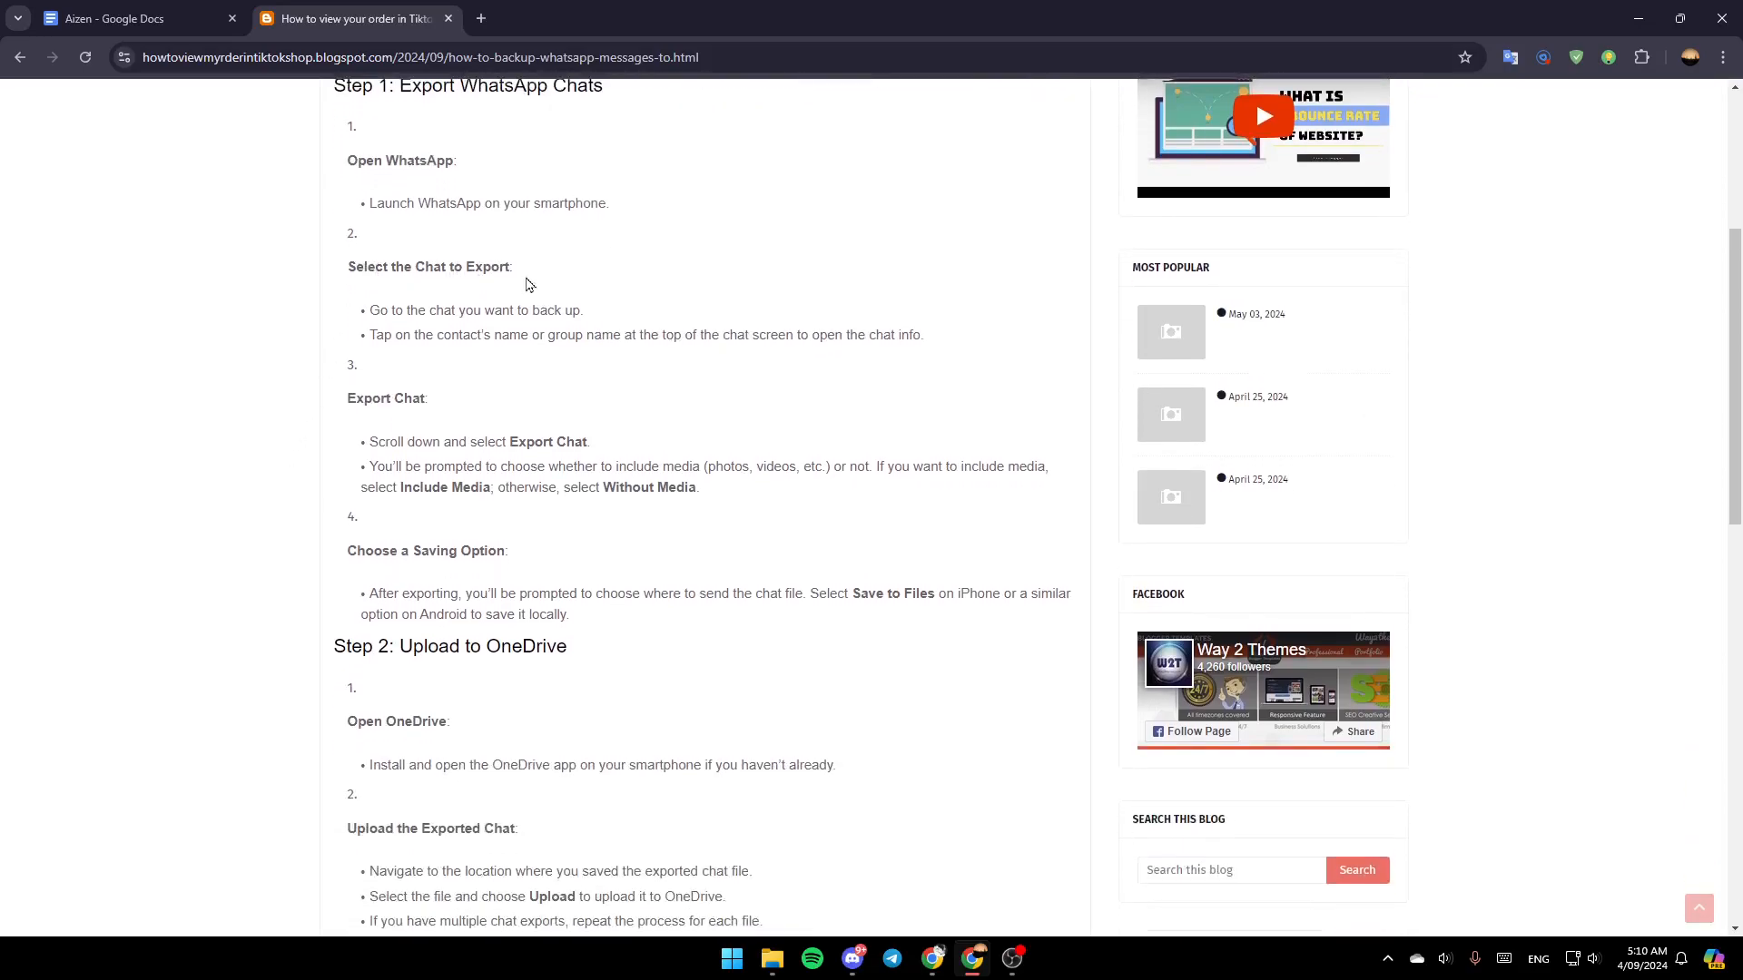
mouse_move(501, 316)
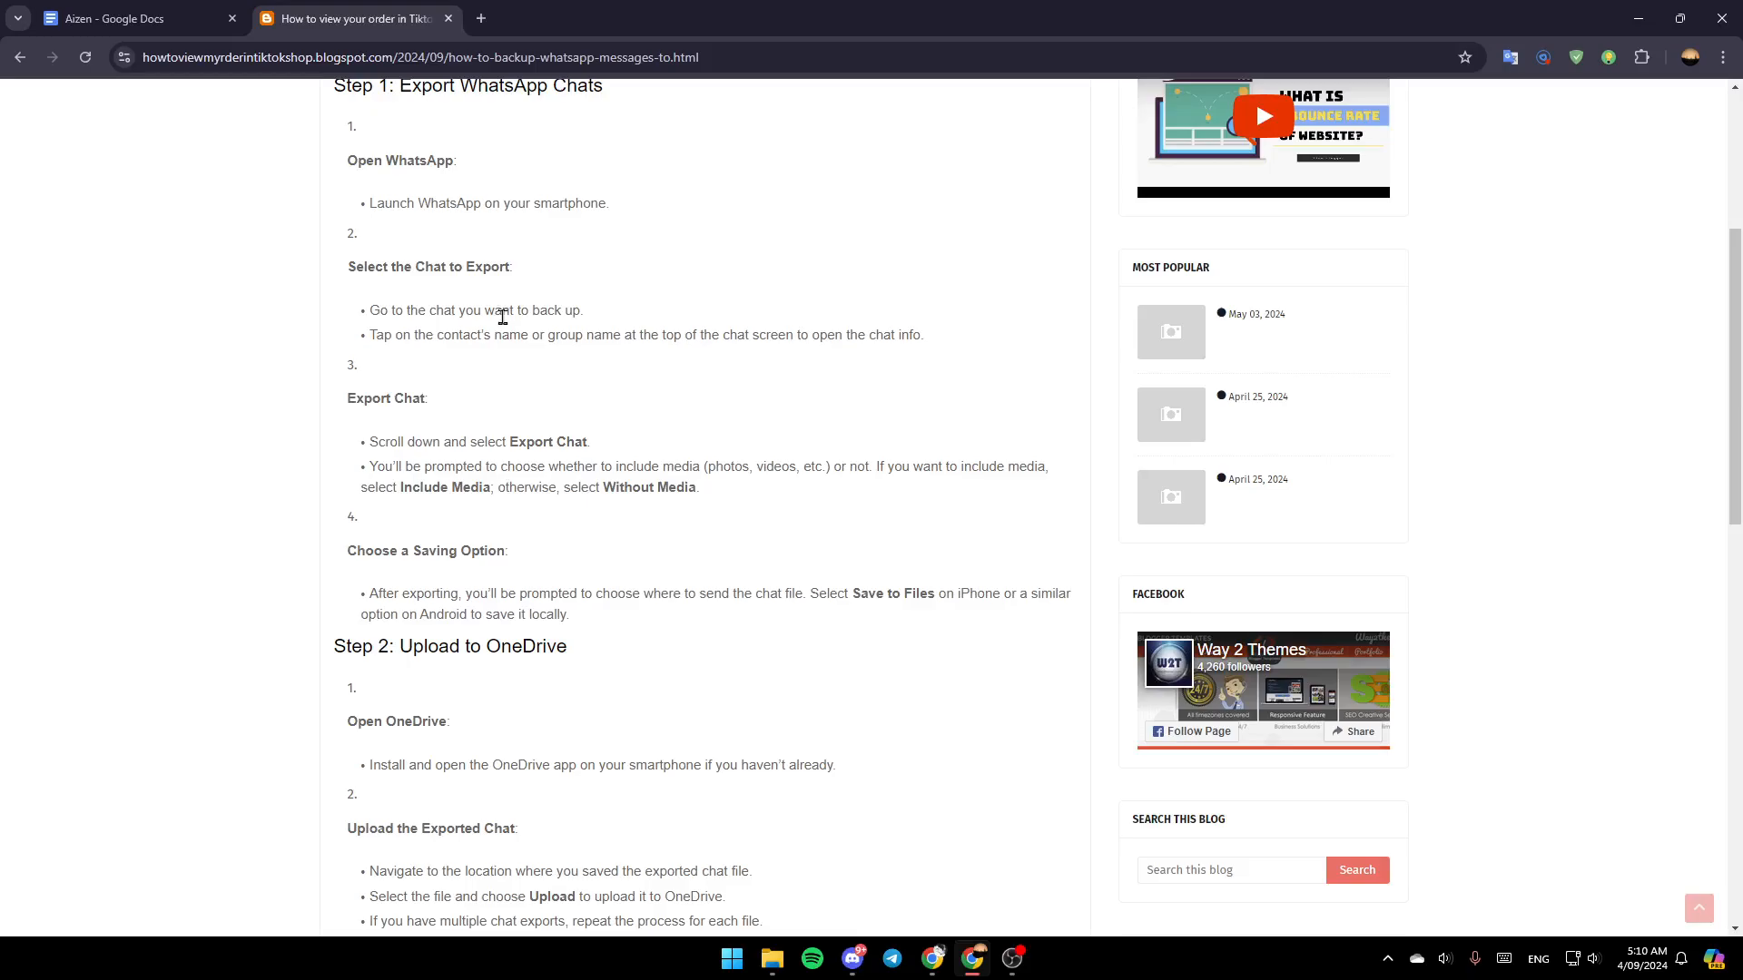
mouse_move(425, 354)
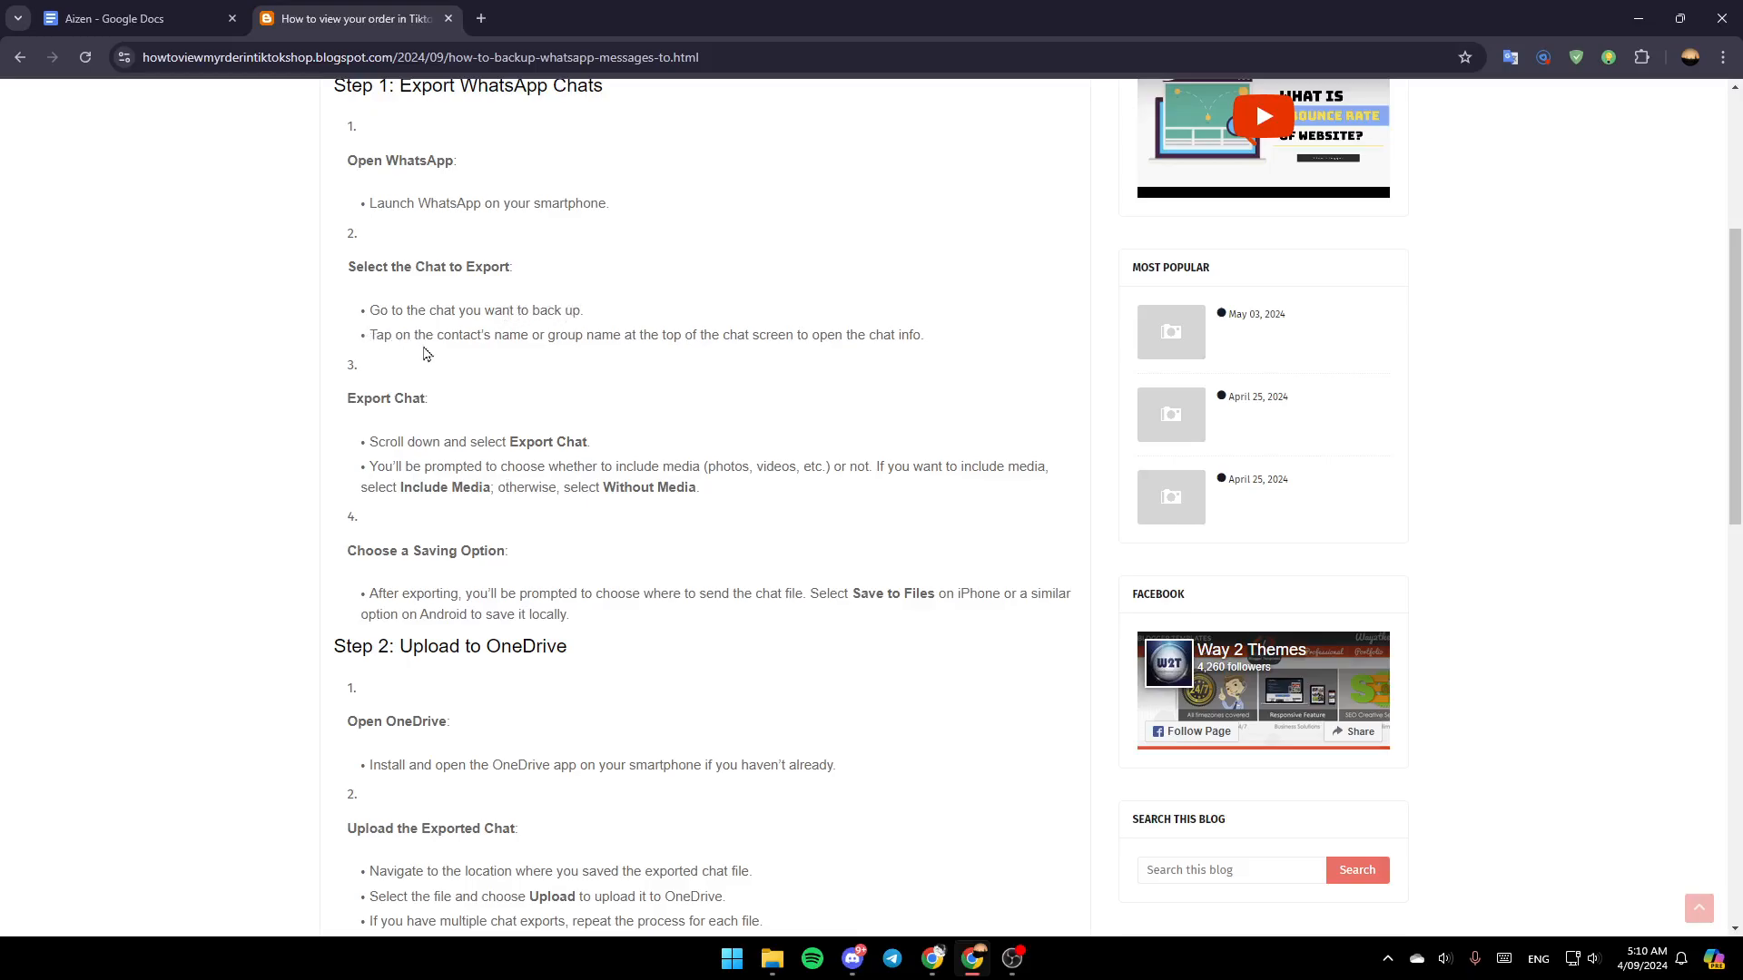
mouse_move(575, 374)
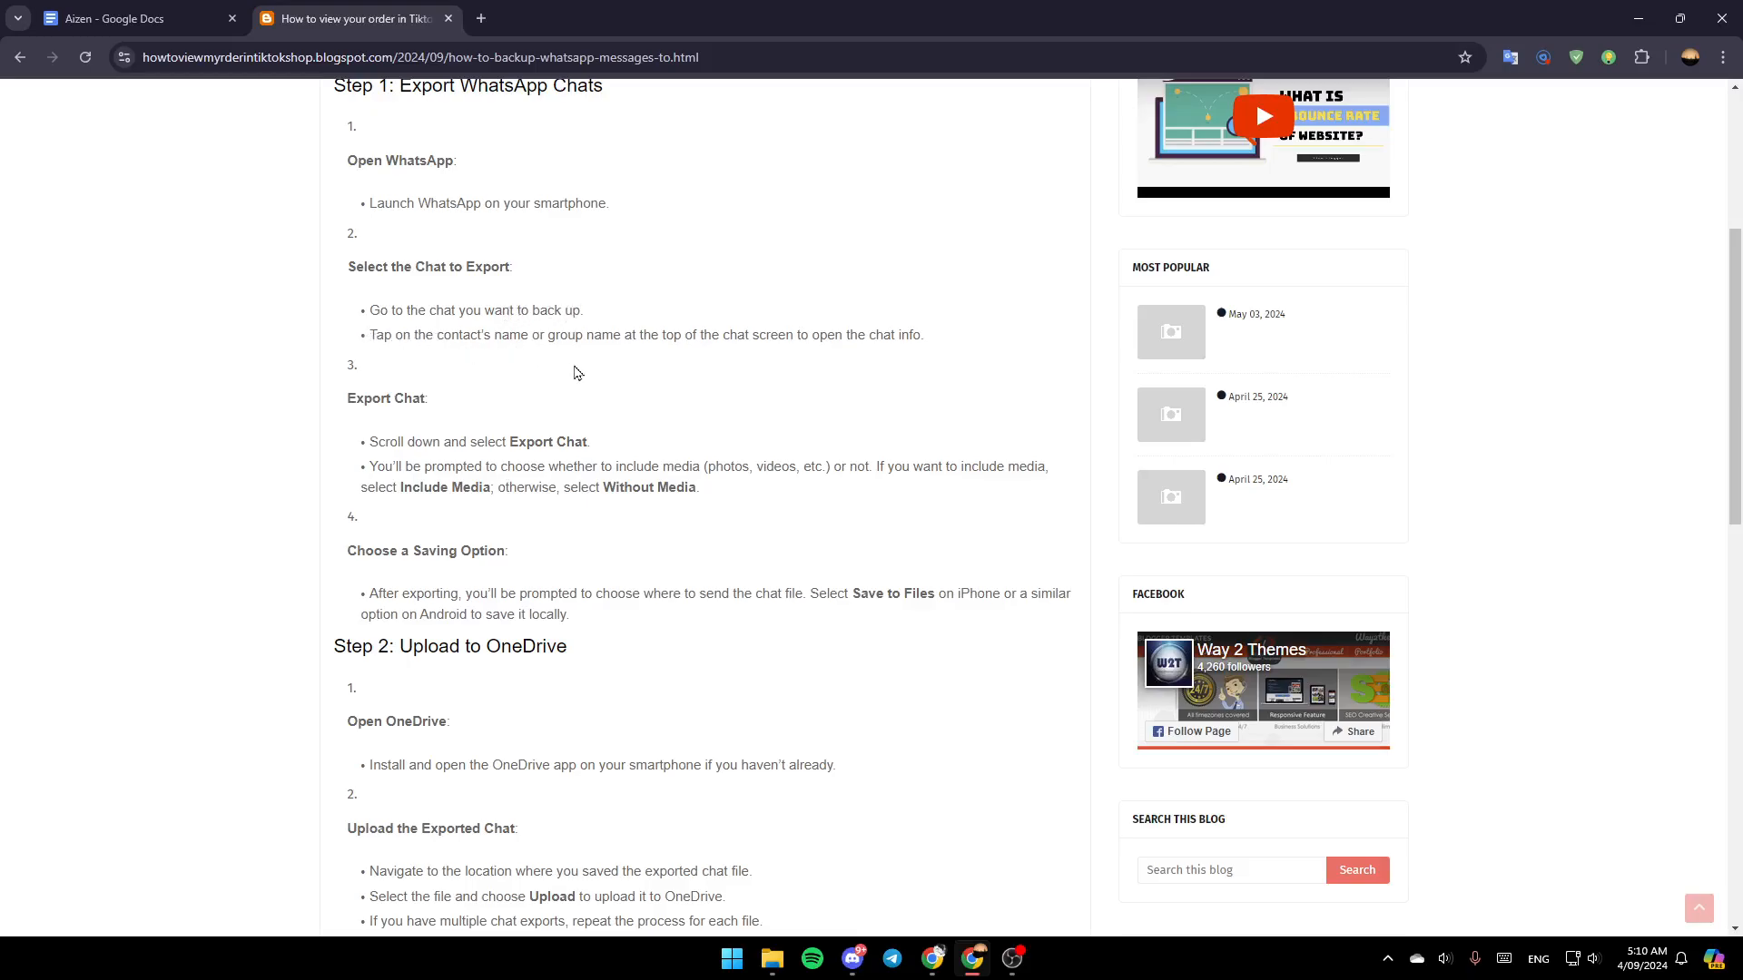
mouse_move(737, 339)
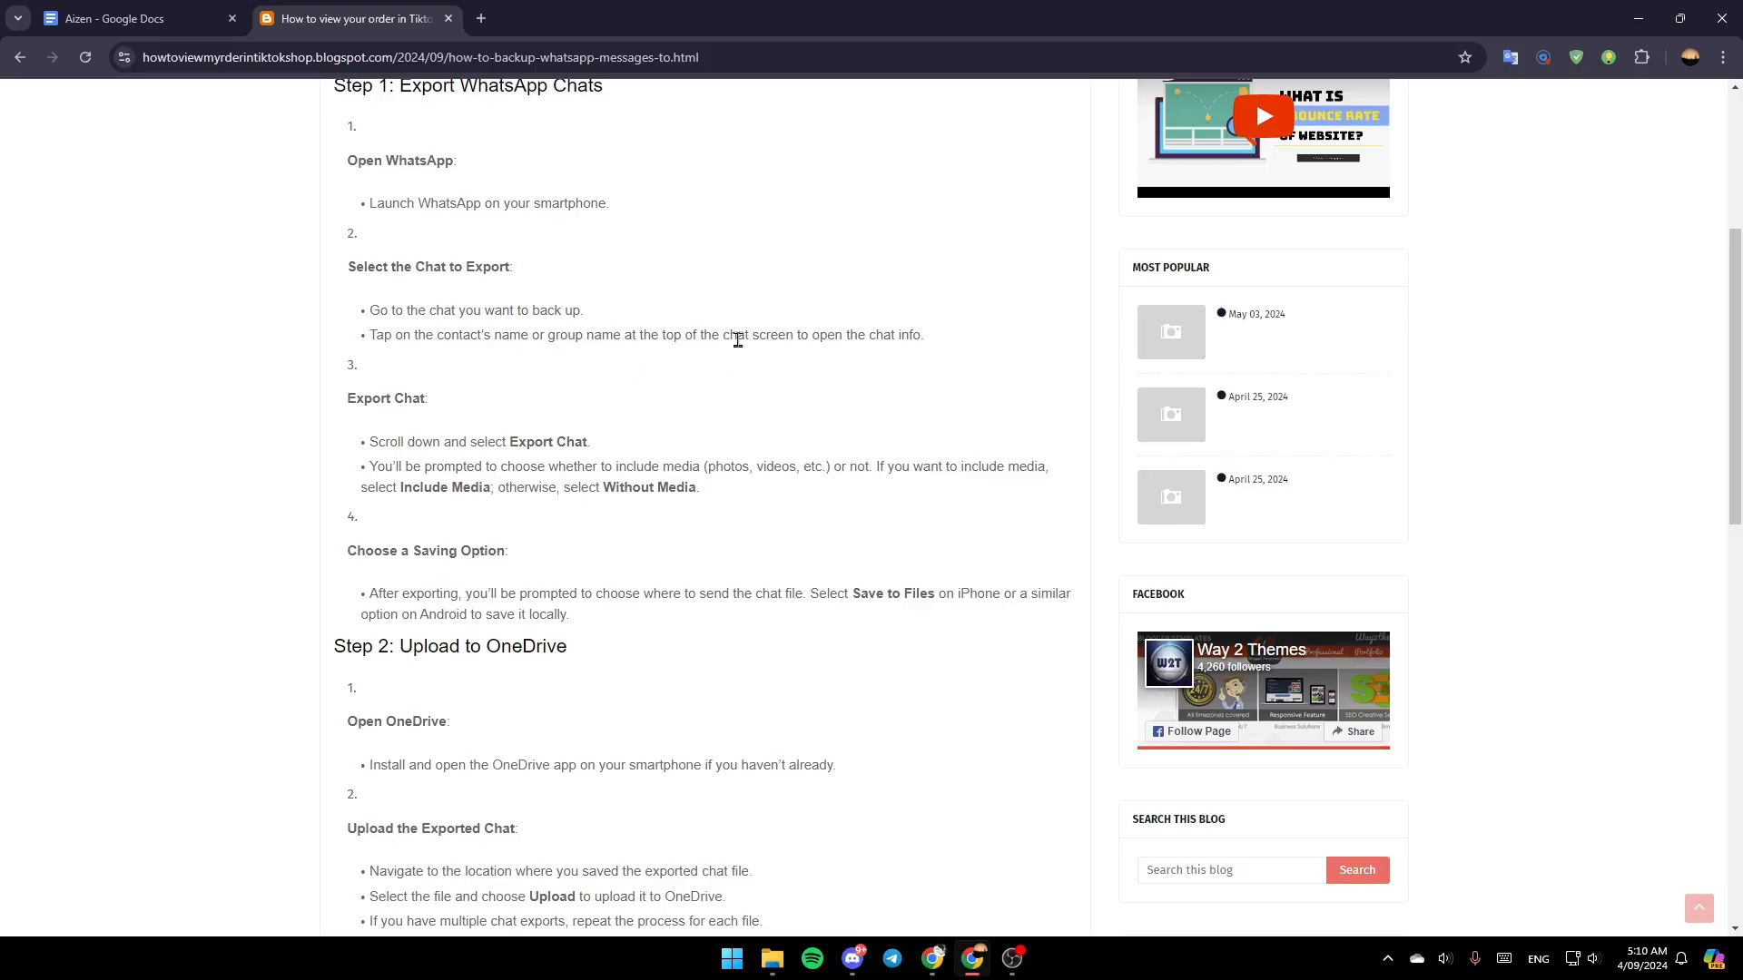
mouse_move(878, 333)
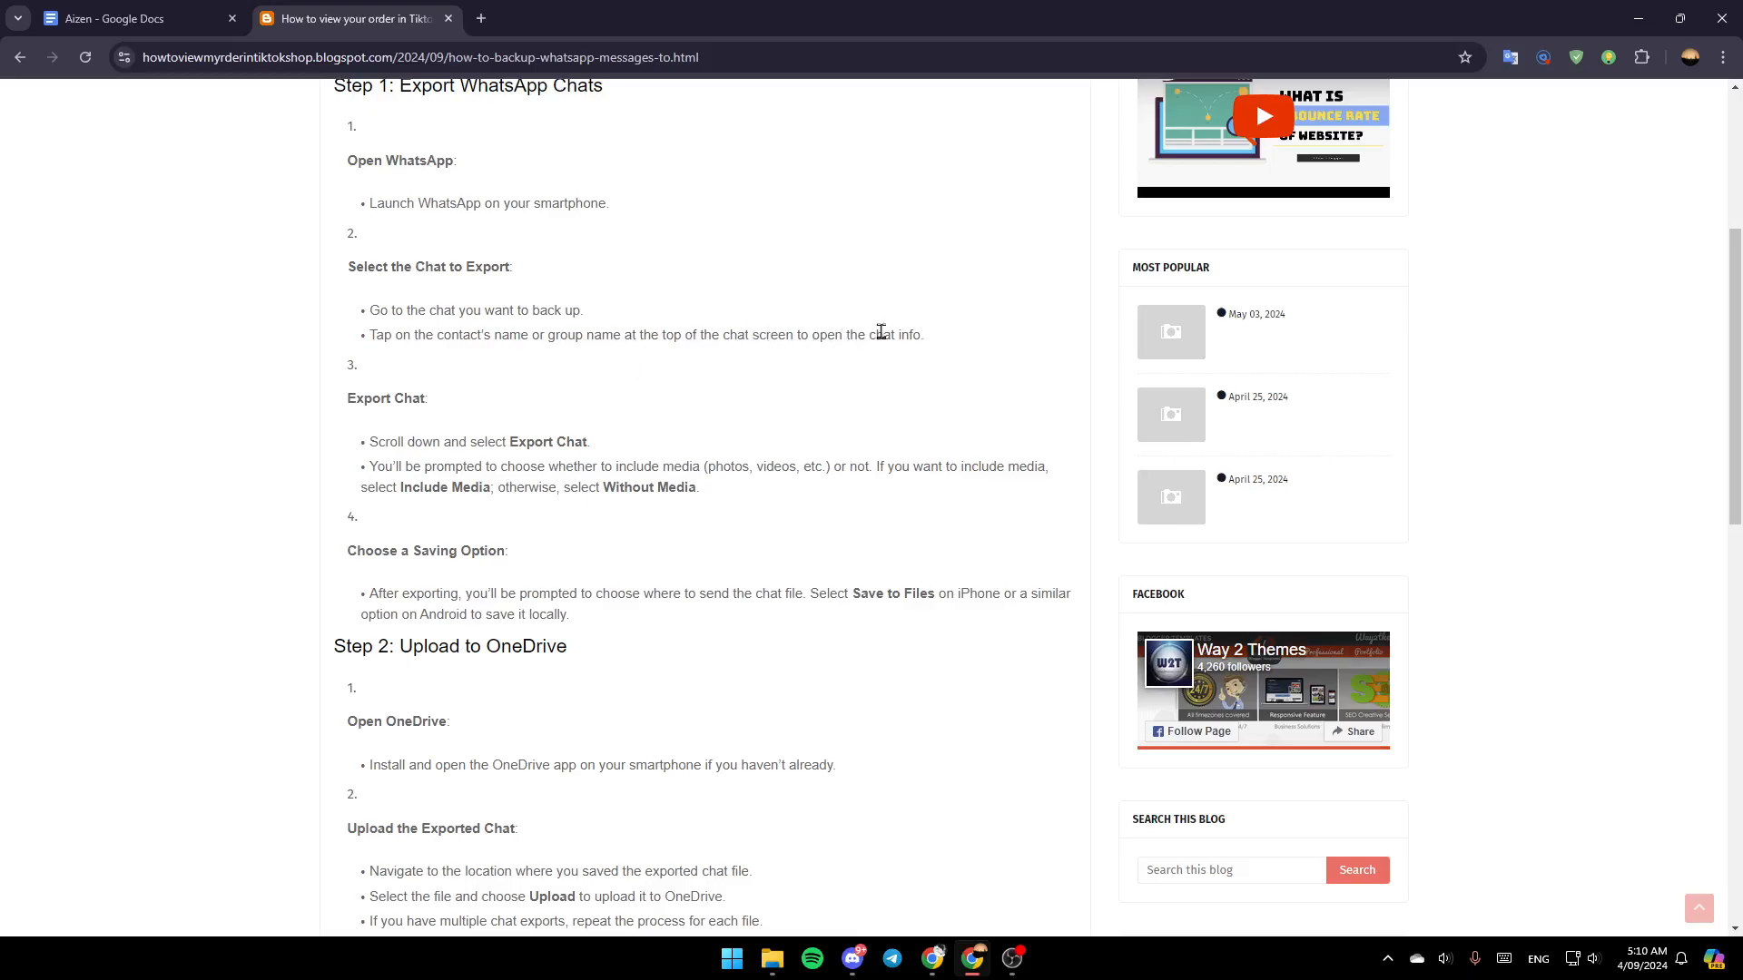
scroll("down", 3)
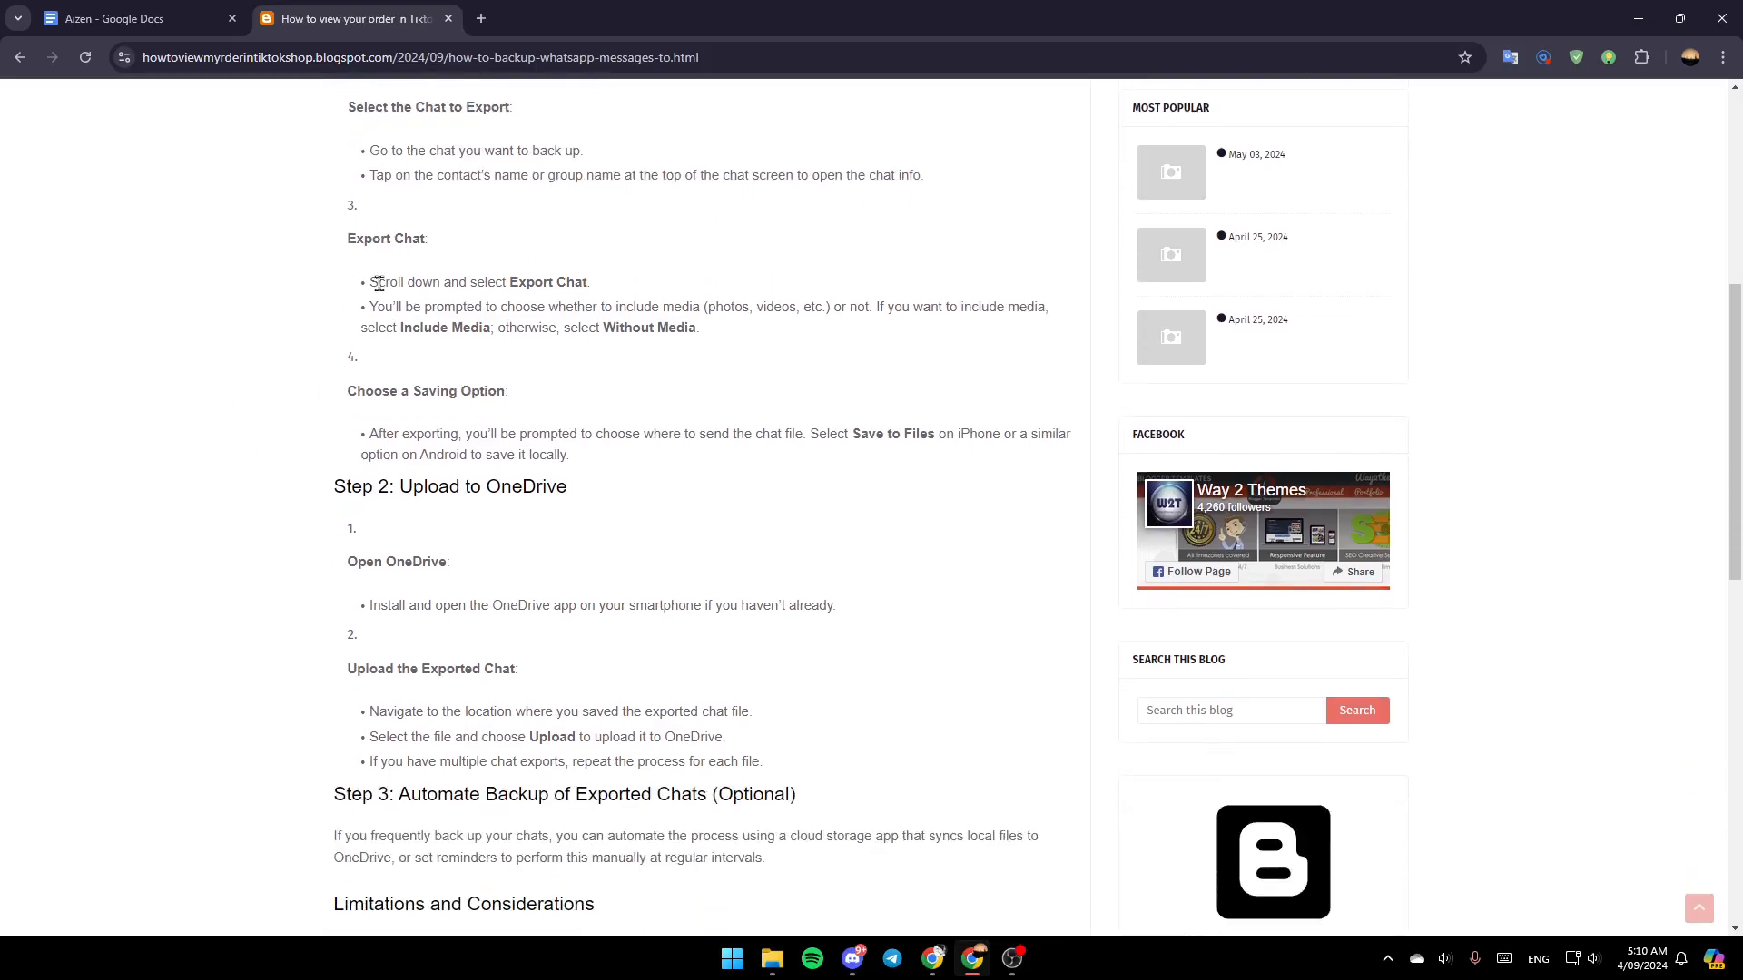
mouse_move(406, 308)
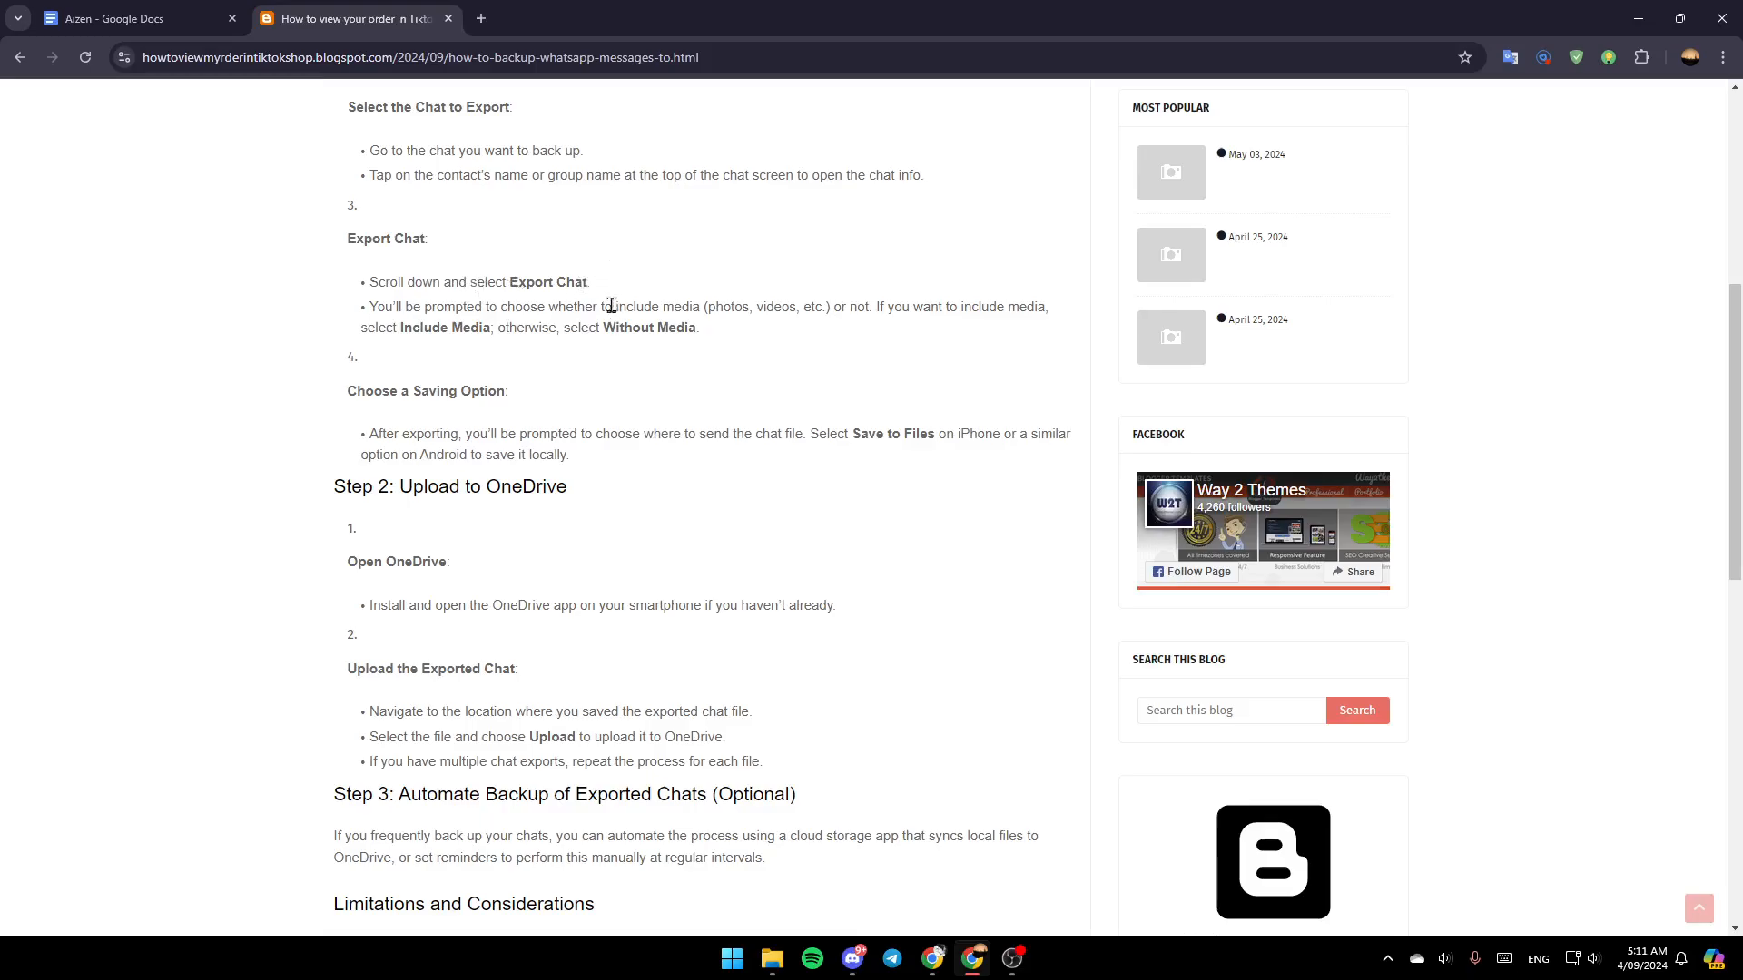
mouse_move(548, 310)
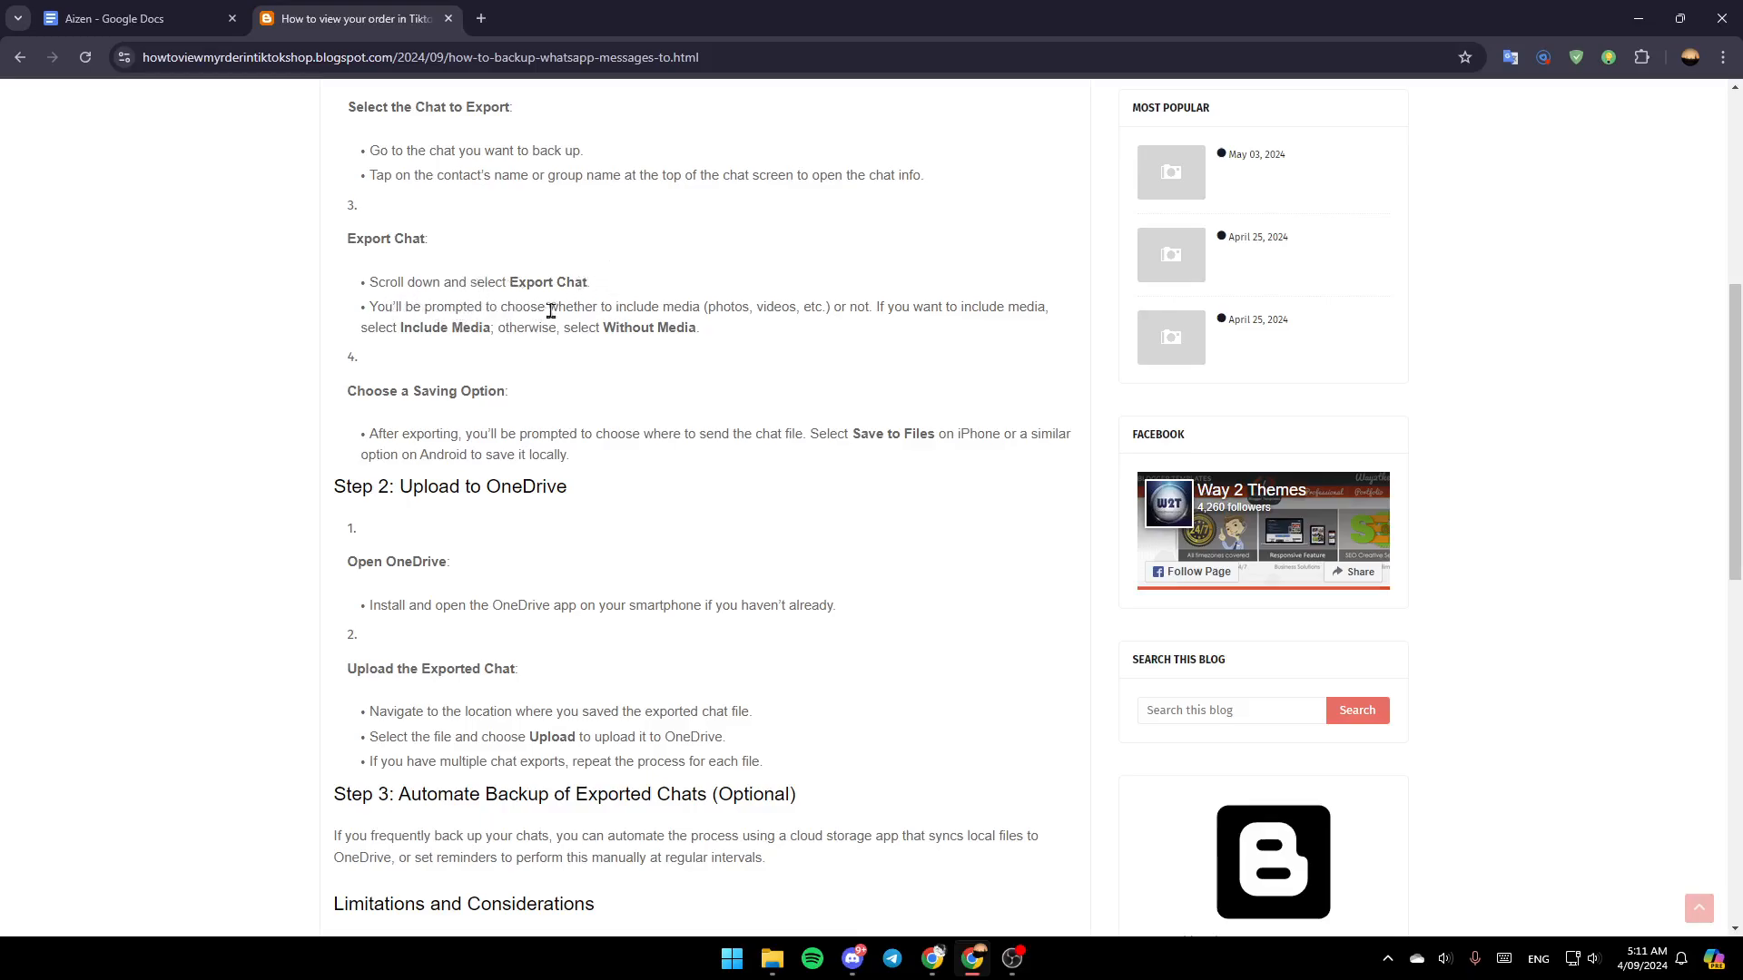
mouse_move(730, 328)
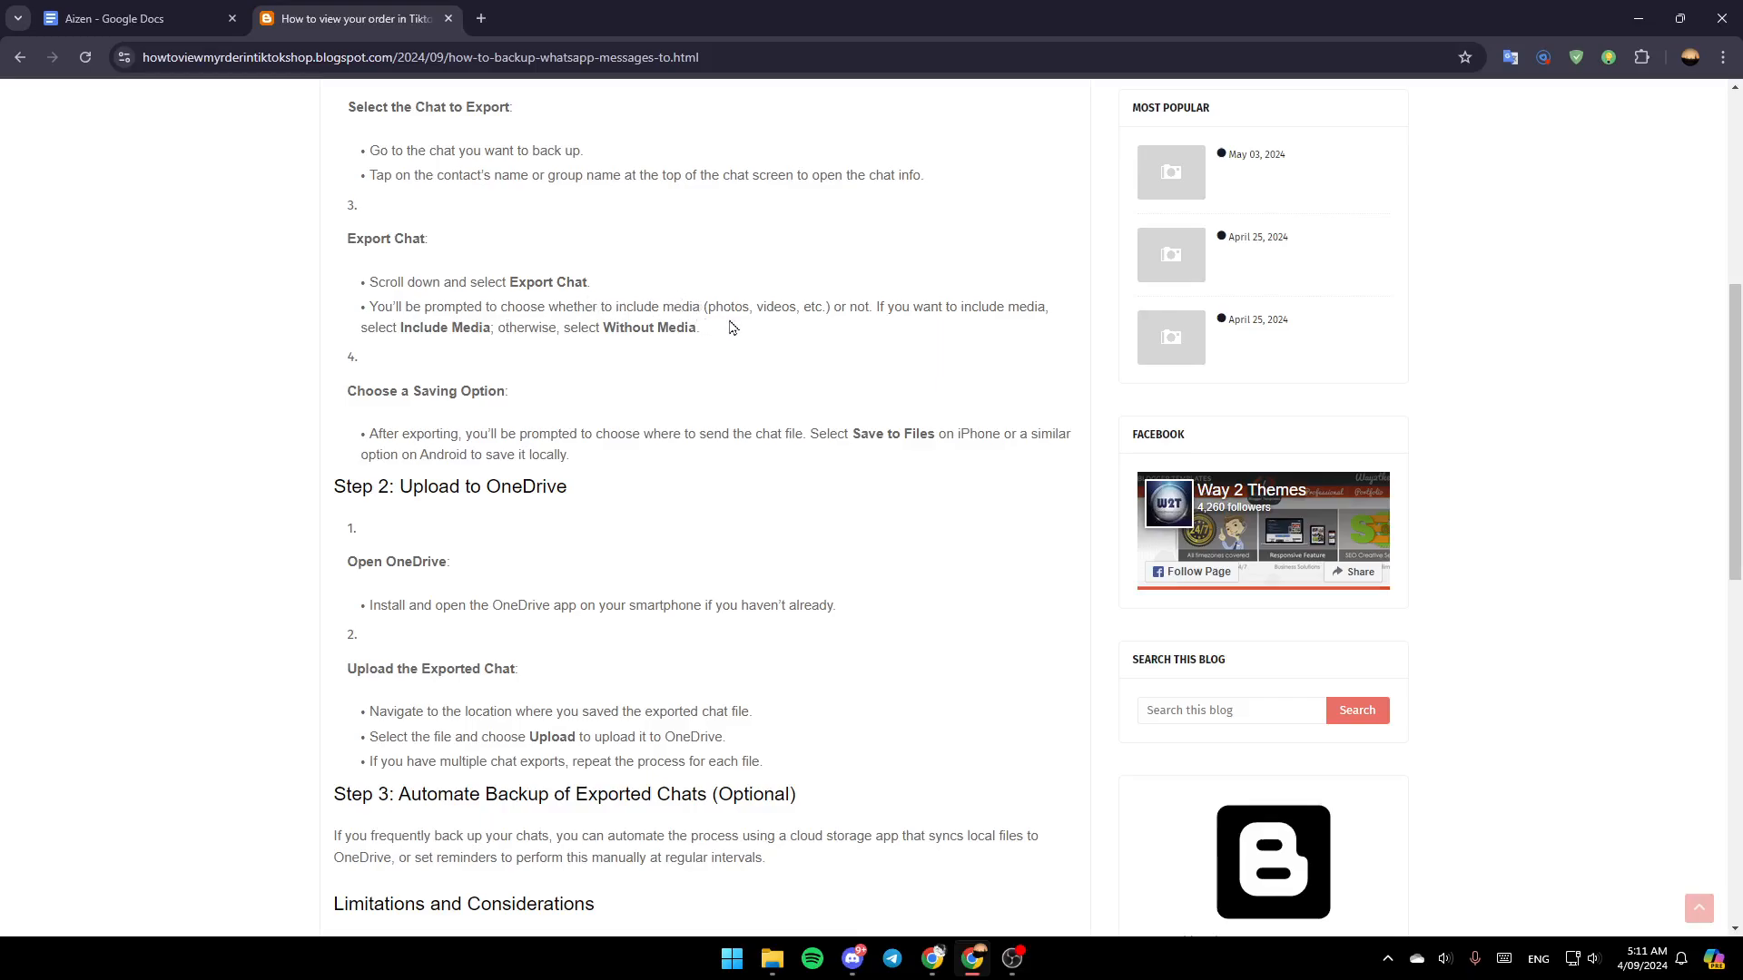
mouse_move(1009, 310)
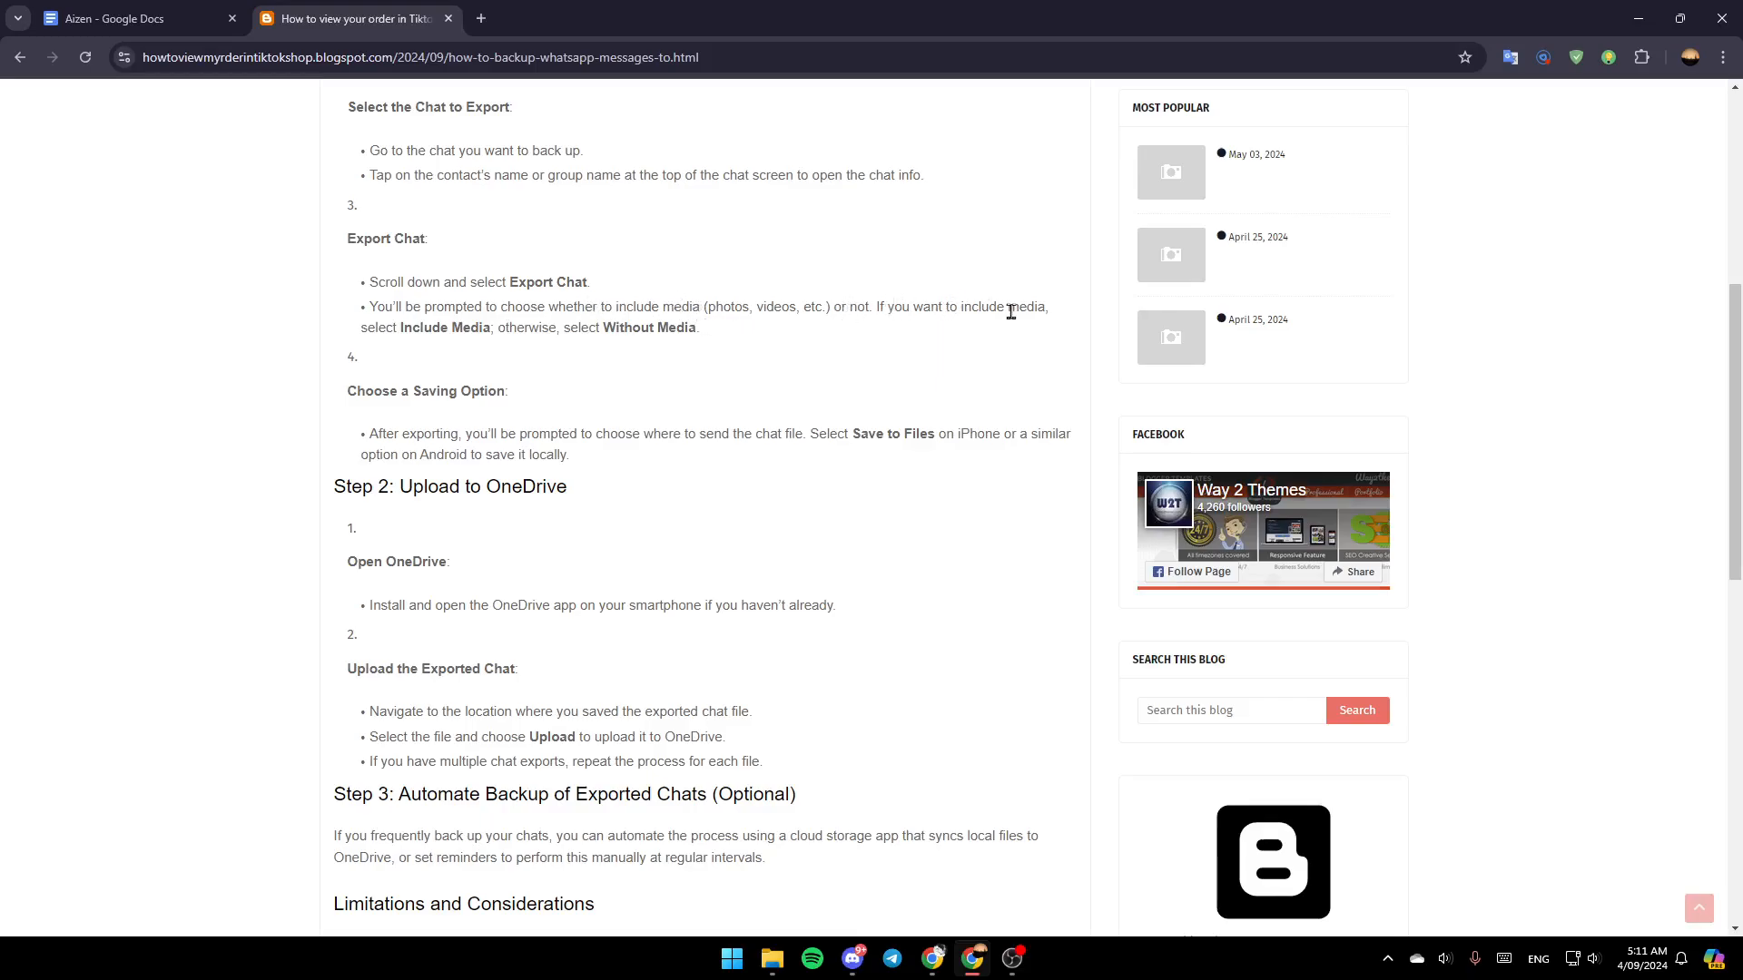
mouse_move(525, 325)
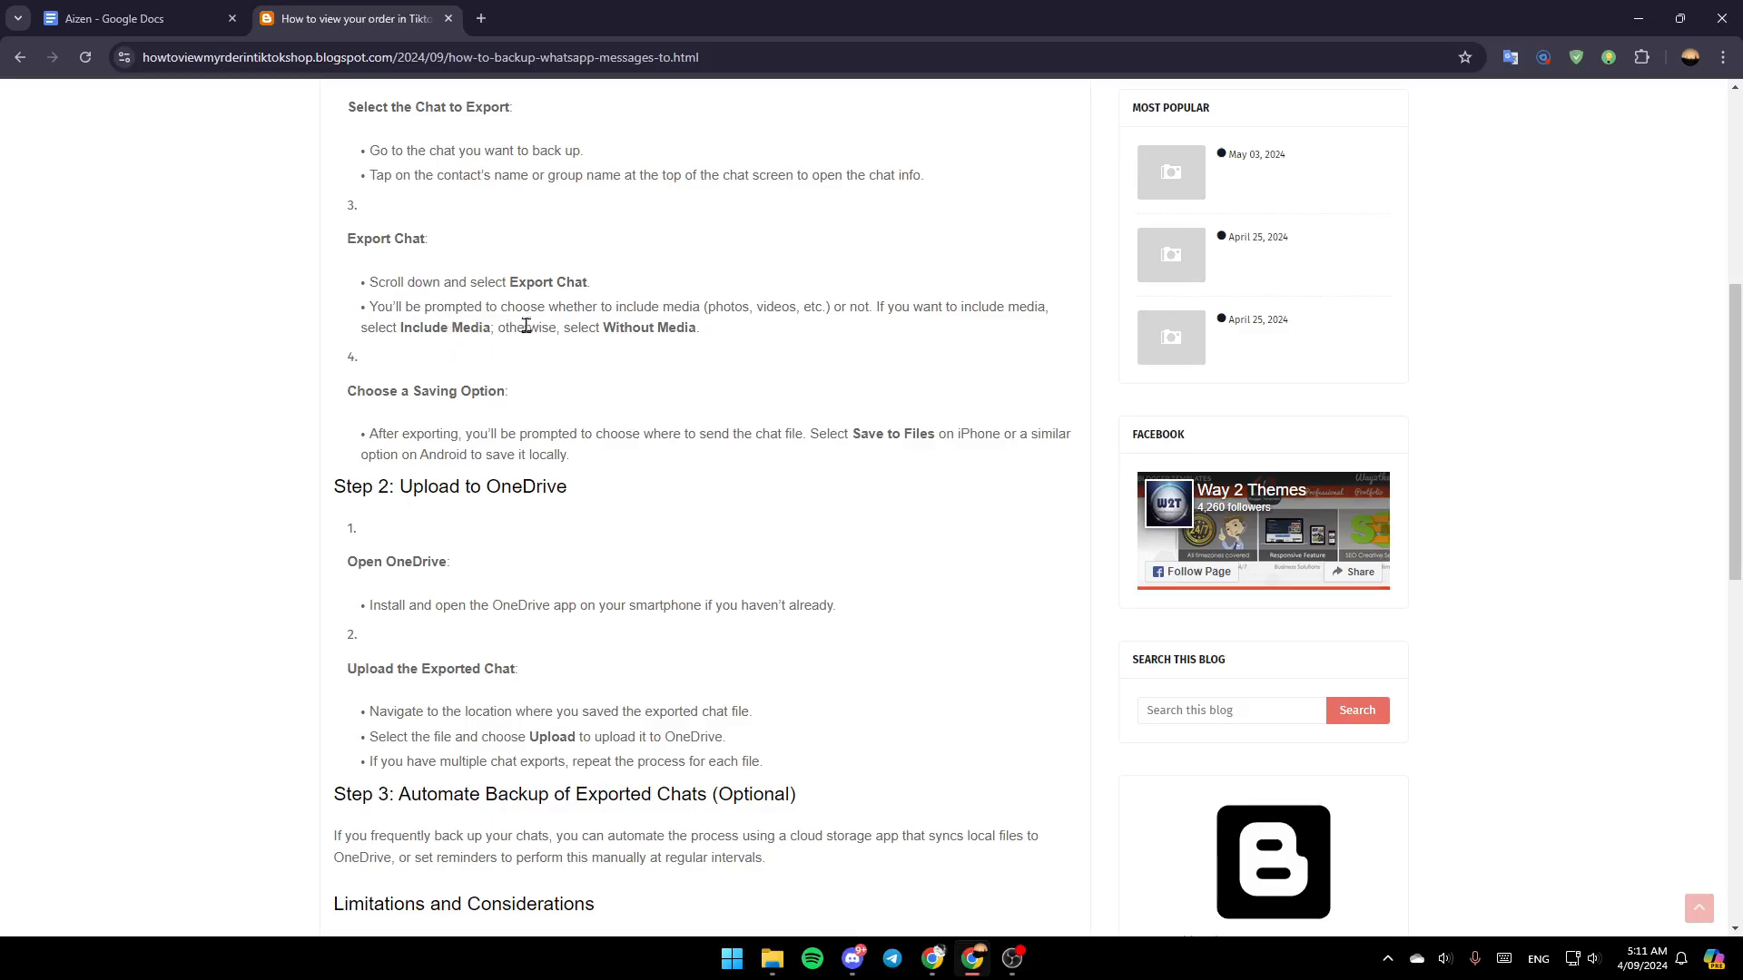
mouse_move(717, 348)
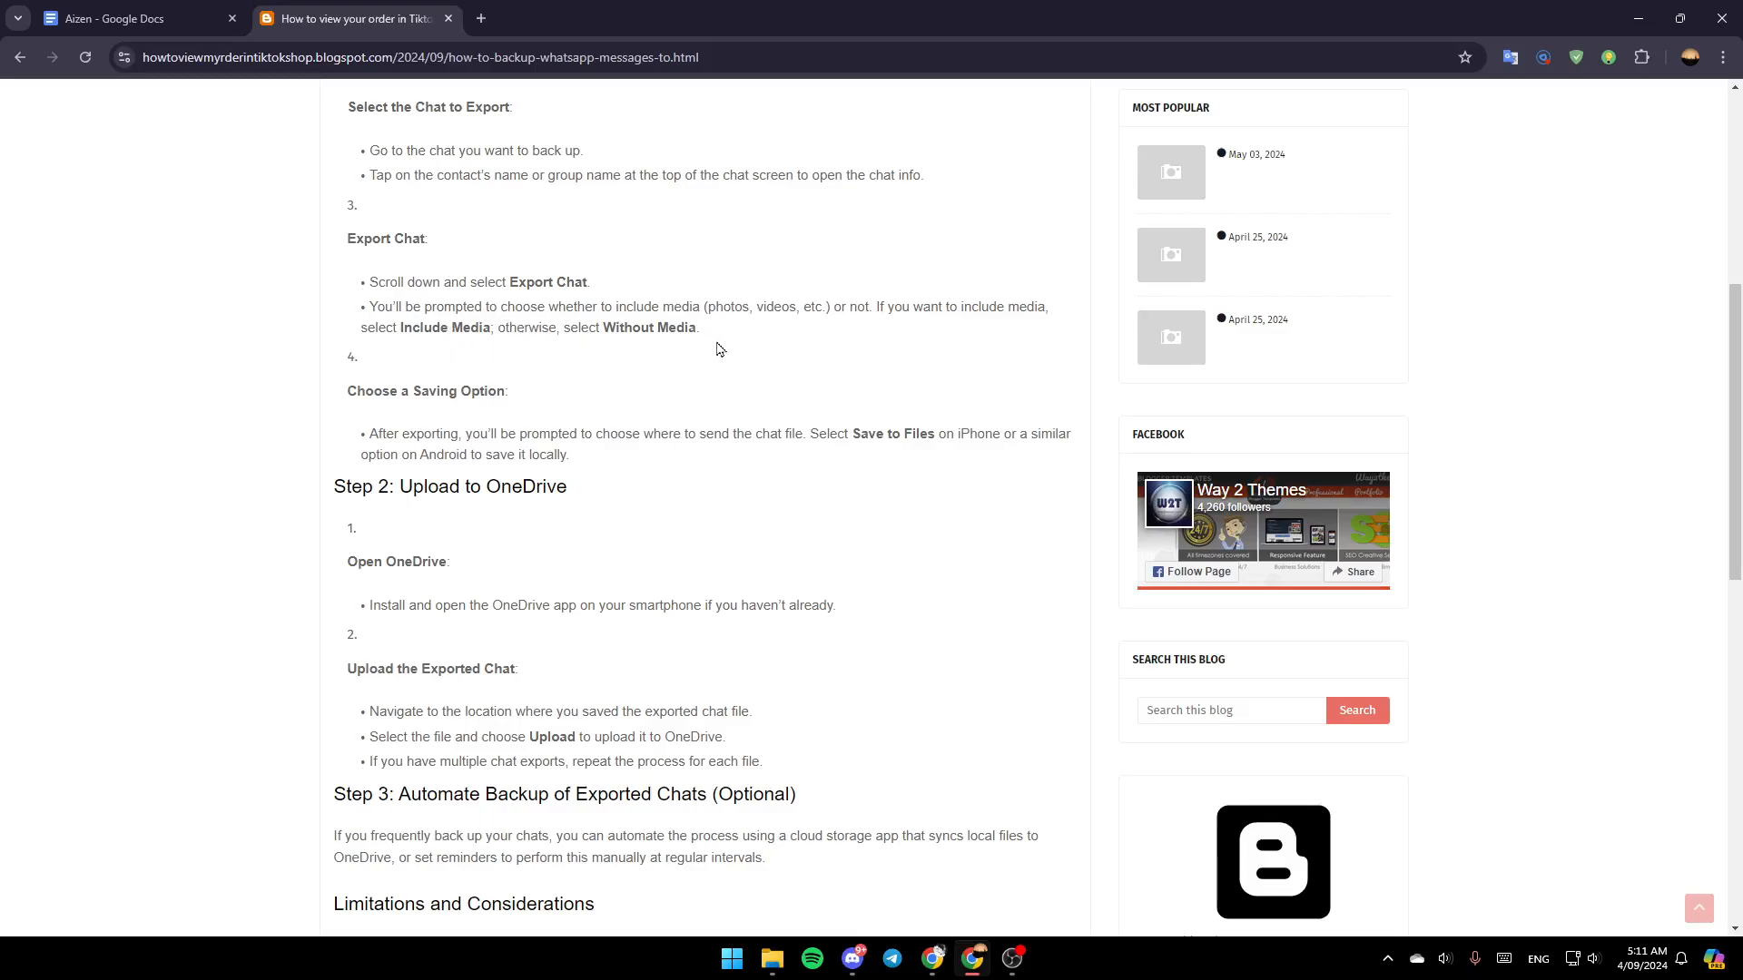
mouse_move(540, 403)
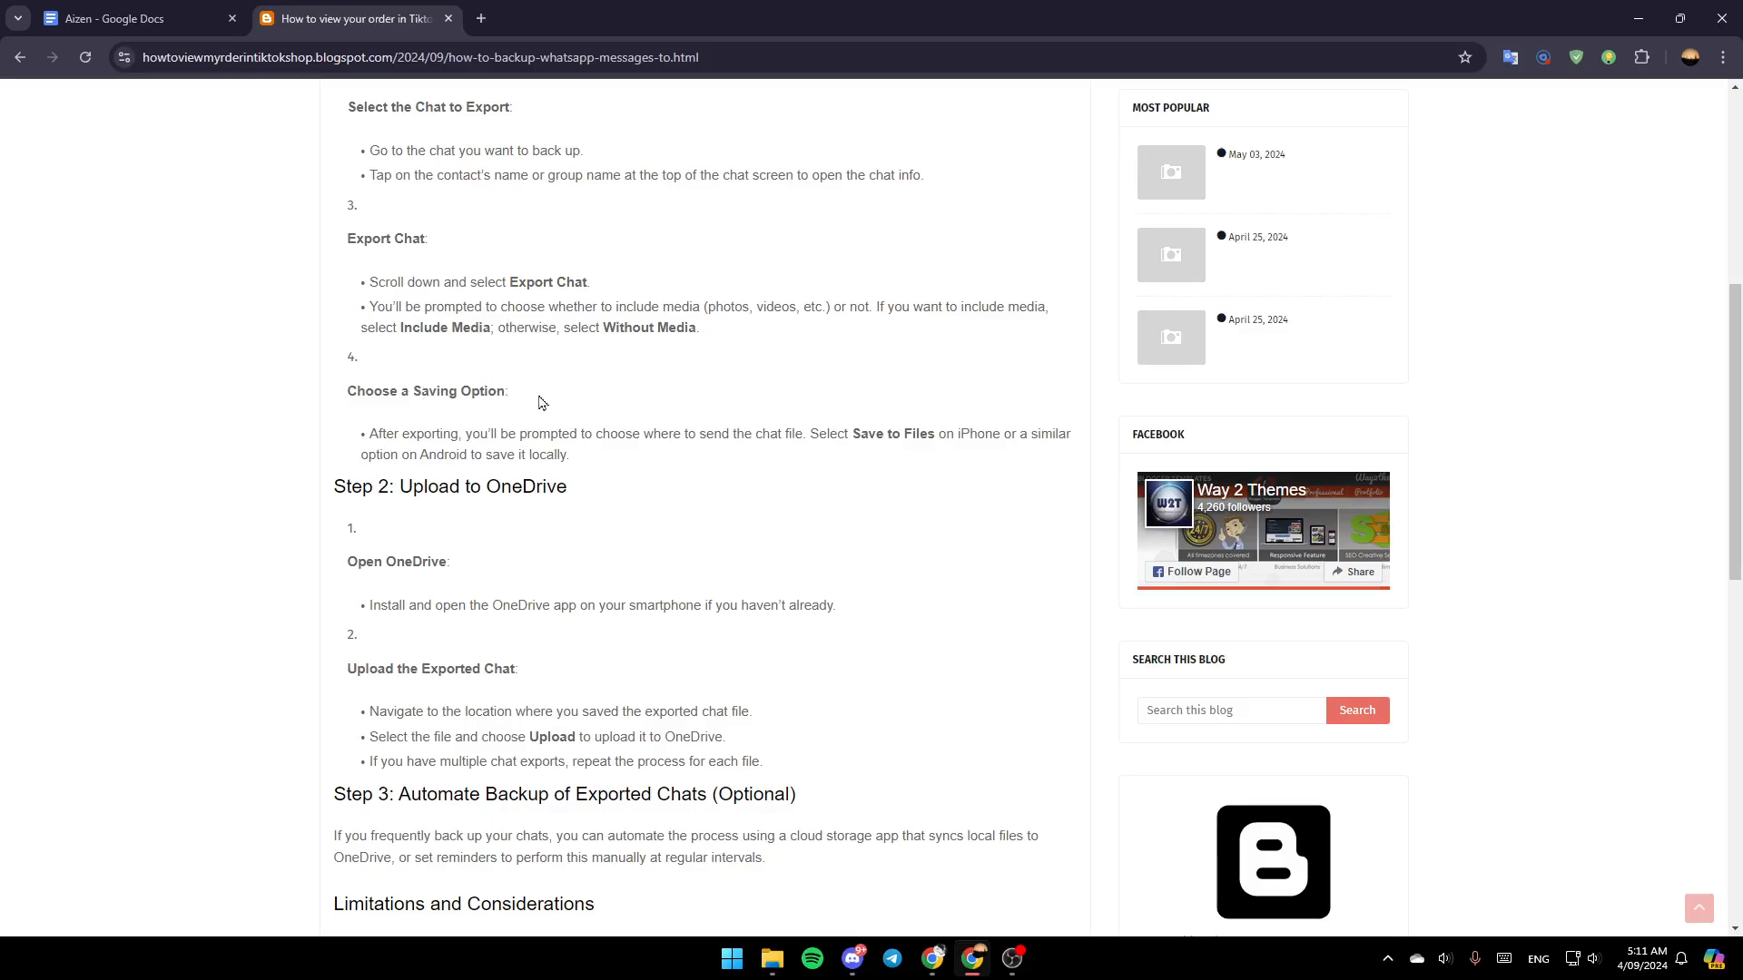
mouse_move(525, 437)
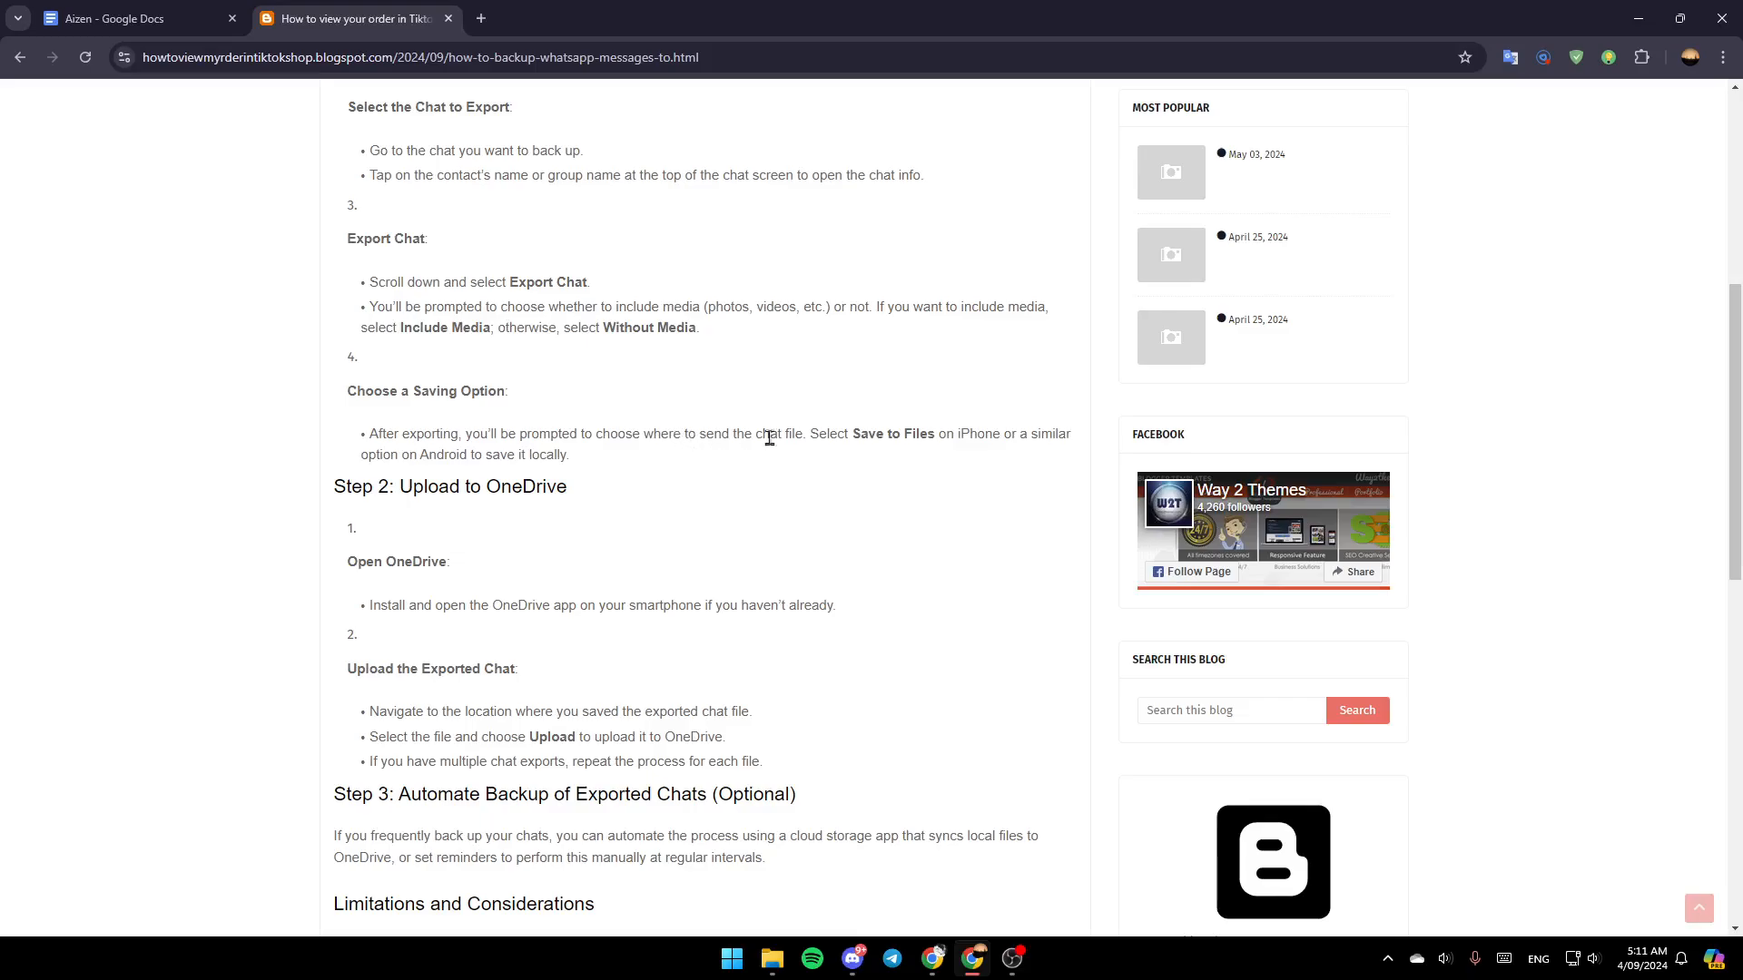
mouse_move(942, 434)
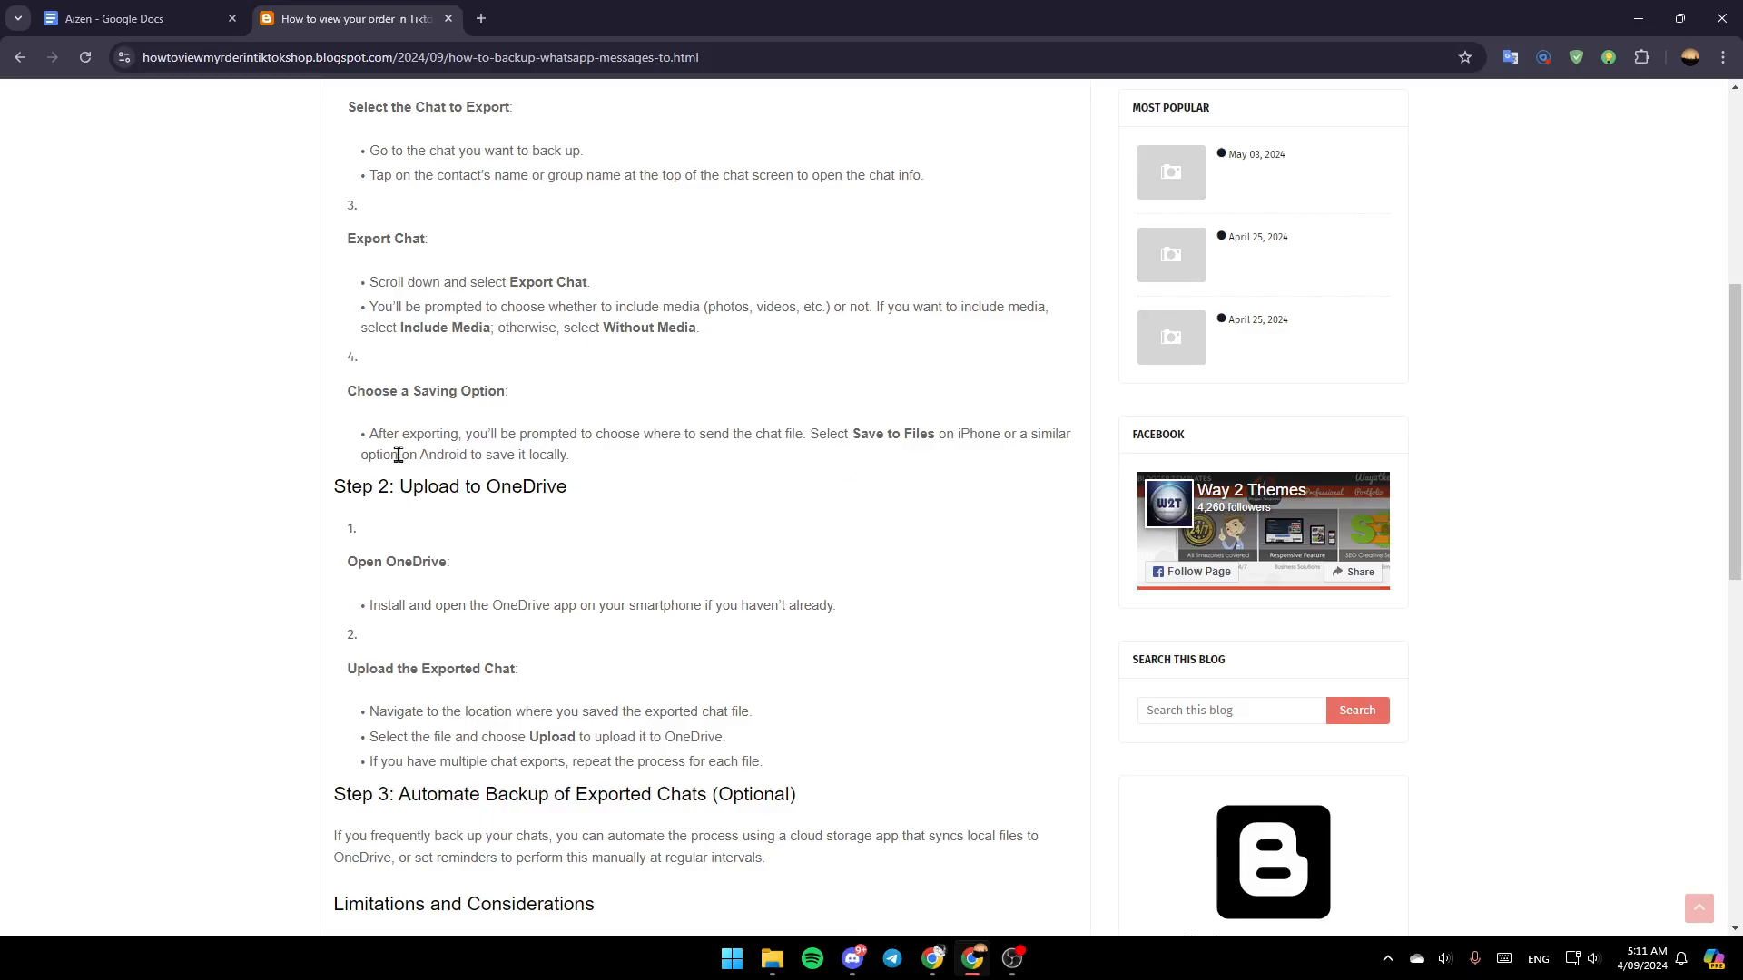
mouse_move(606, 476)
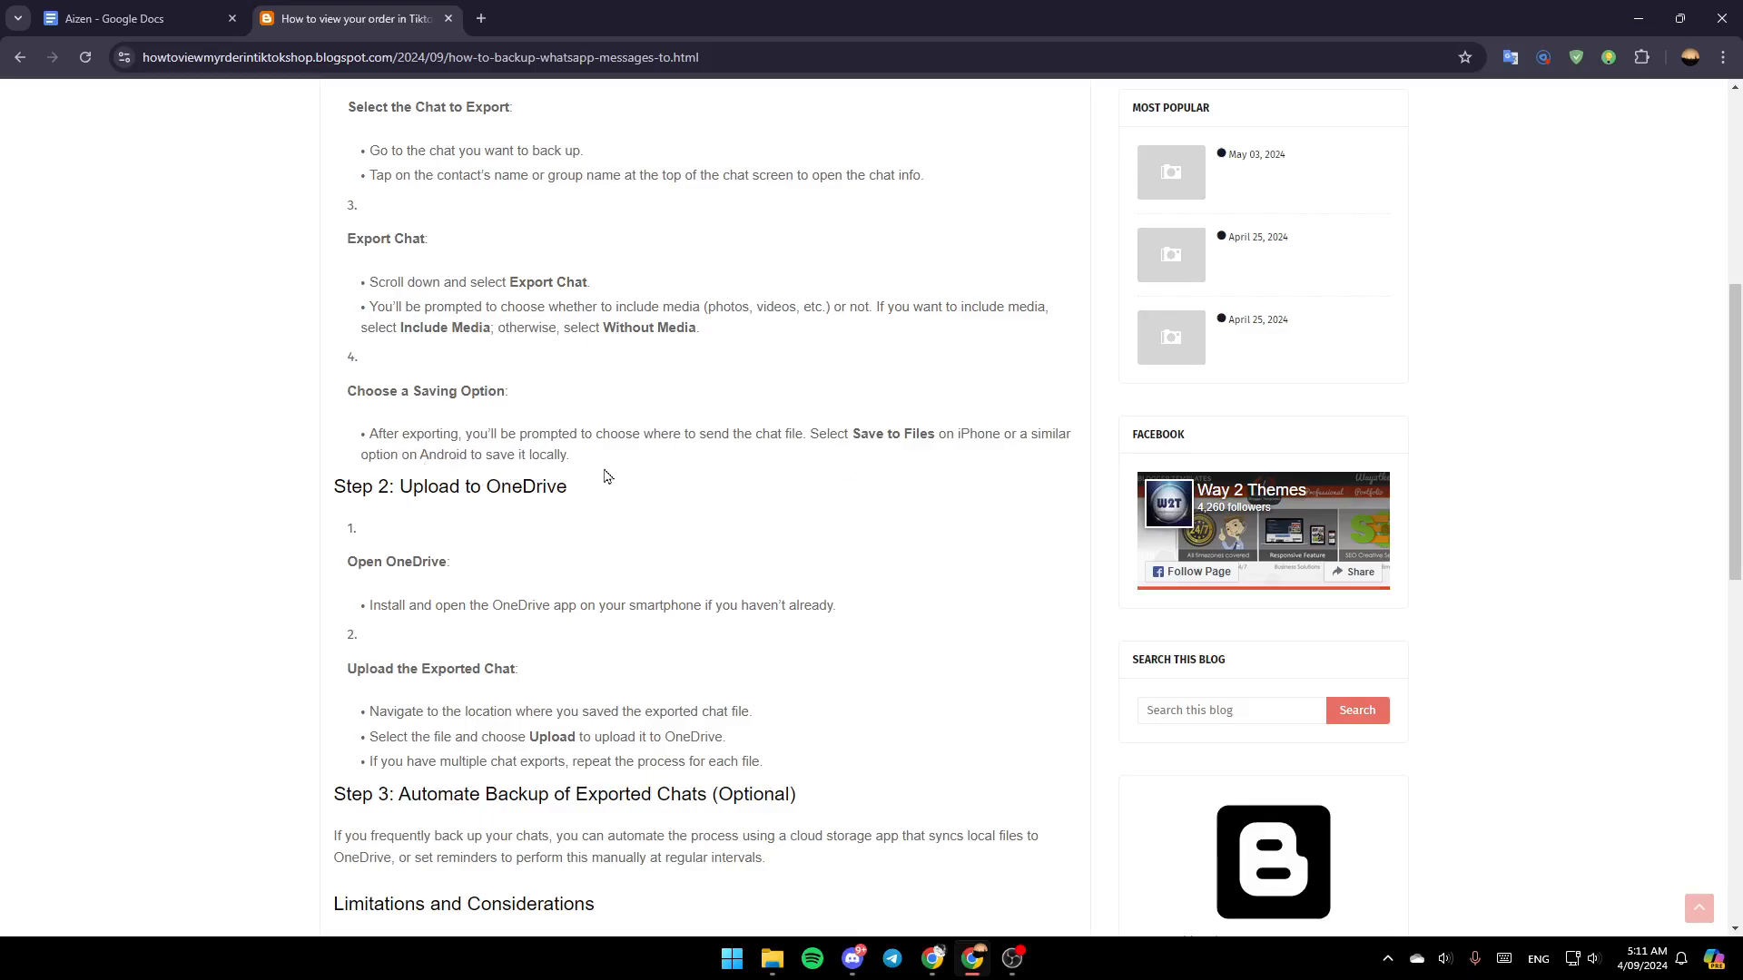
left_click(697, 18)
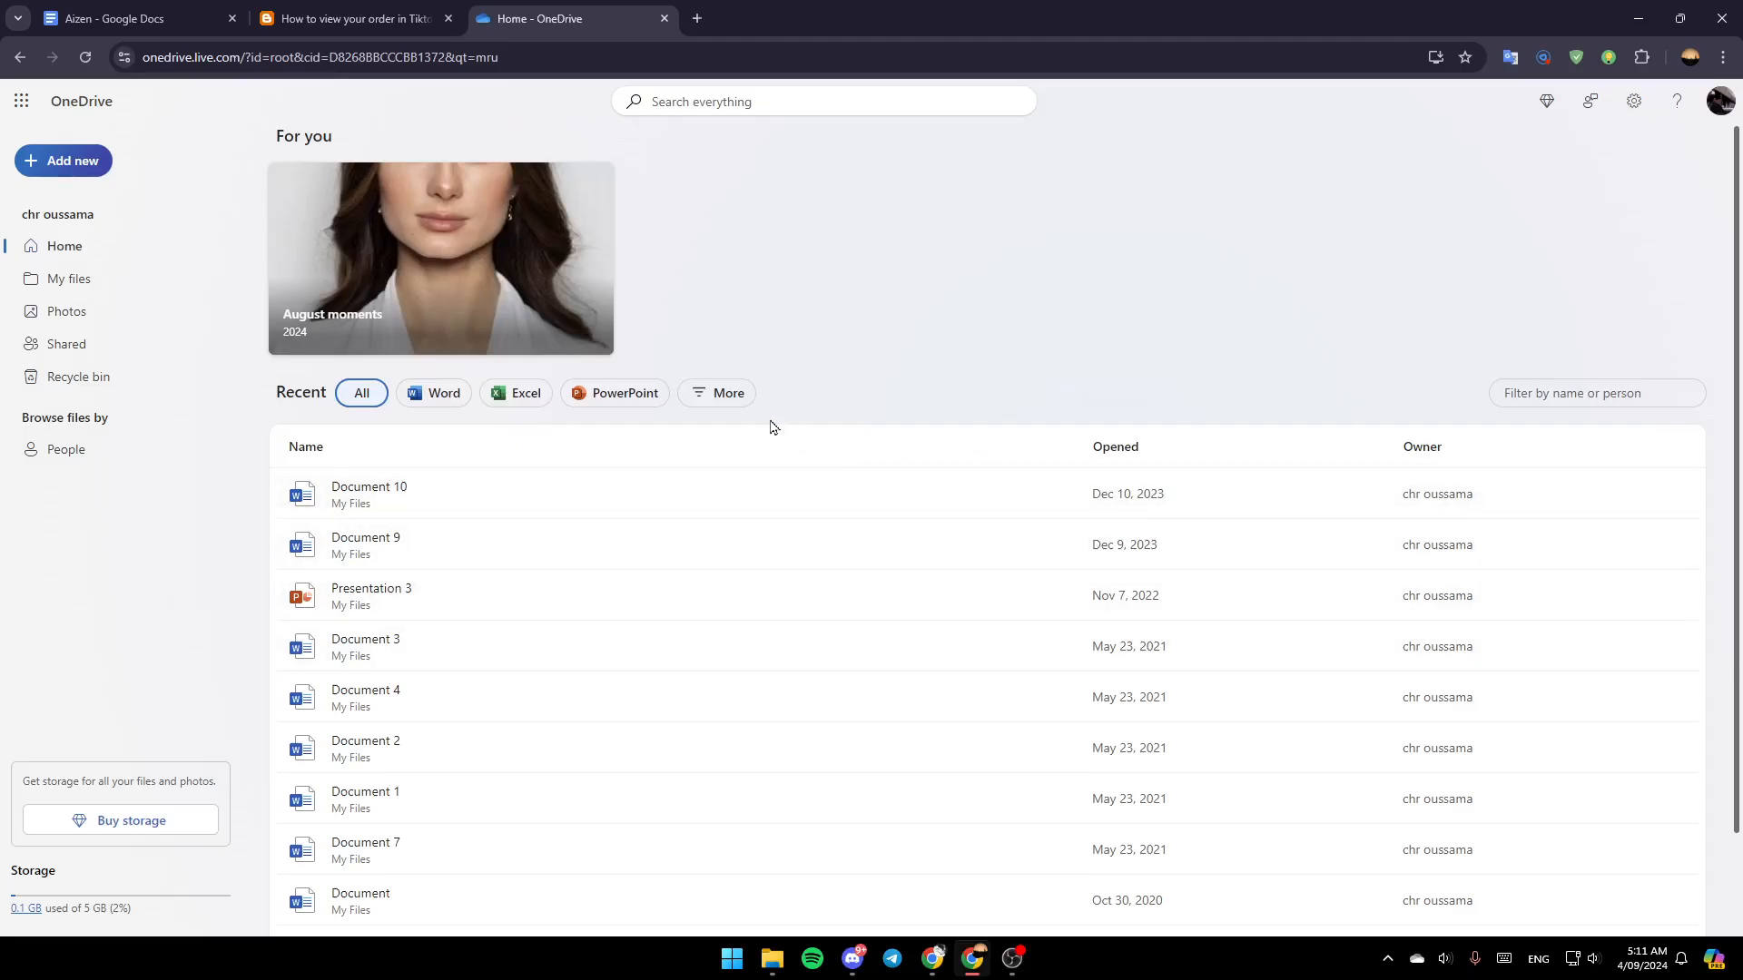
mouse_move(1078, 545)
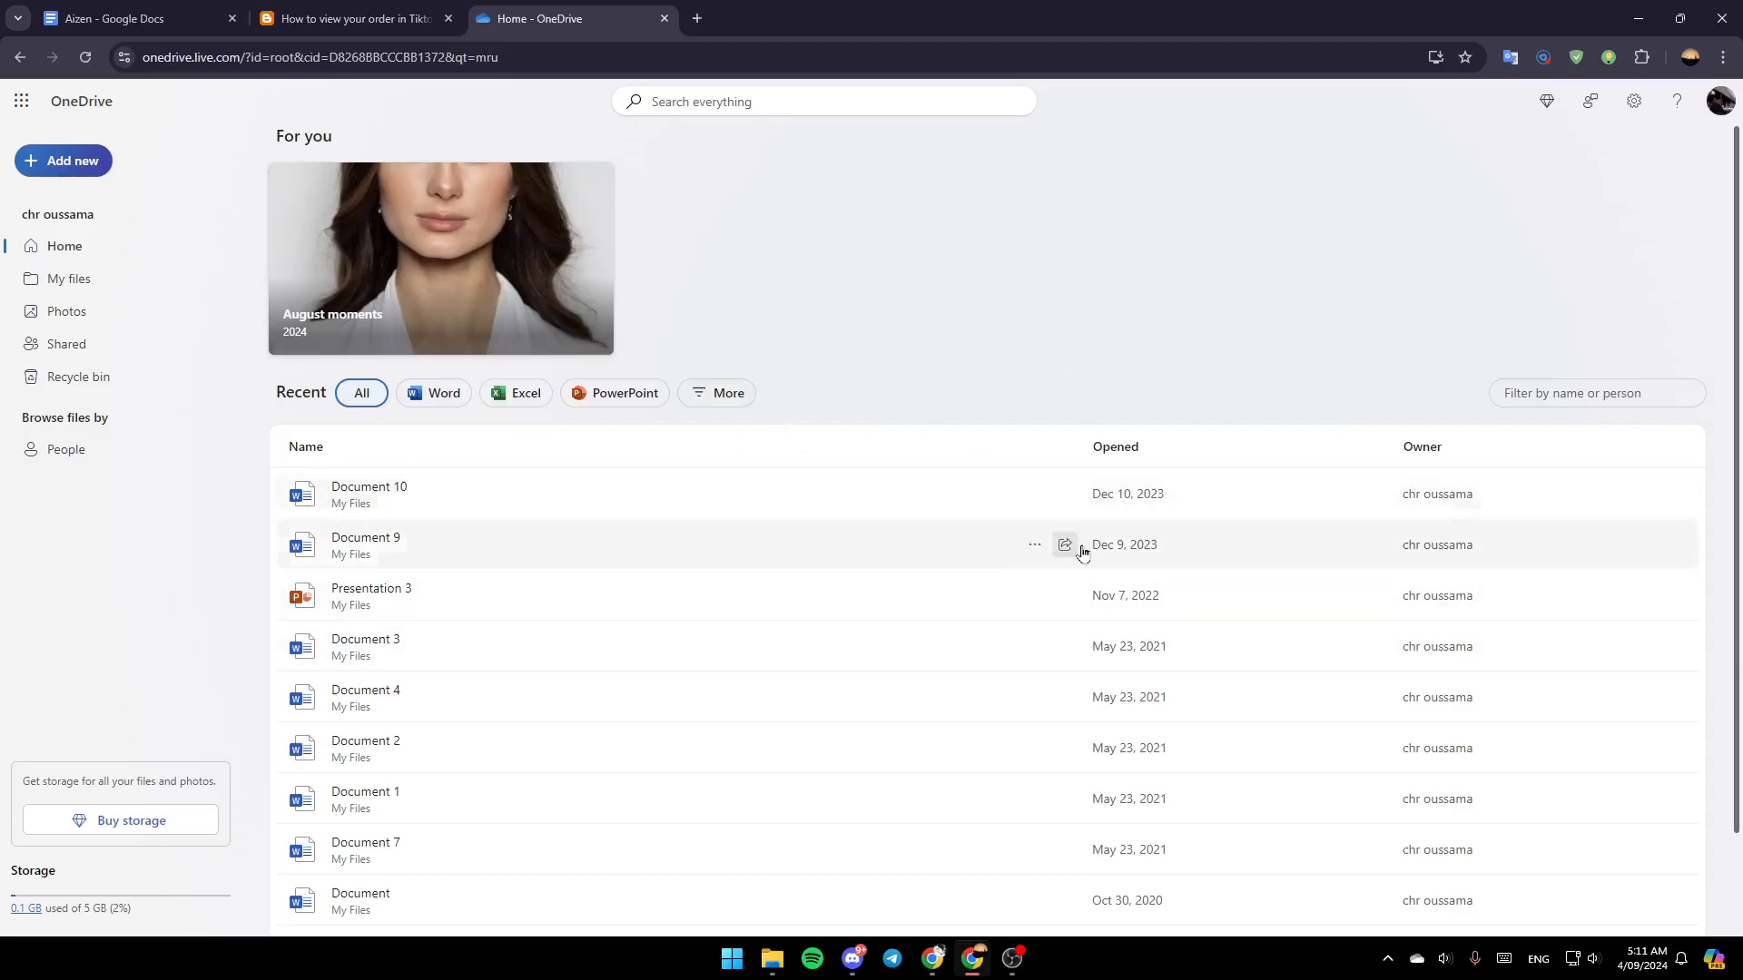
mouse_move(432, 207)
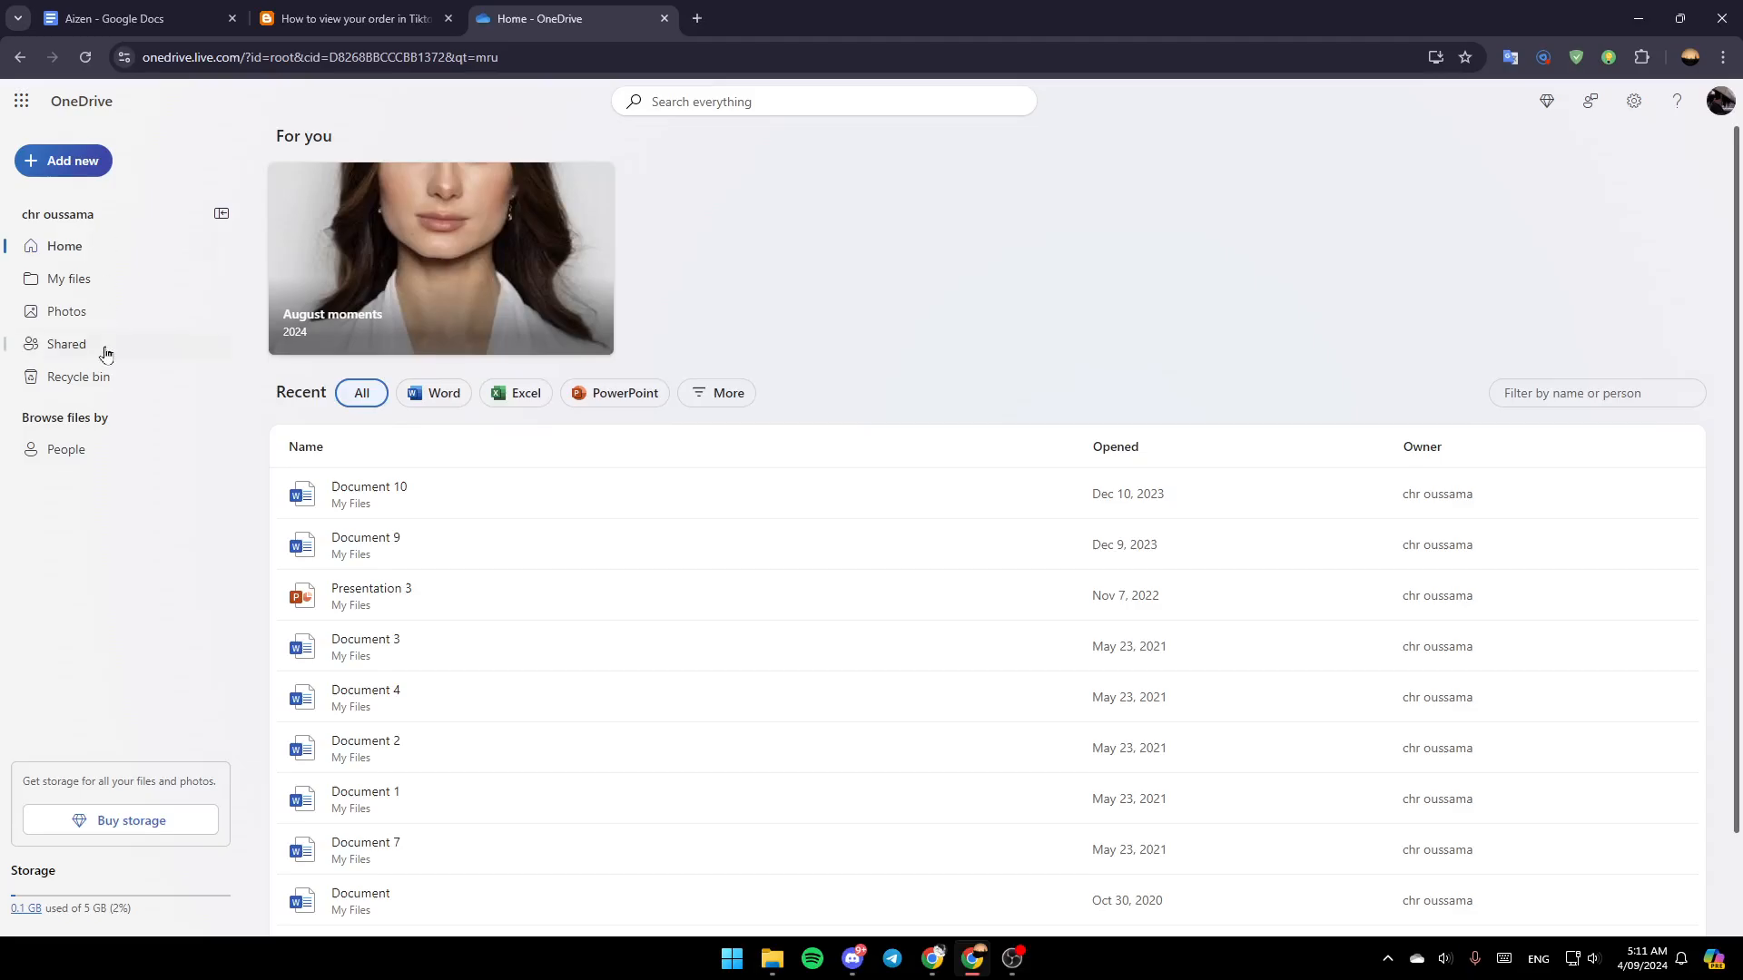
mouse_move(153, 340)
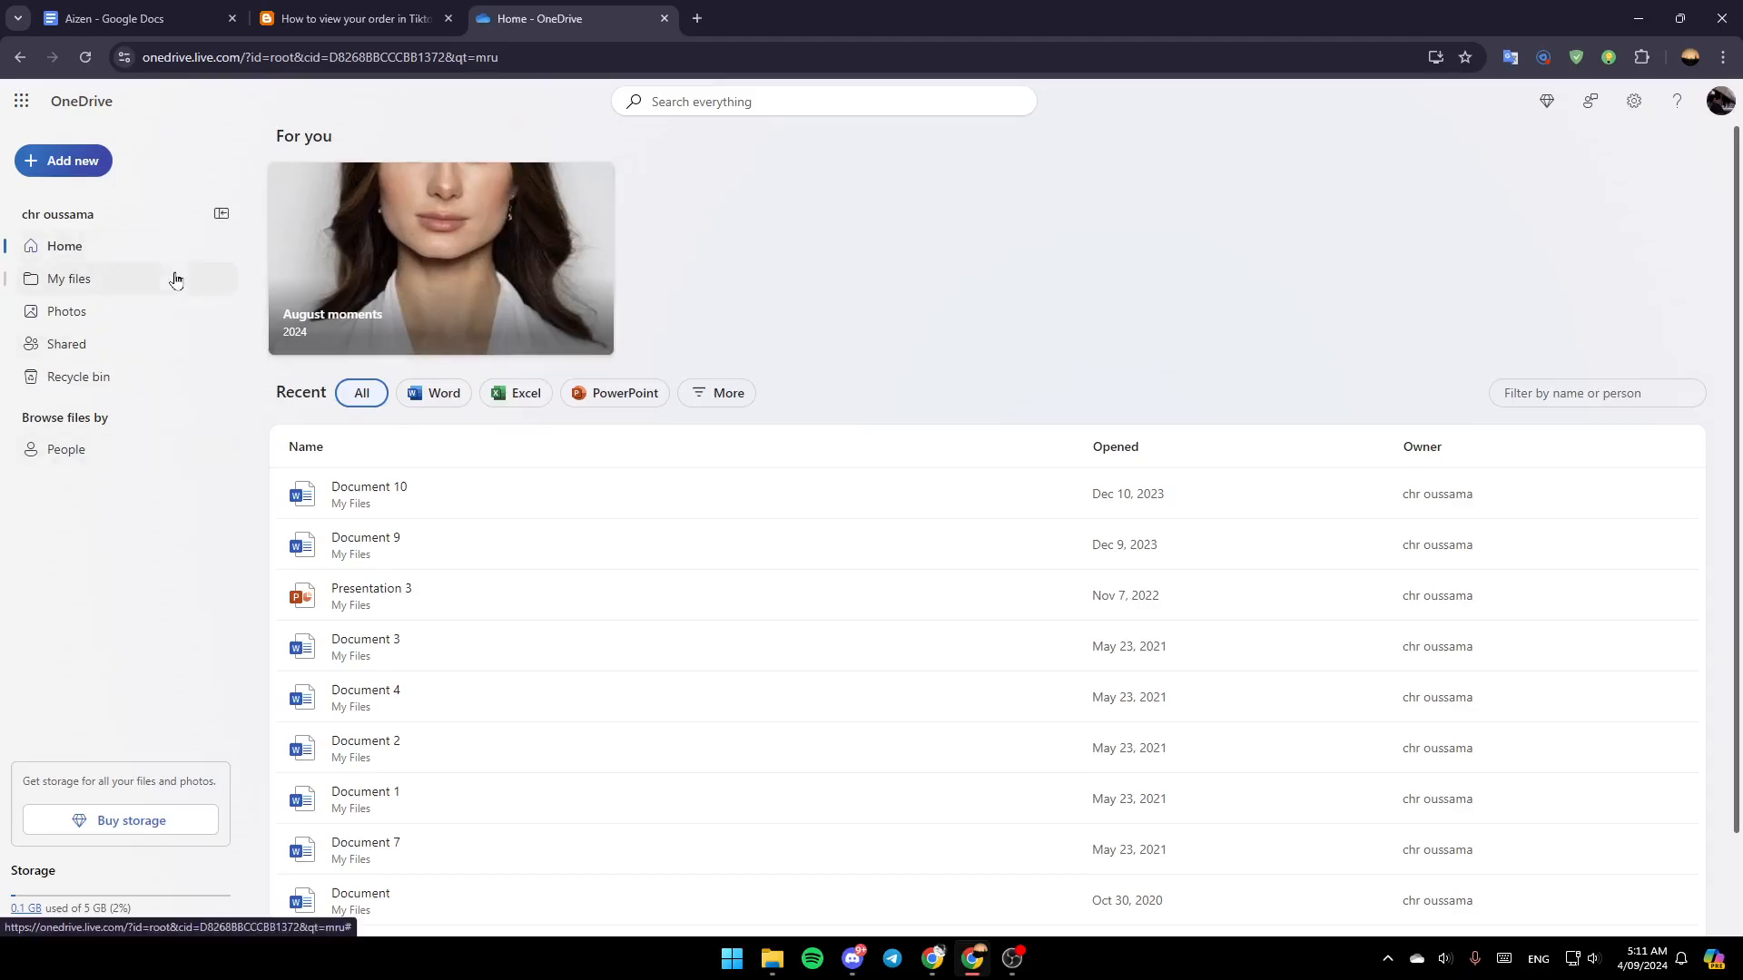
mouse_move(78, 377)
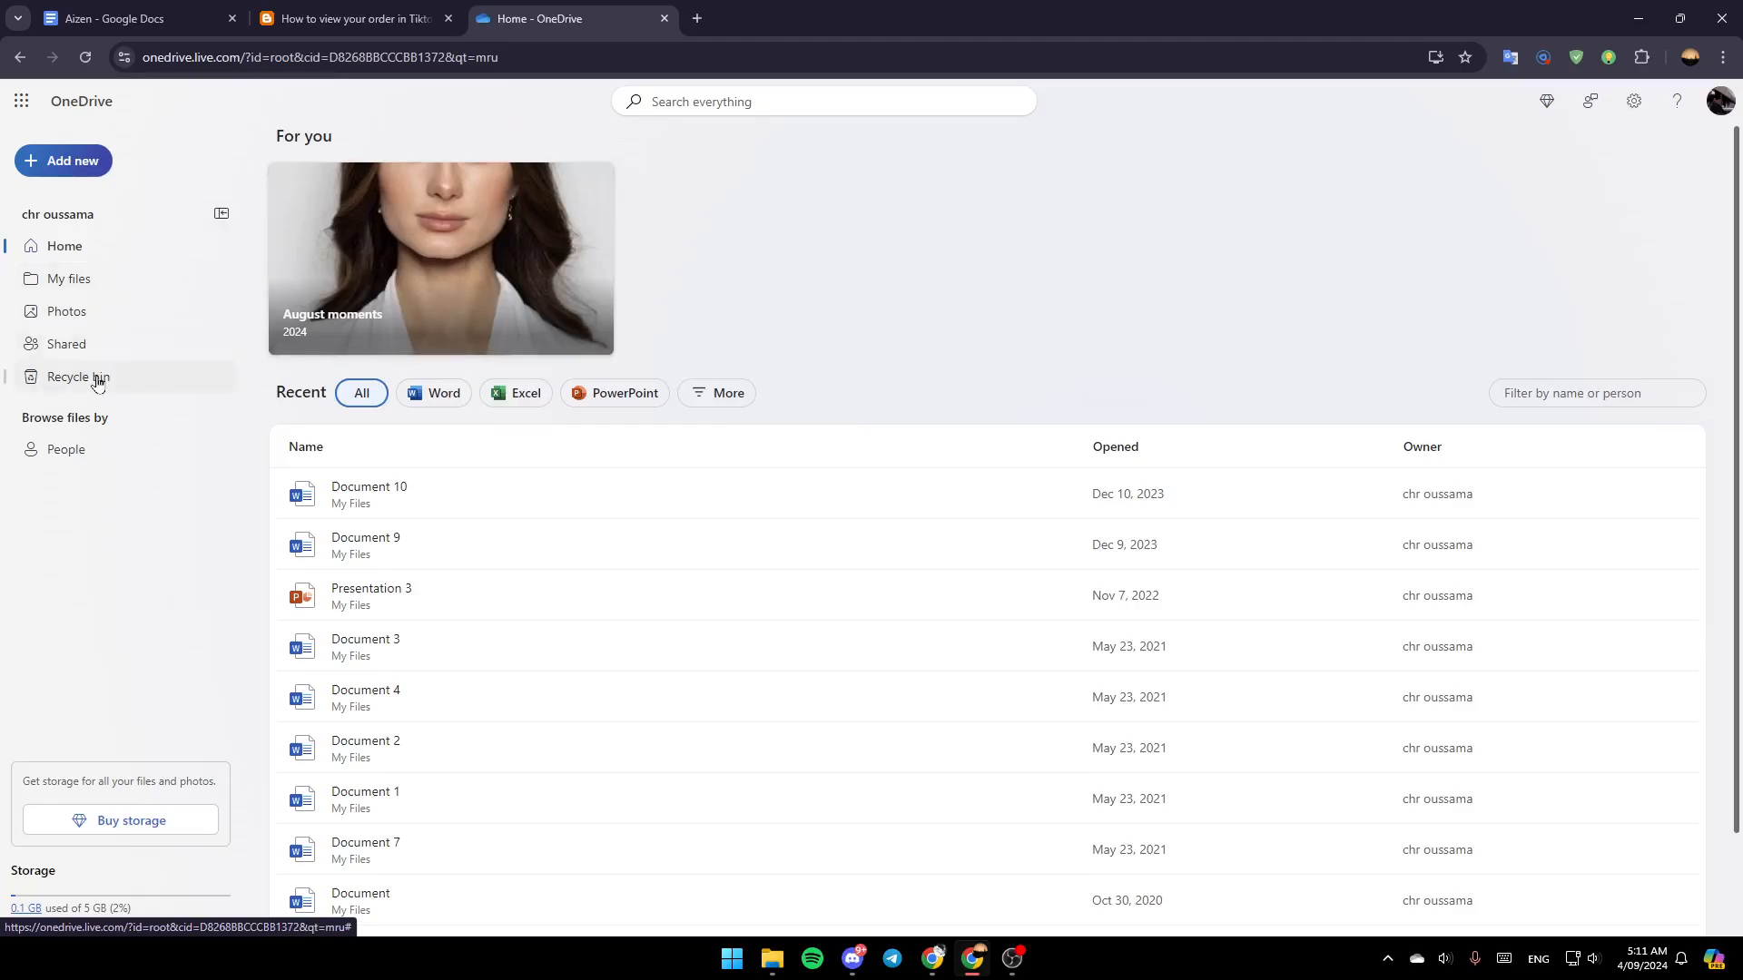
mouse_move(78, 378)
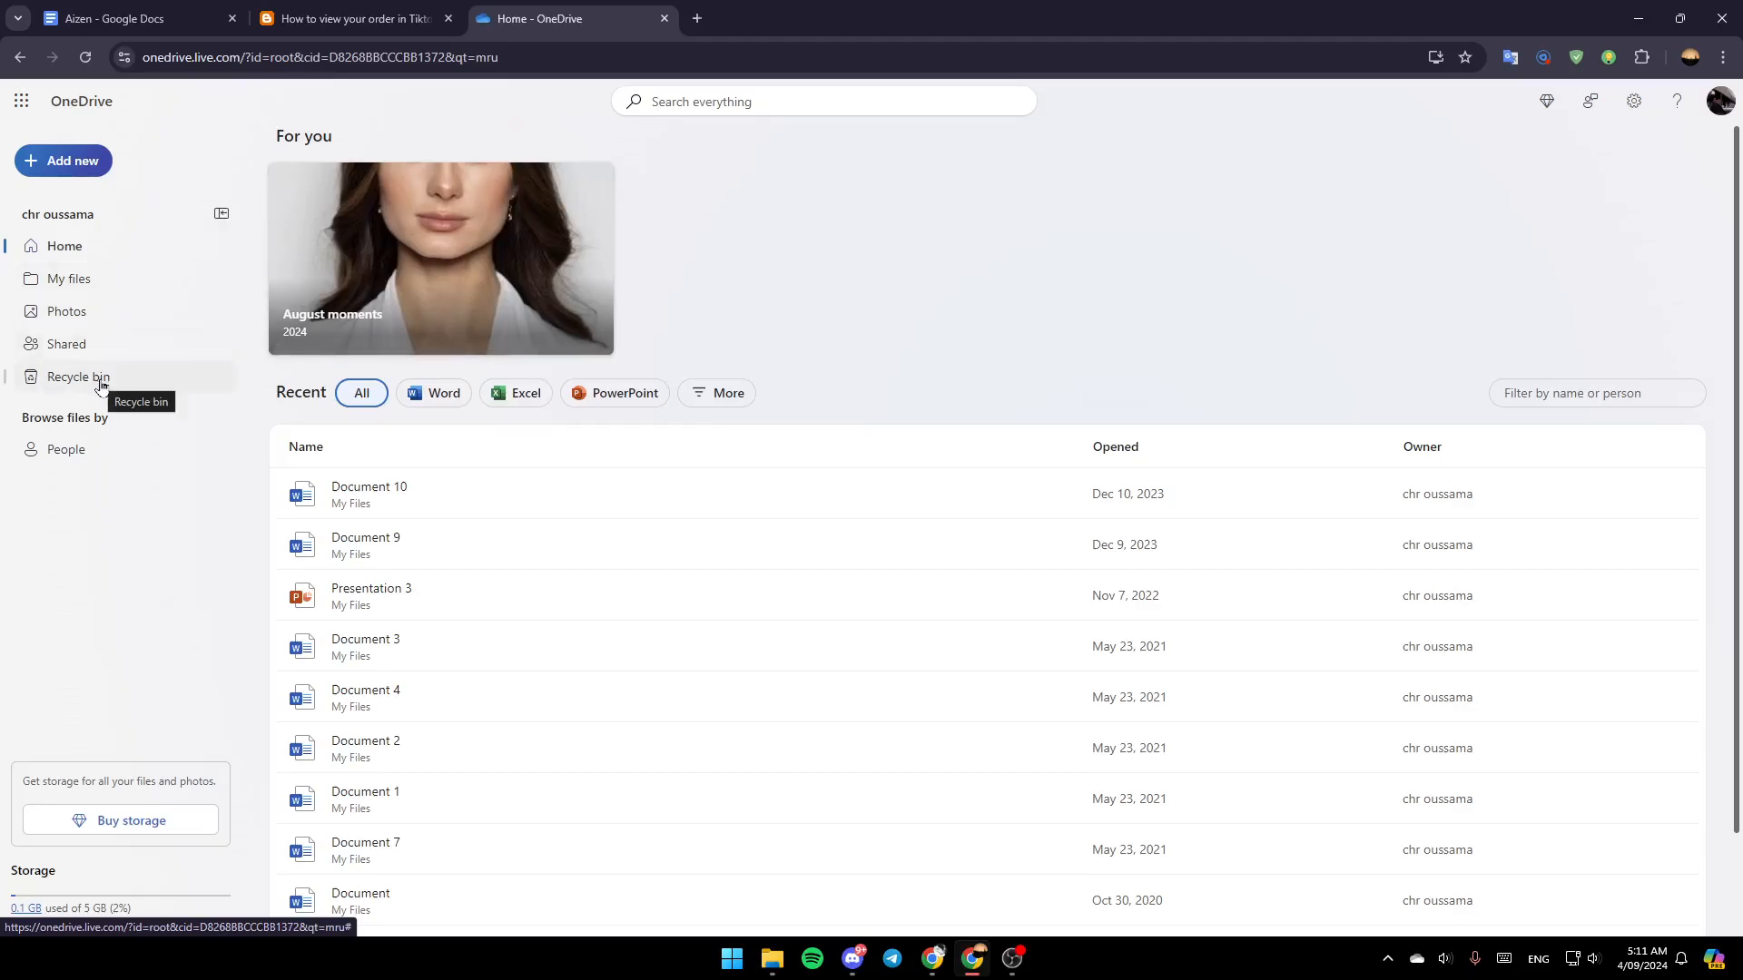
mouse_move(227, 376)
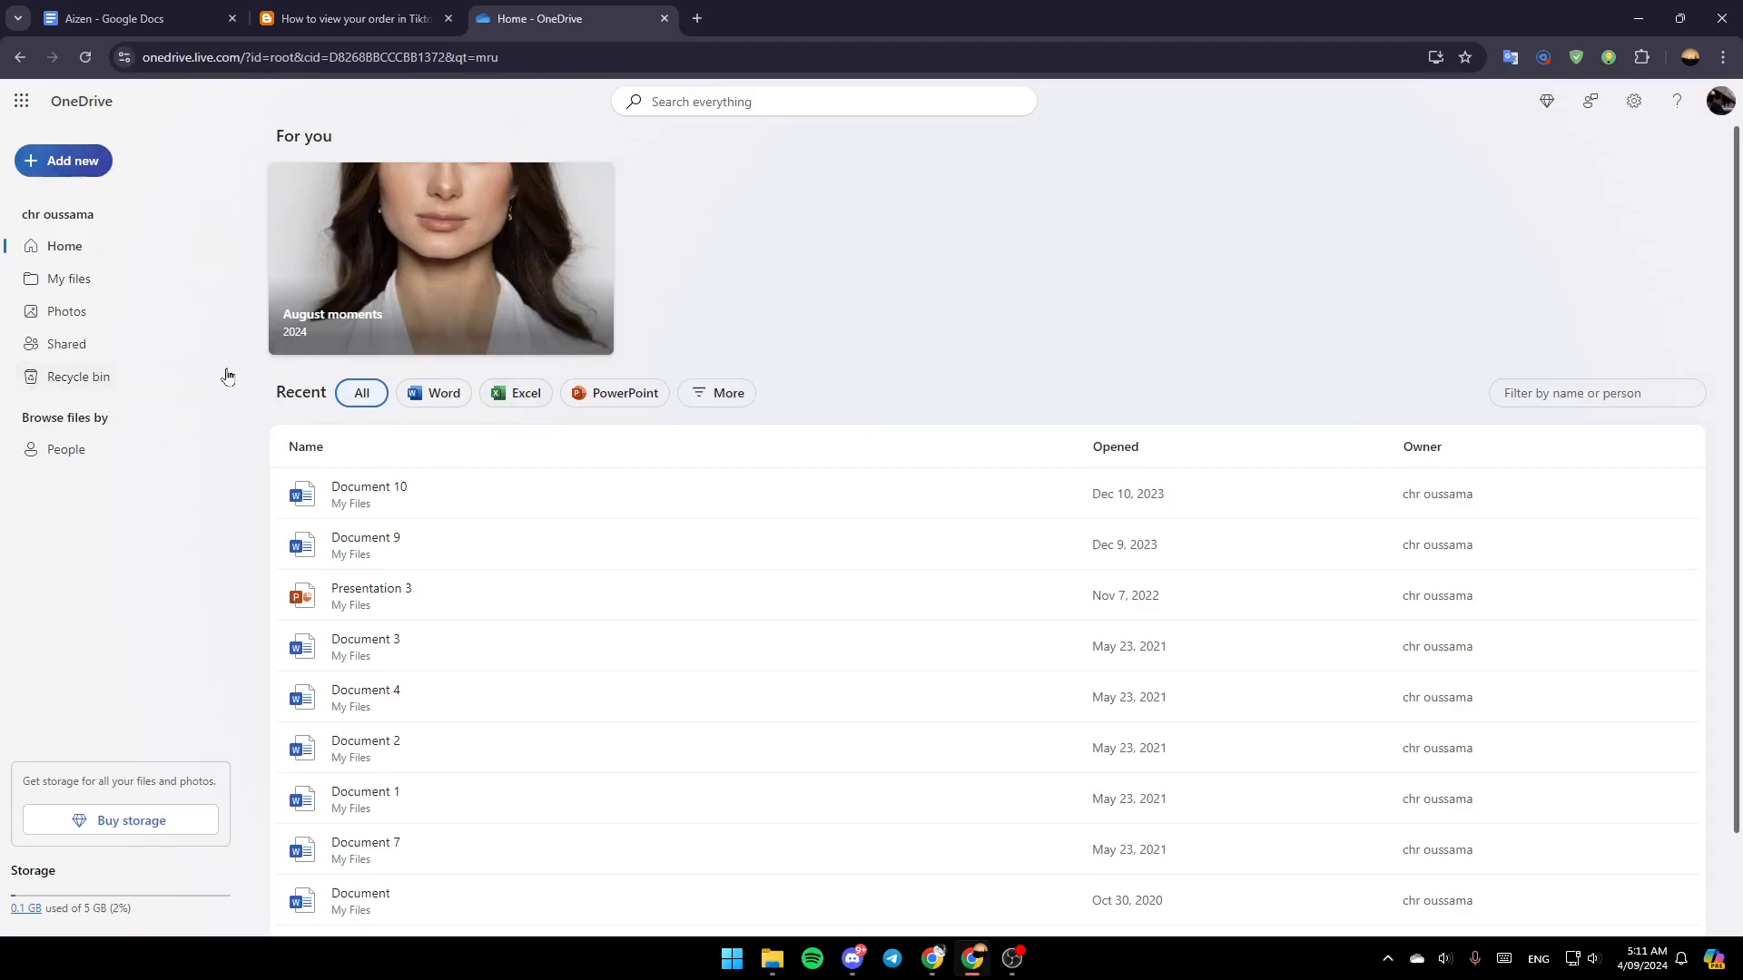
left_click(63, 162)
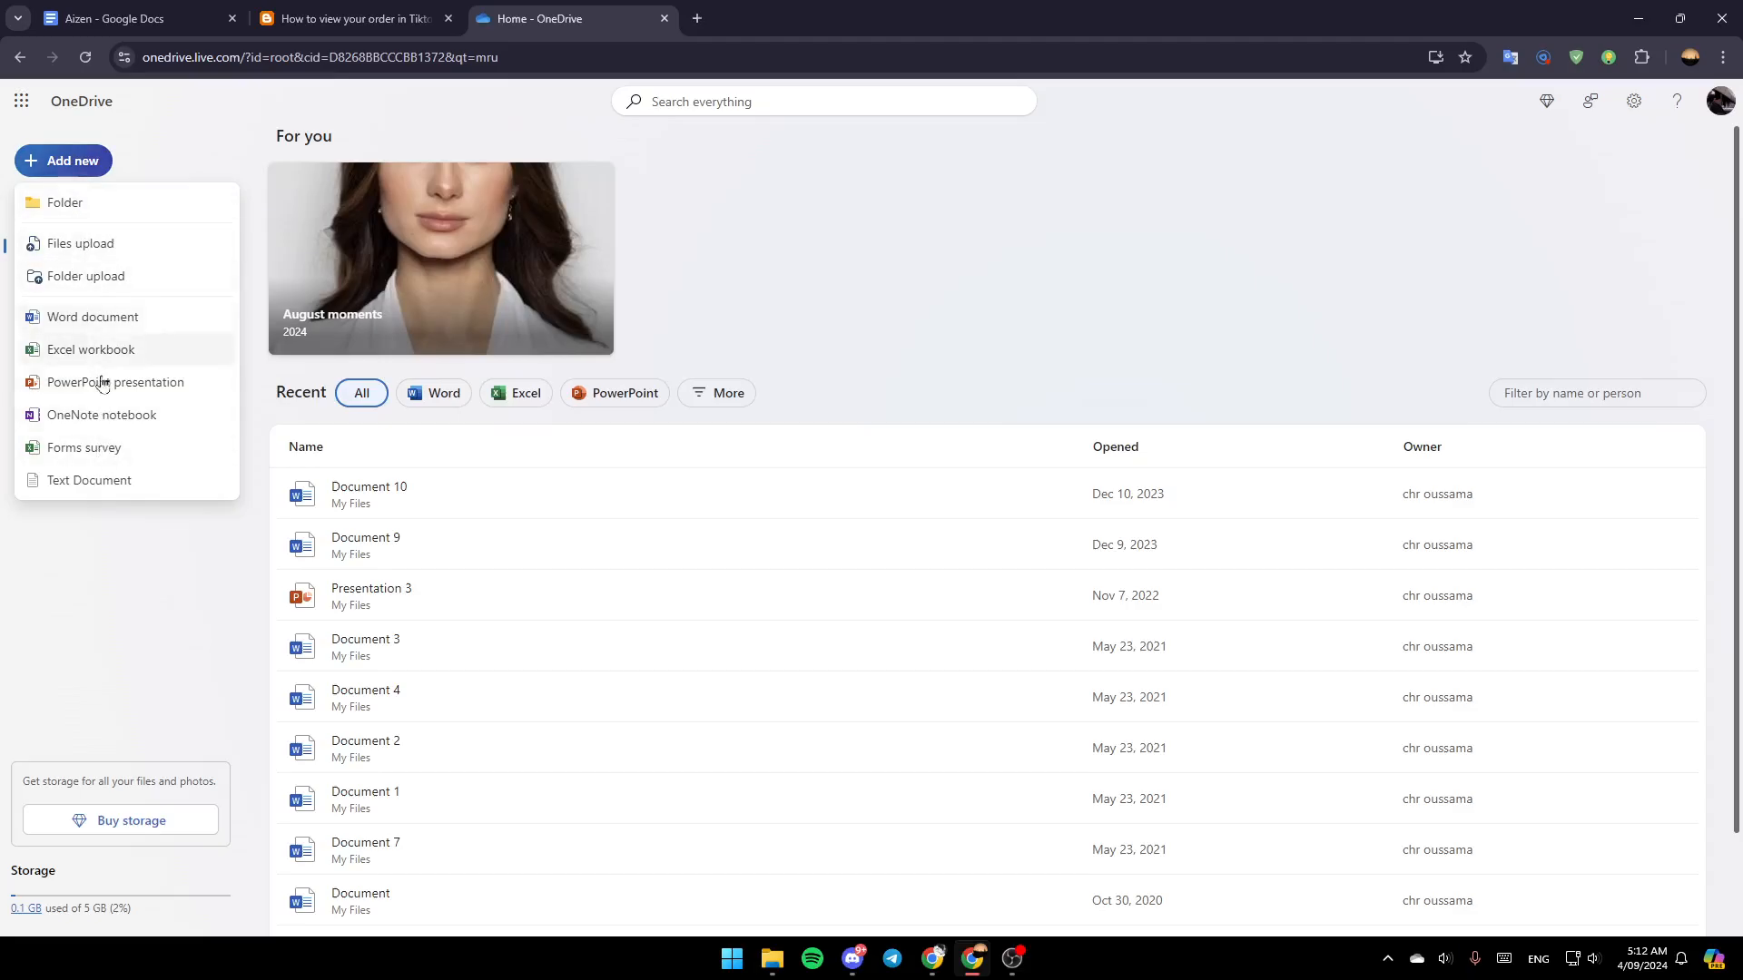
mouse_move(125, 256)
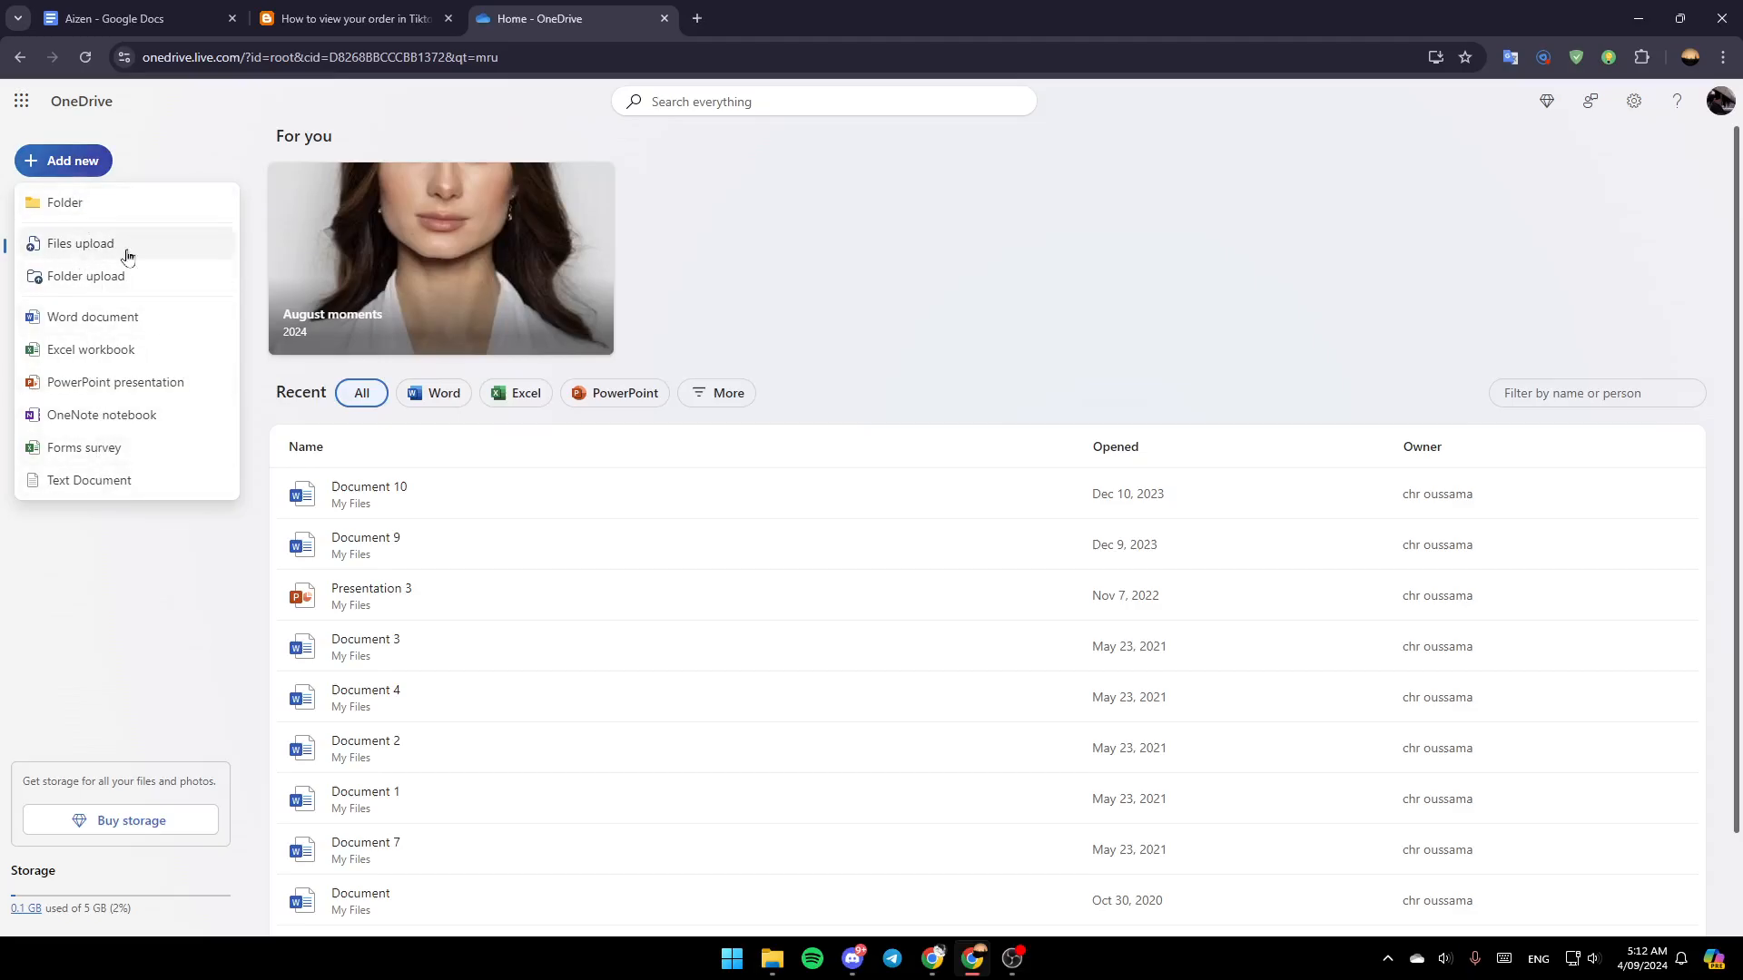
mouse_move(88, 250)
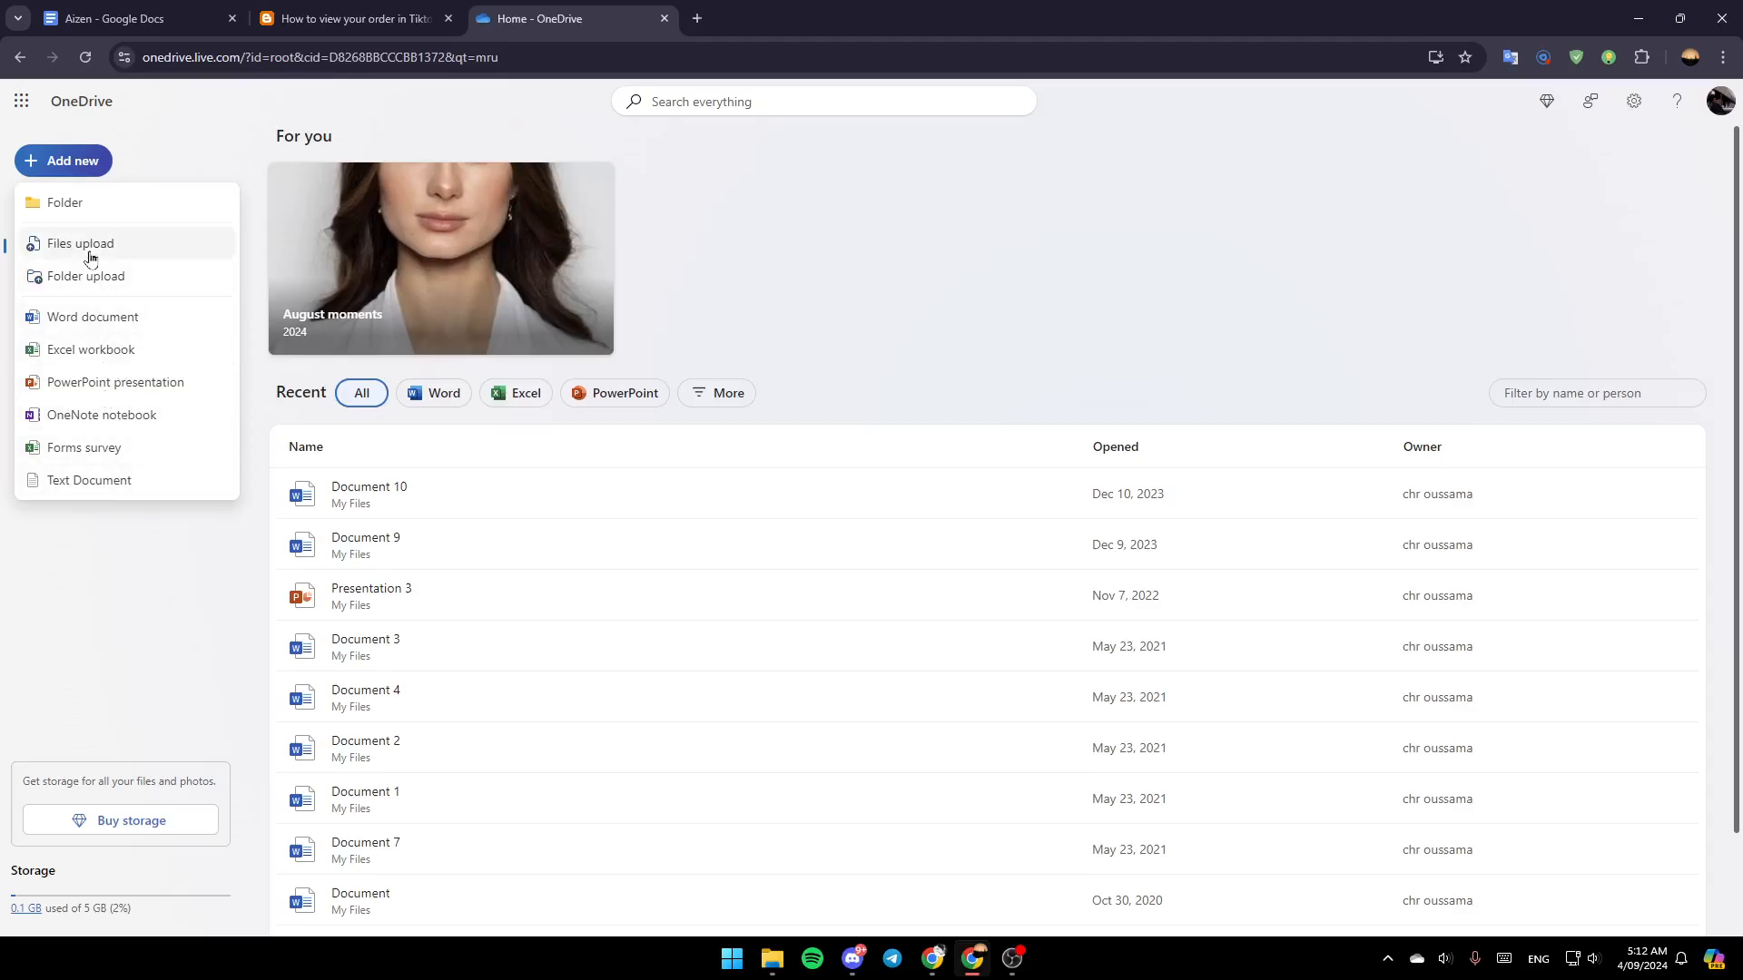
left_click(80, 242)
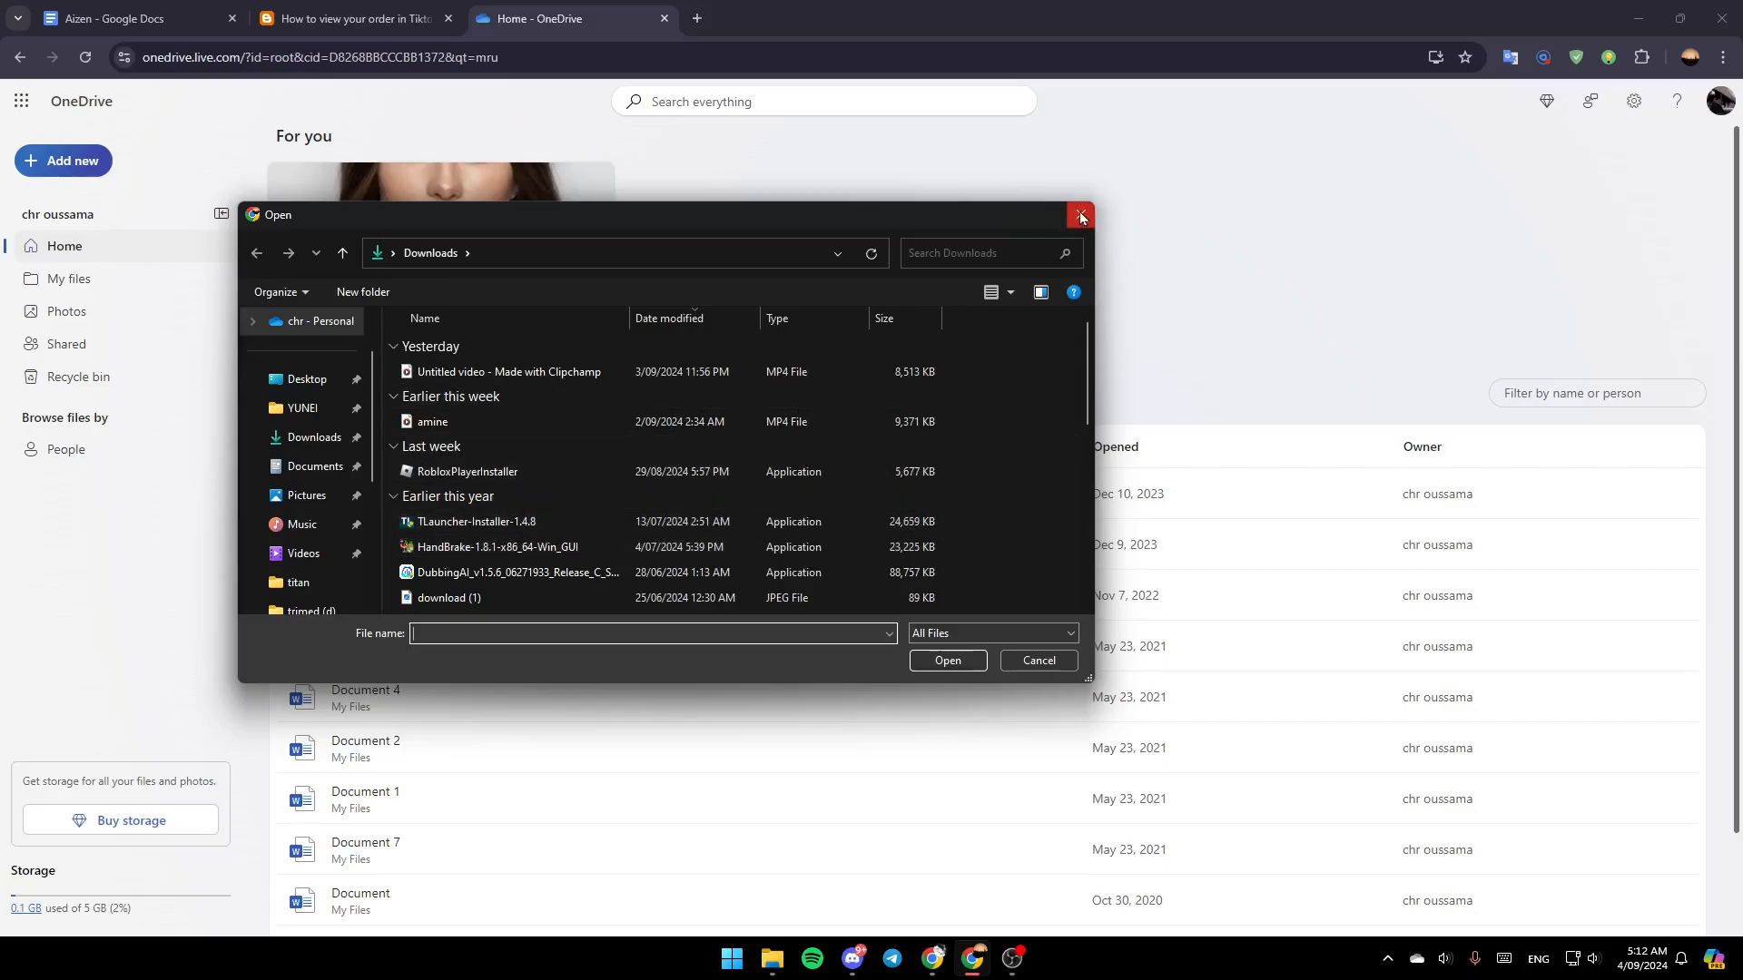
left_click(1077, 214)
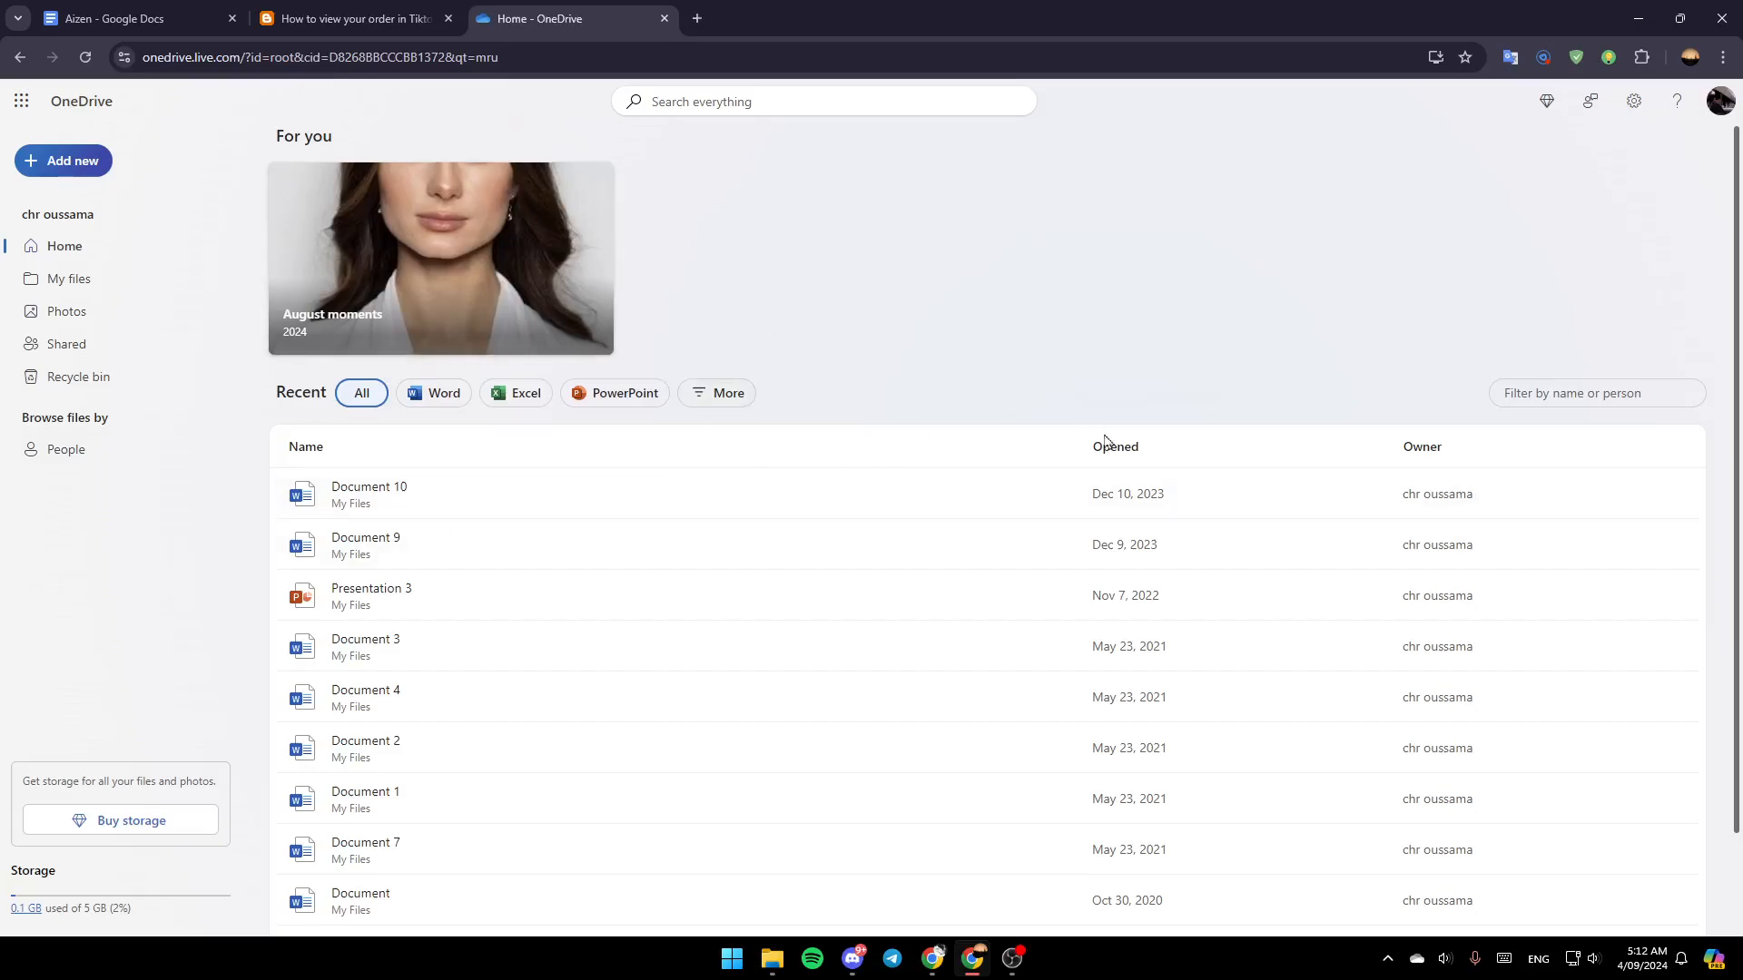
mouse_move(1020, 590)
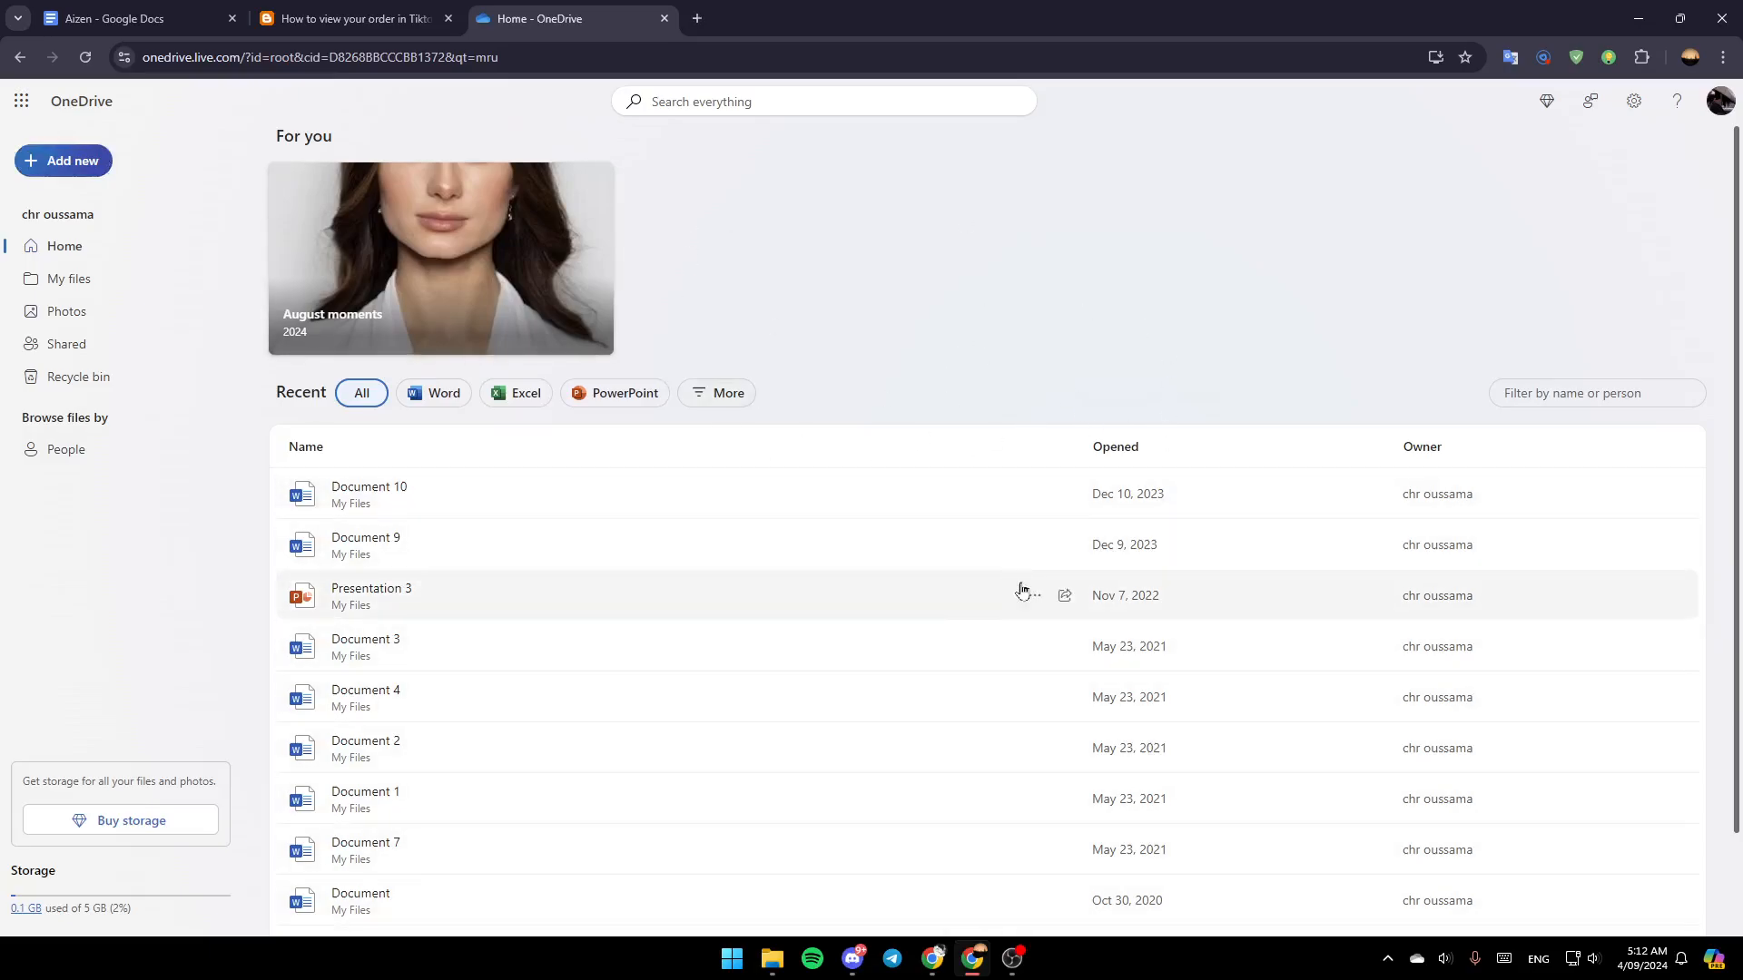
mouse_move(1180, 405)
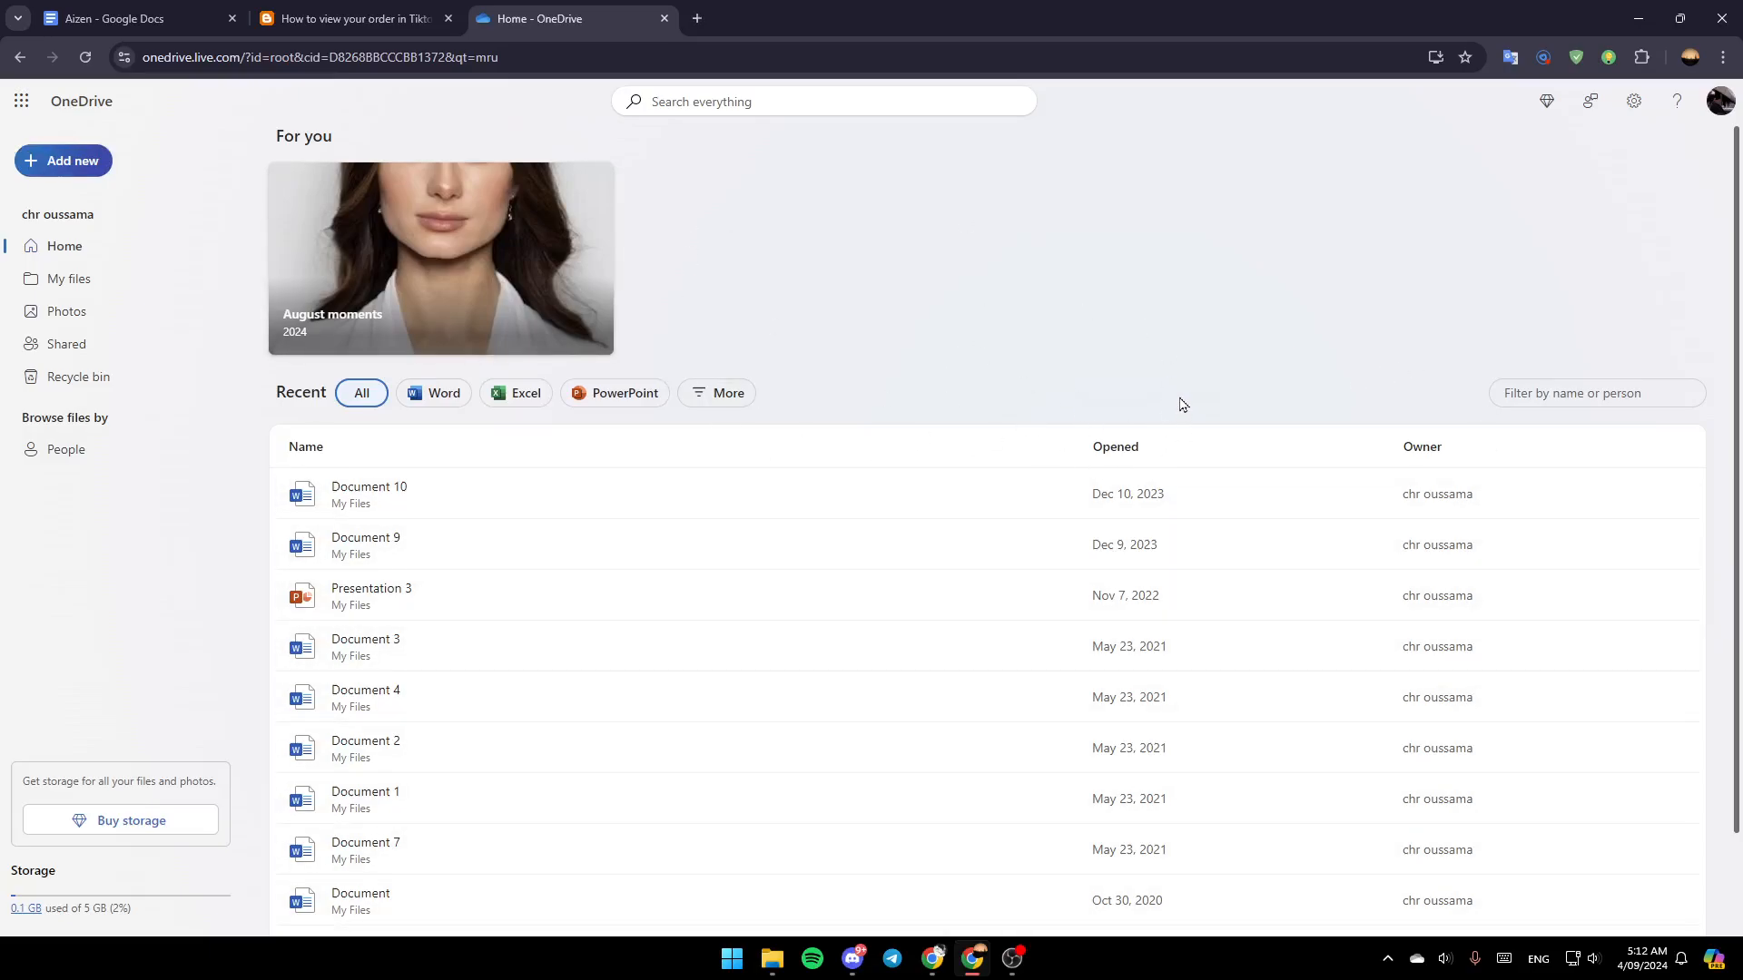